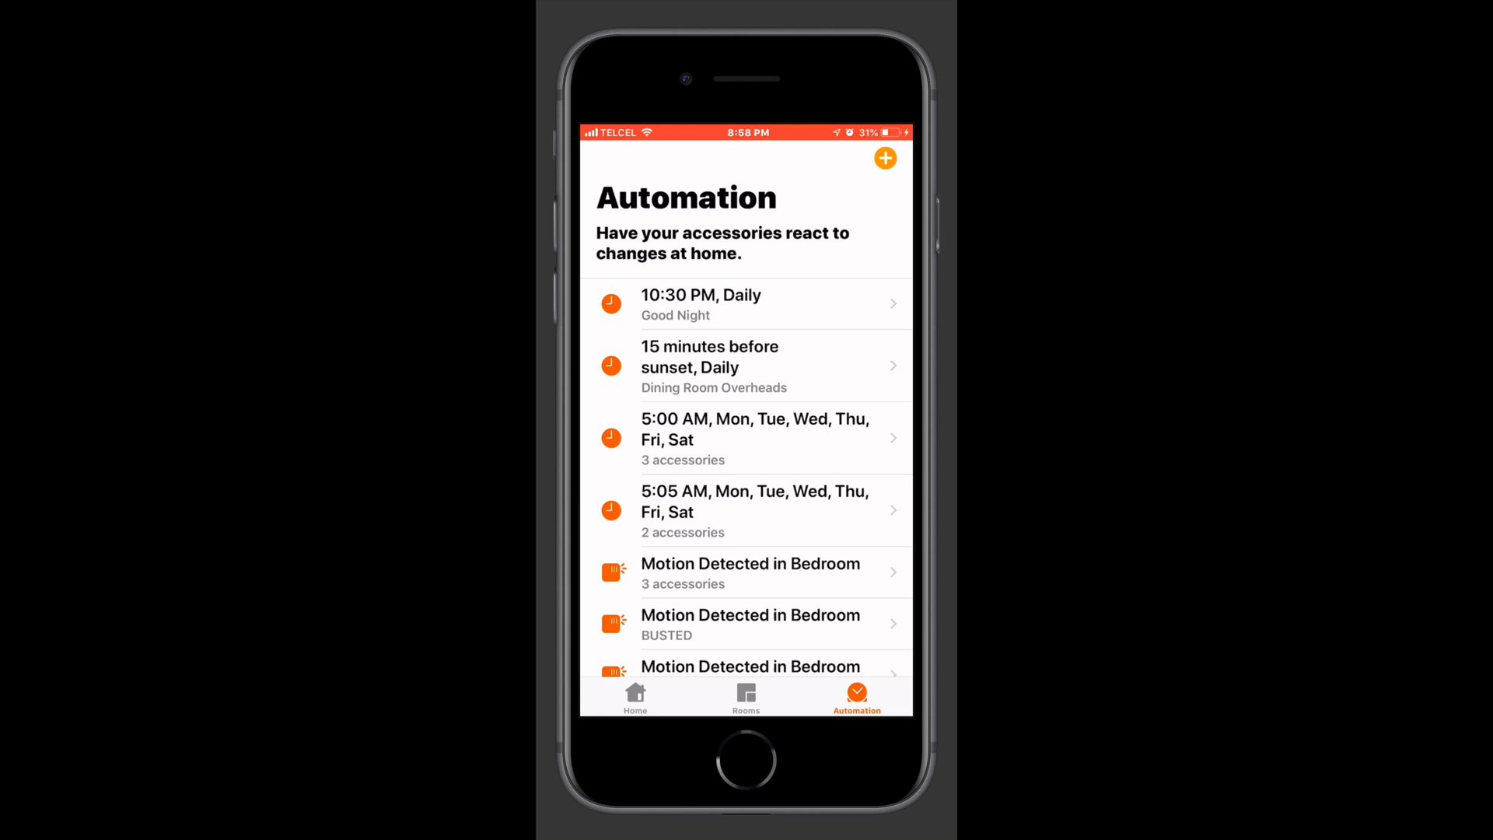
# - Start a new automation with 'A Sensor Detects Something' as its trigger type
pyautogui.click(884, 159)
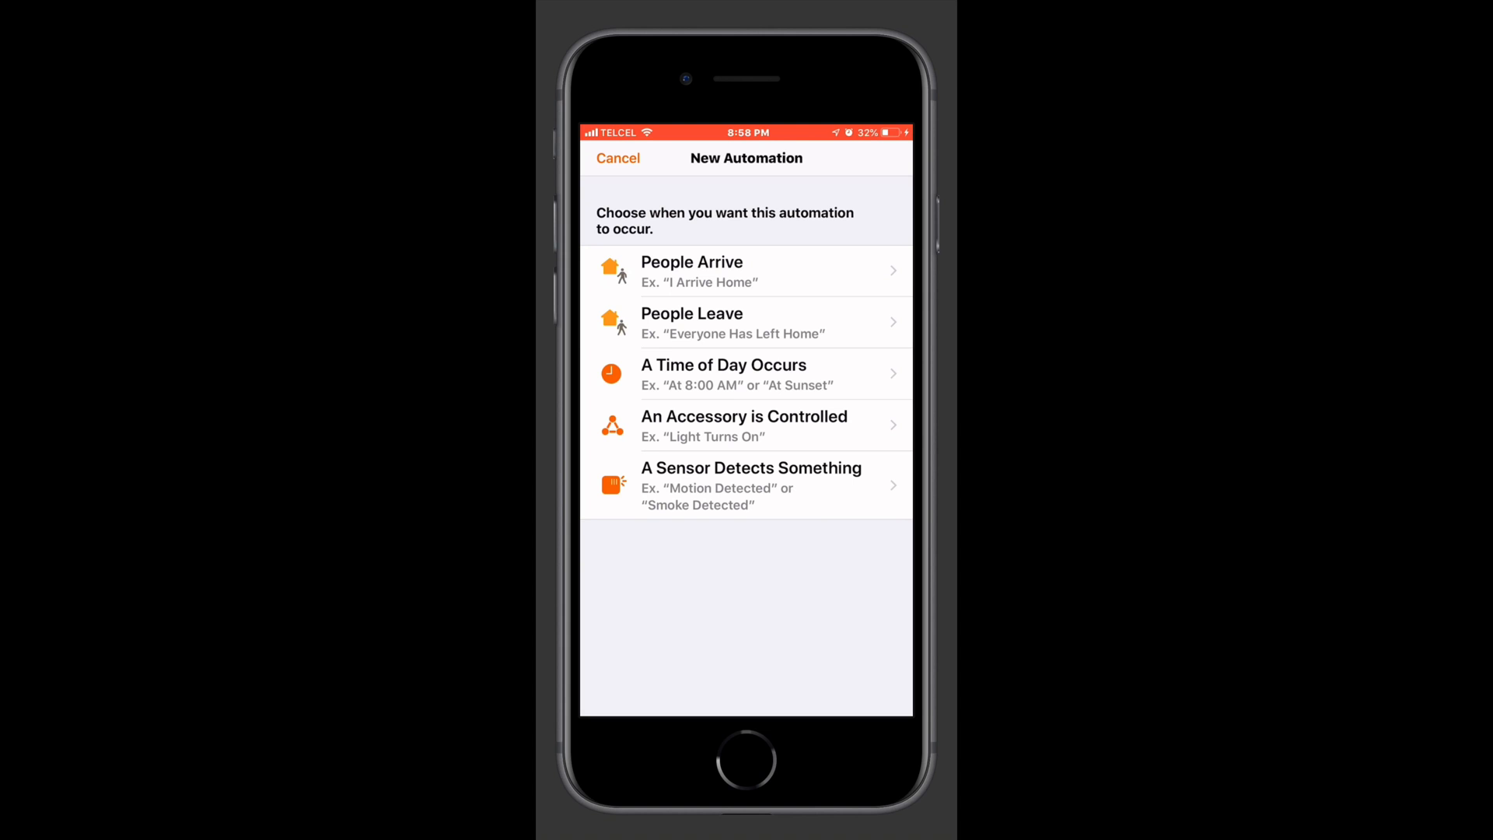
pyautogui.click(749, 486)
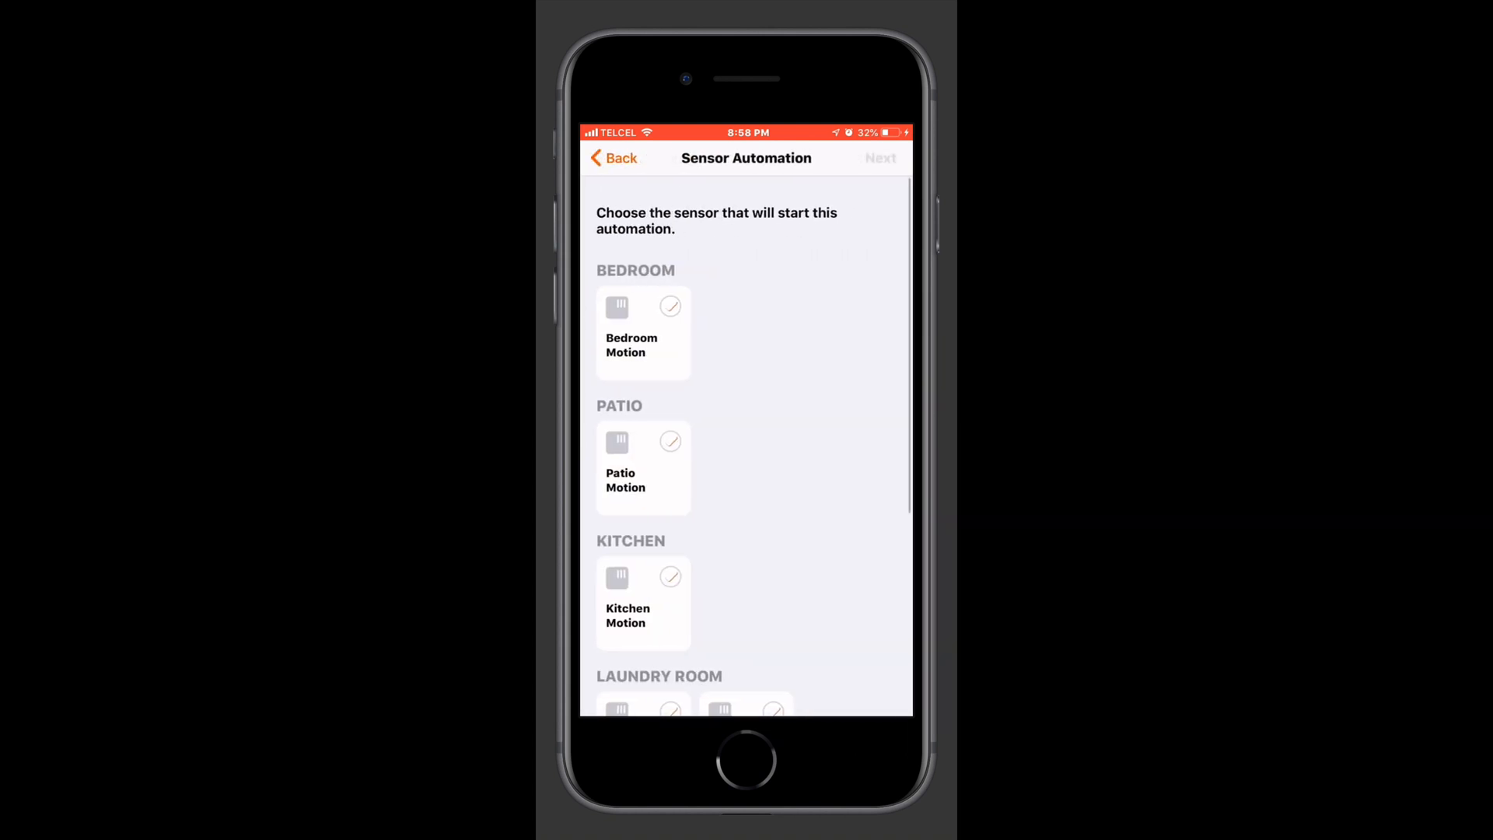
# - Try Kitchen Motion with a 'stops detecting motion' trigger, then go back to the sensor list
pyautogui.scroll(-3)
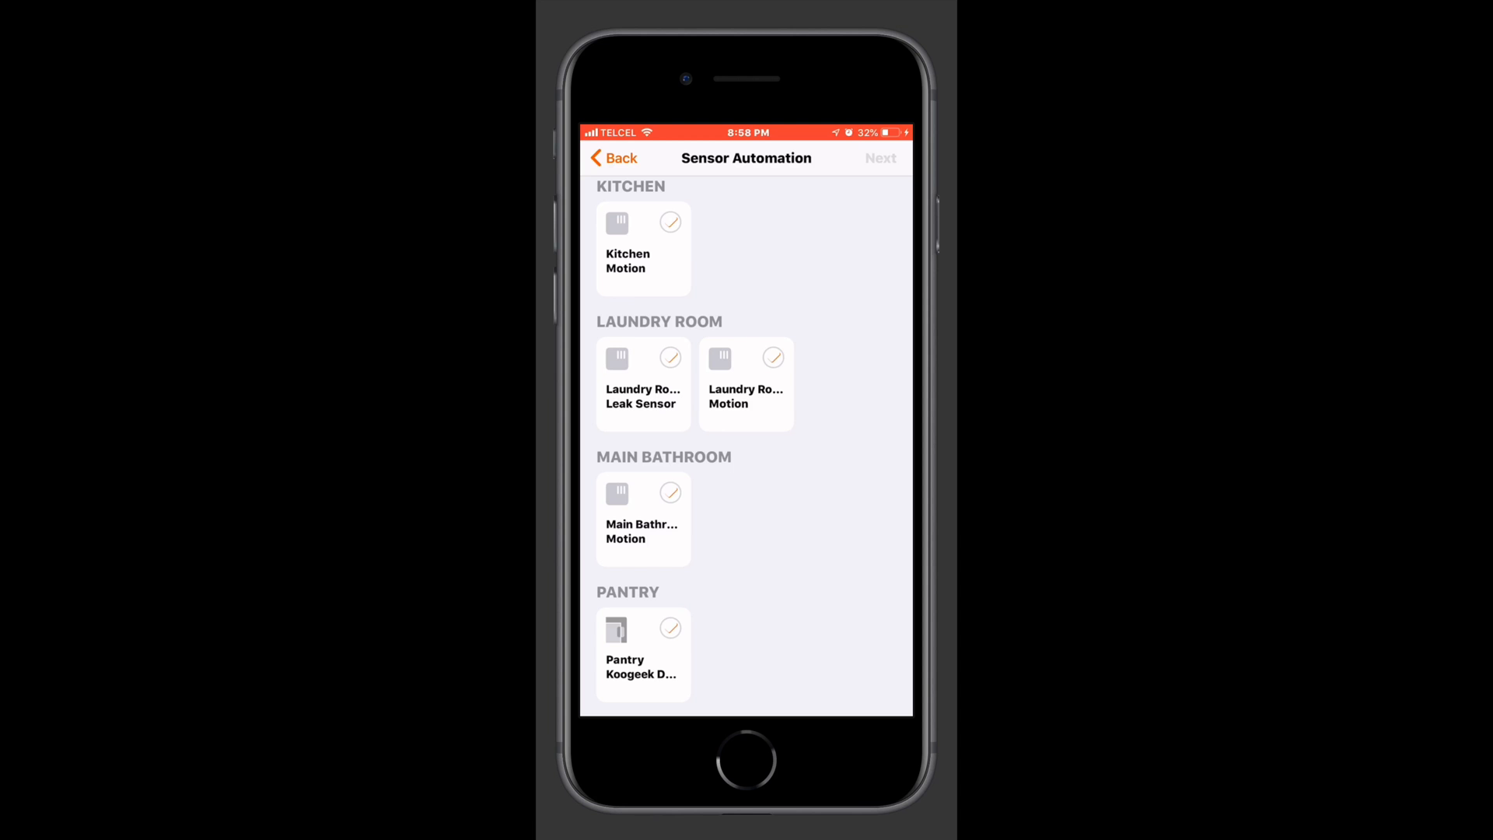
pyautogui.click(669, 221)
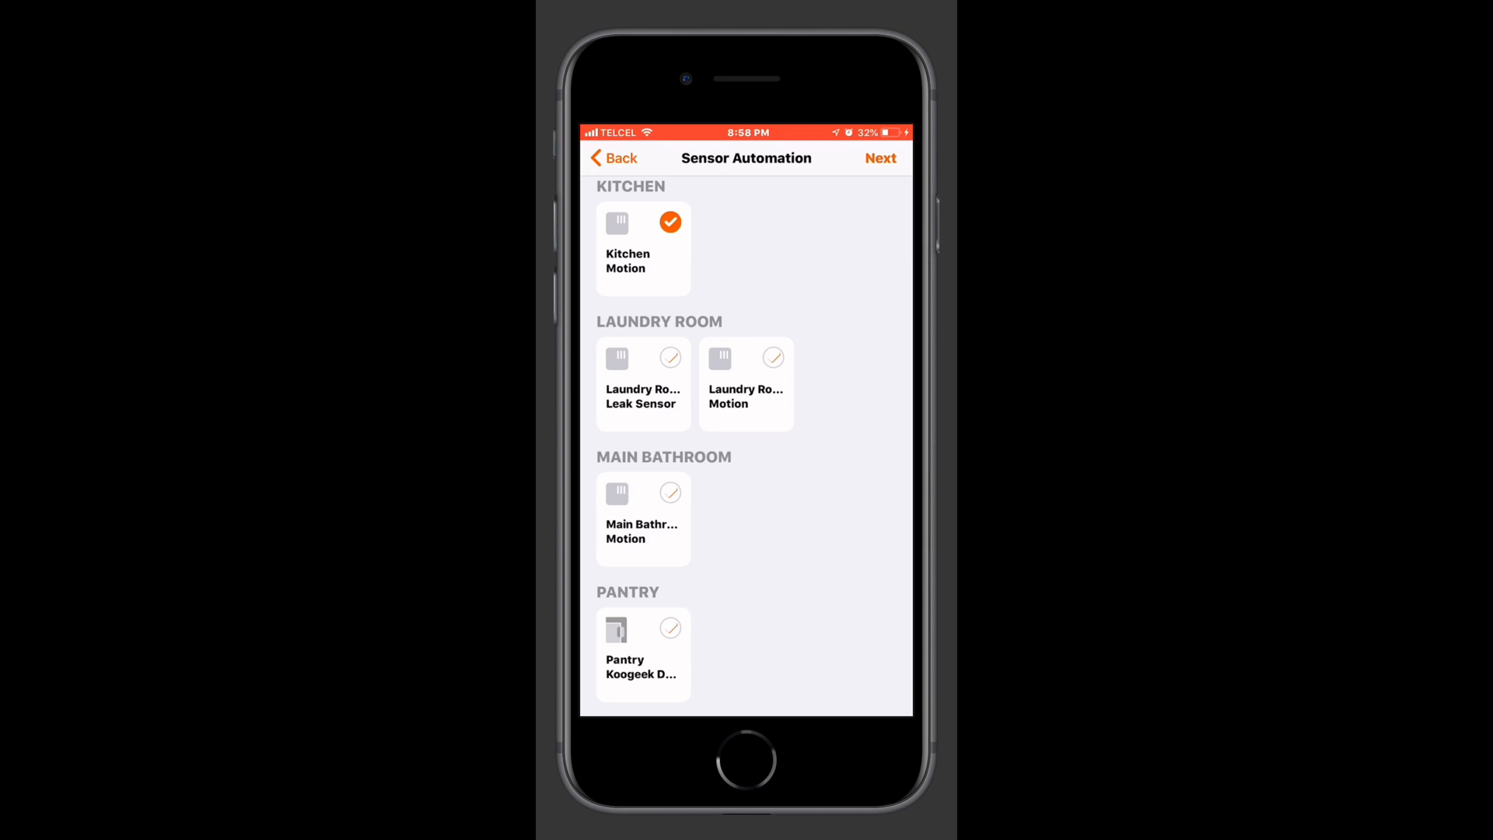
pyautogui.click(881, 159)
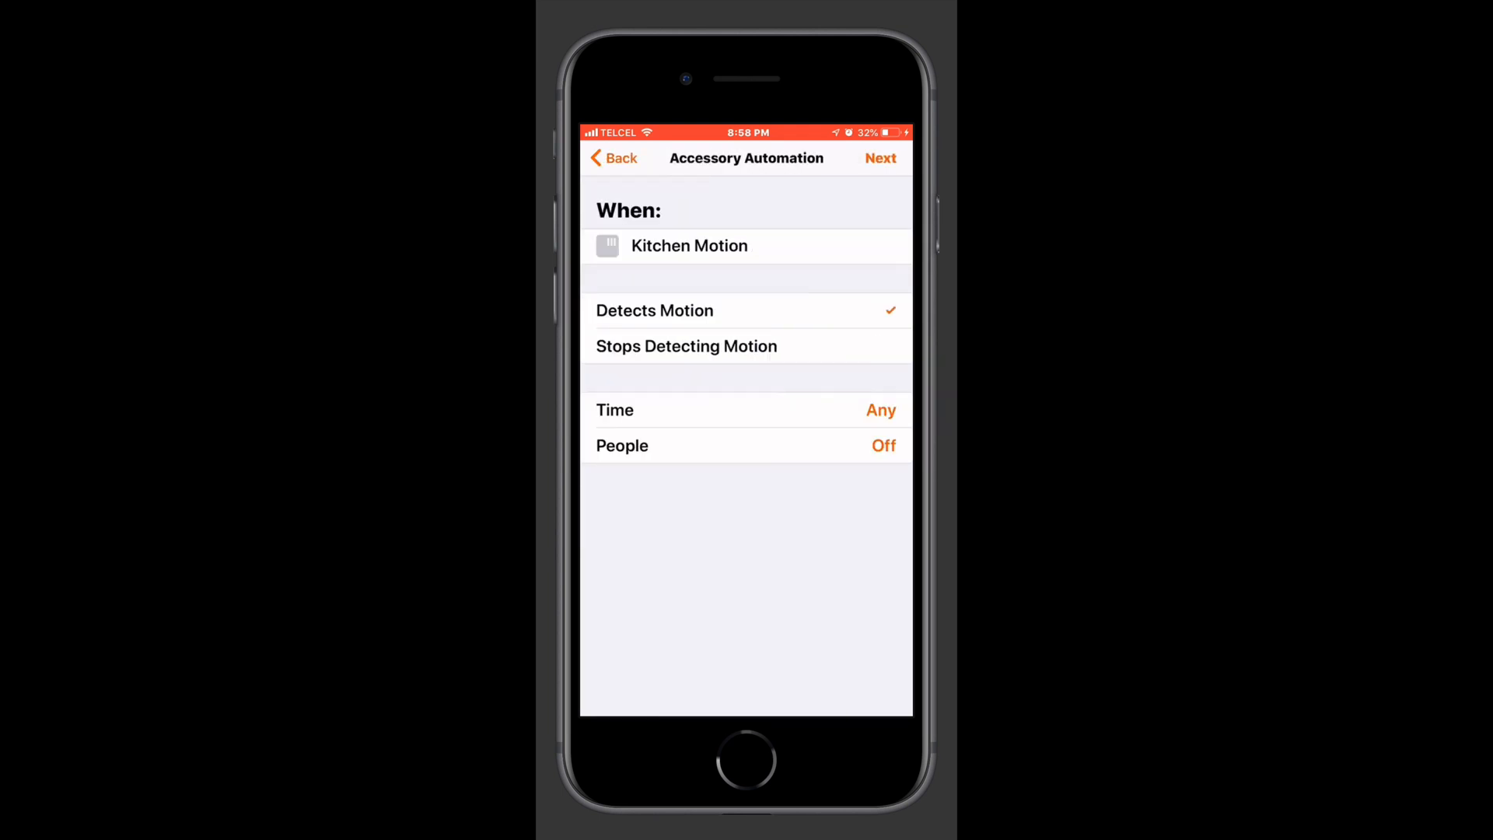
pyautogui.click(686, 346)
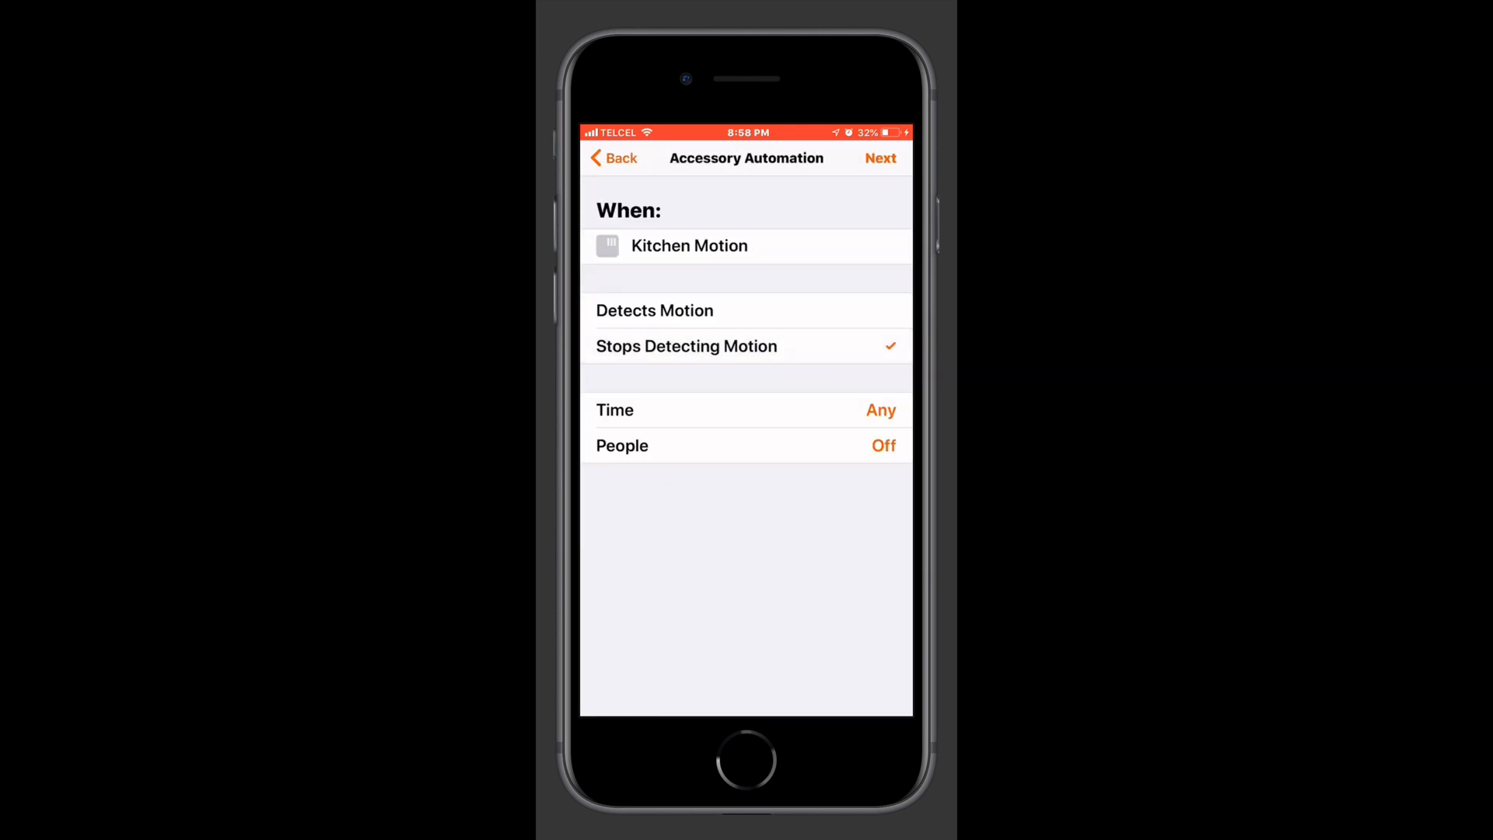
pyautogui.click(655, 310)
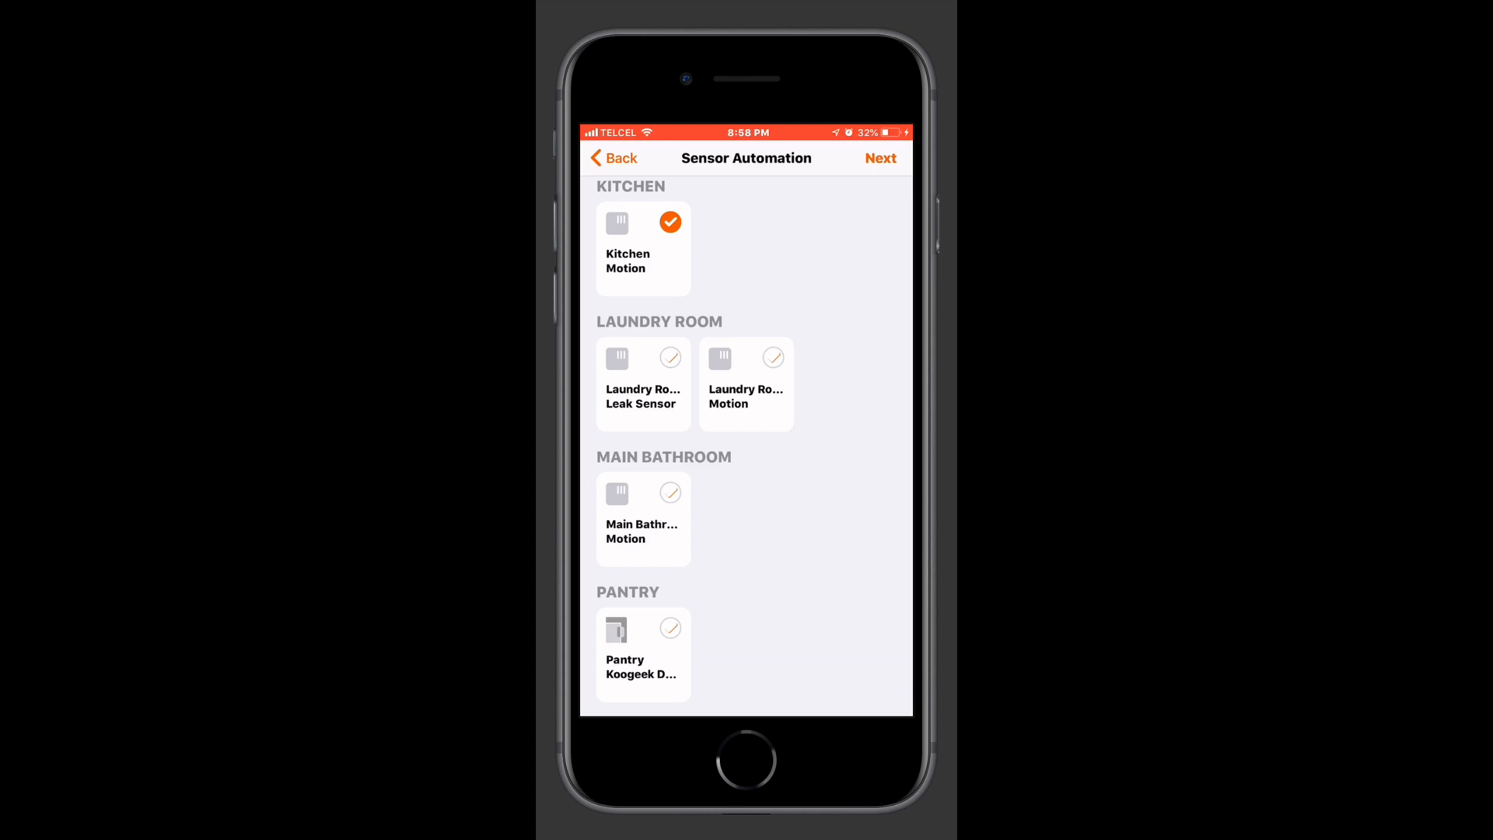
# - Try the pantry door sensor, back out, then make Laundry Room Leak Sensor the trigger and continue
pyautogui.click(669, 627)
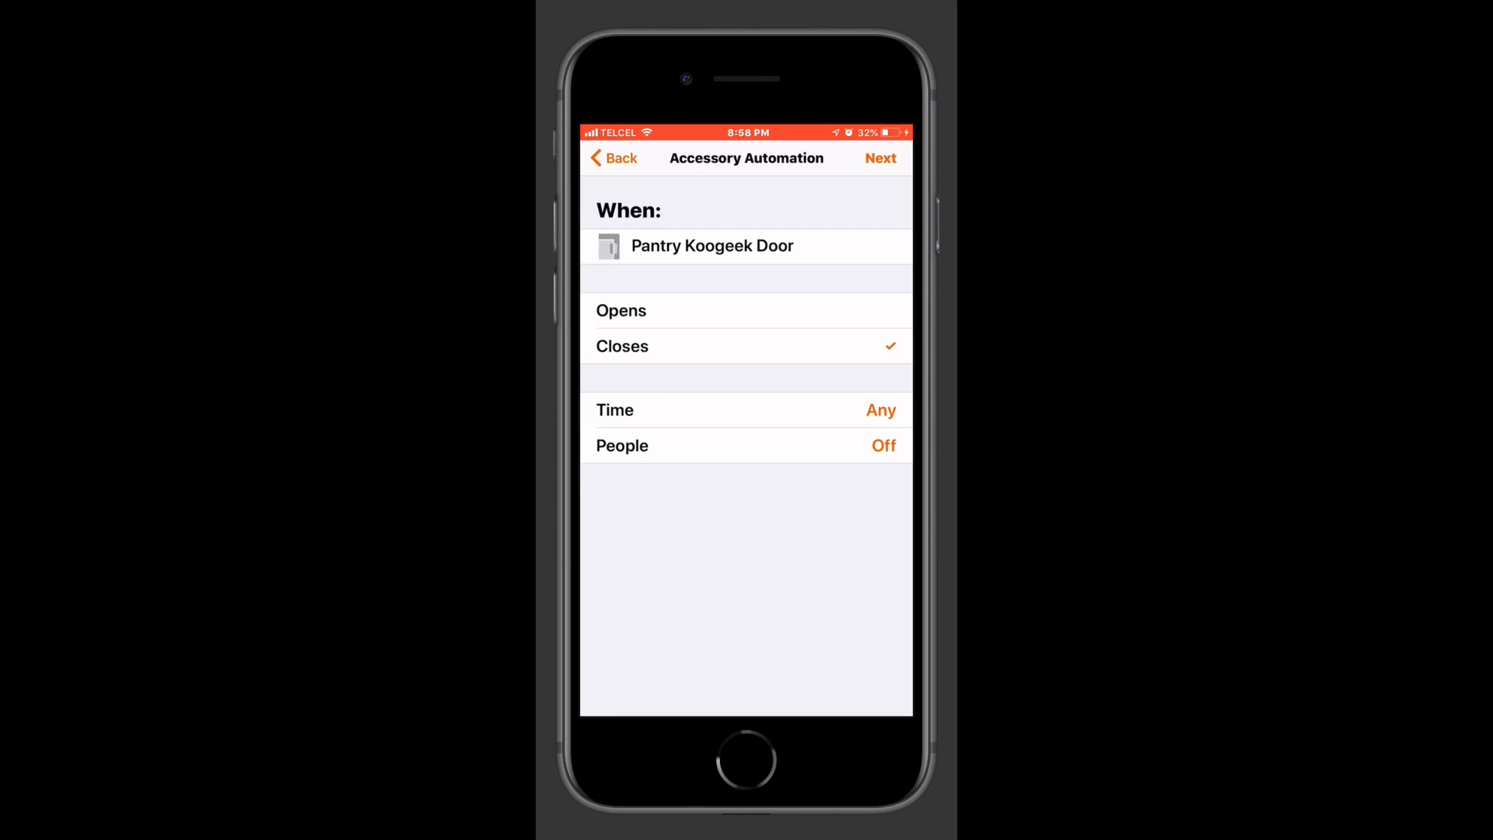
pyautogui.click(613, 159)
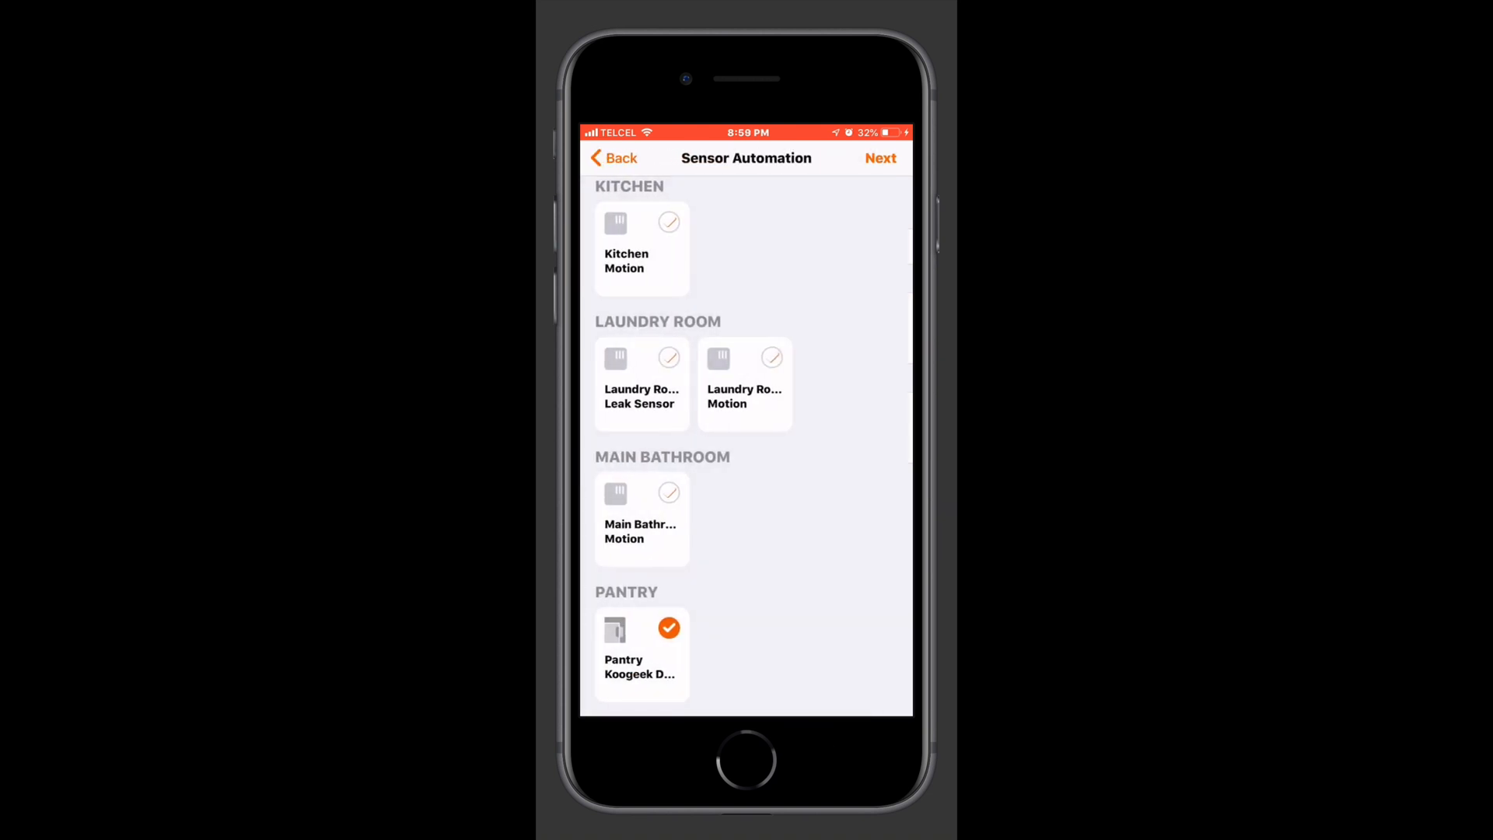
pyautogui.click(642, 372)
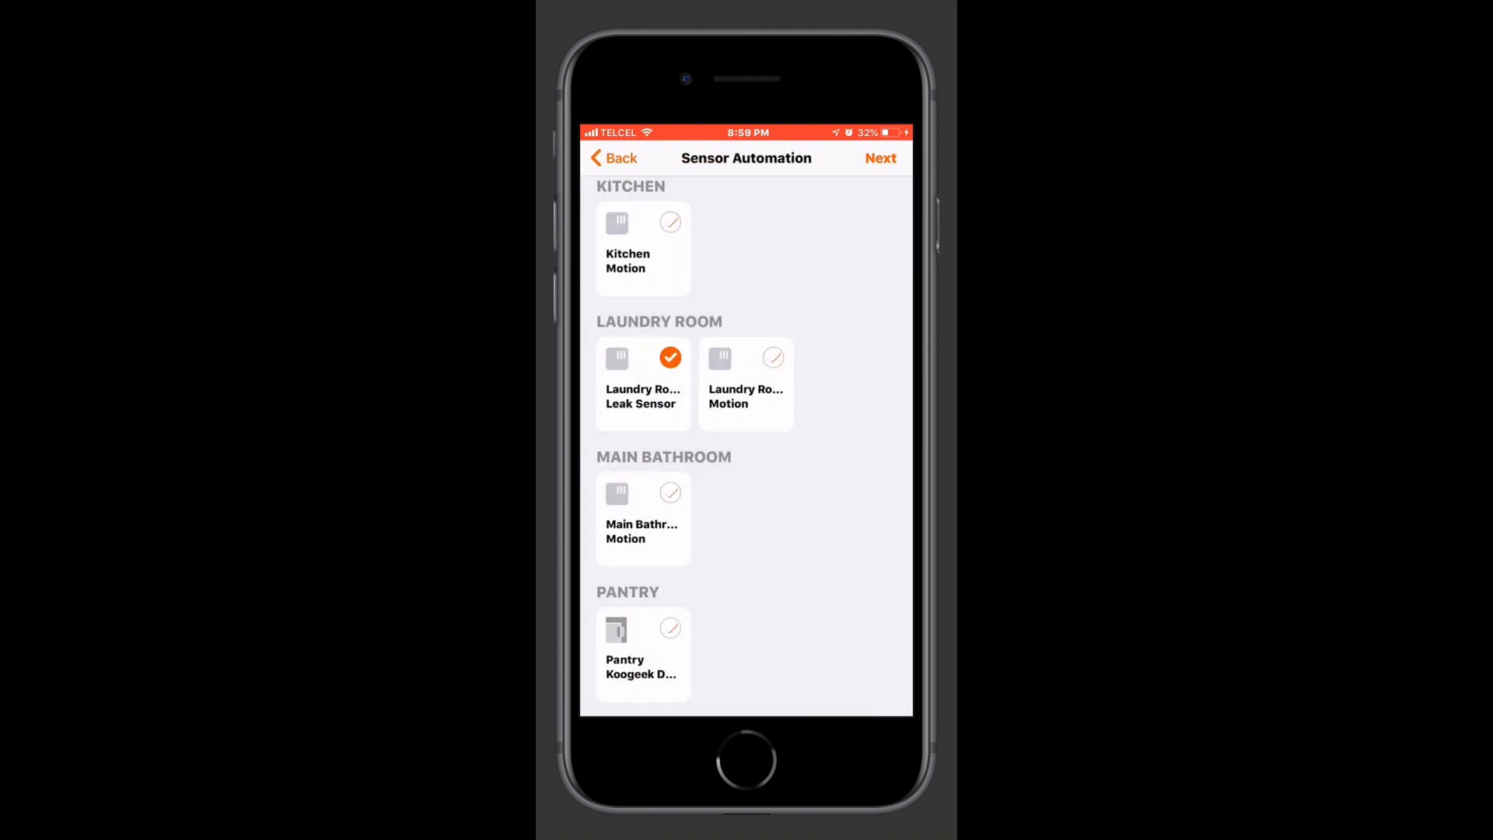
pyautogui.click(880, 159)
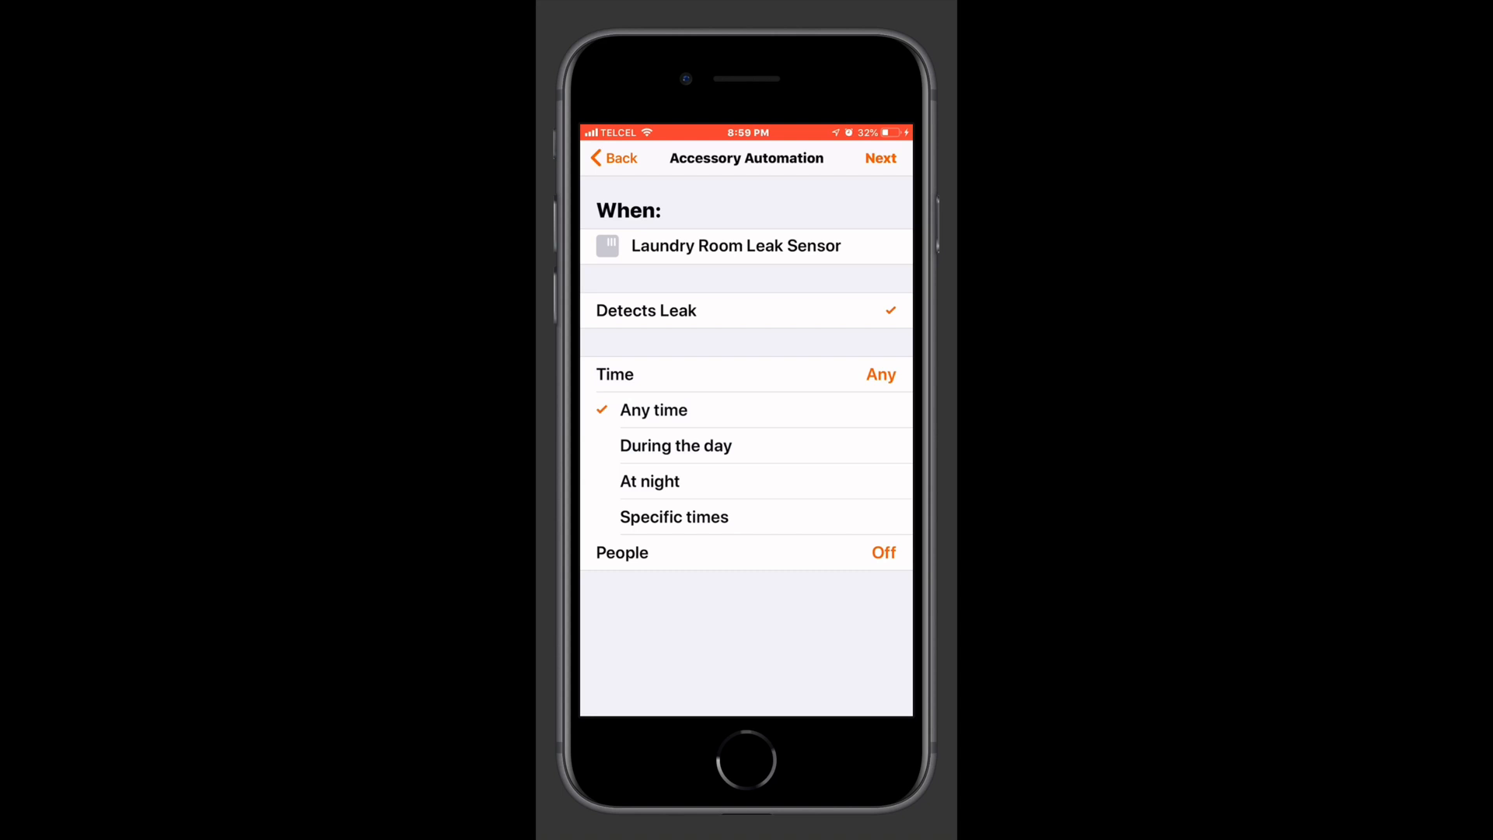
pyautogui.click(675, 444)
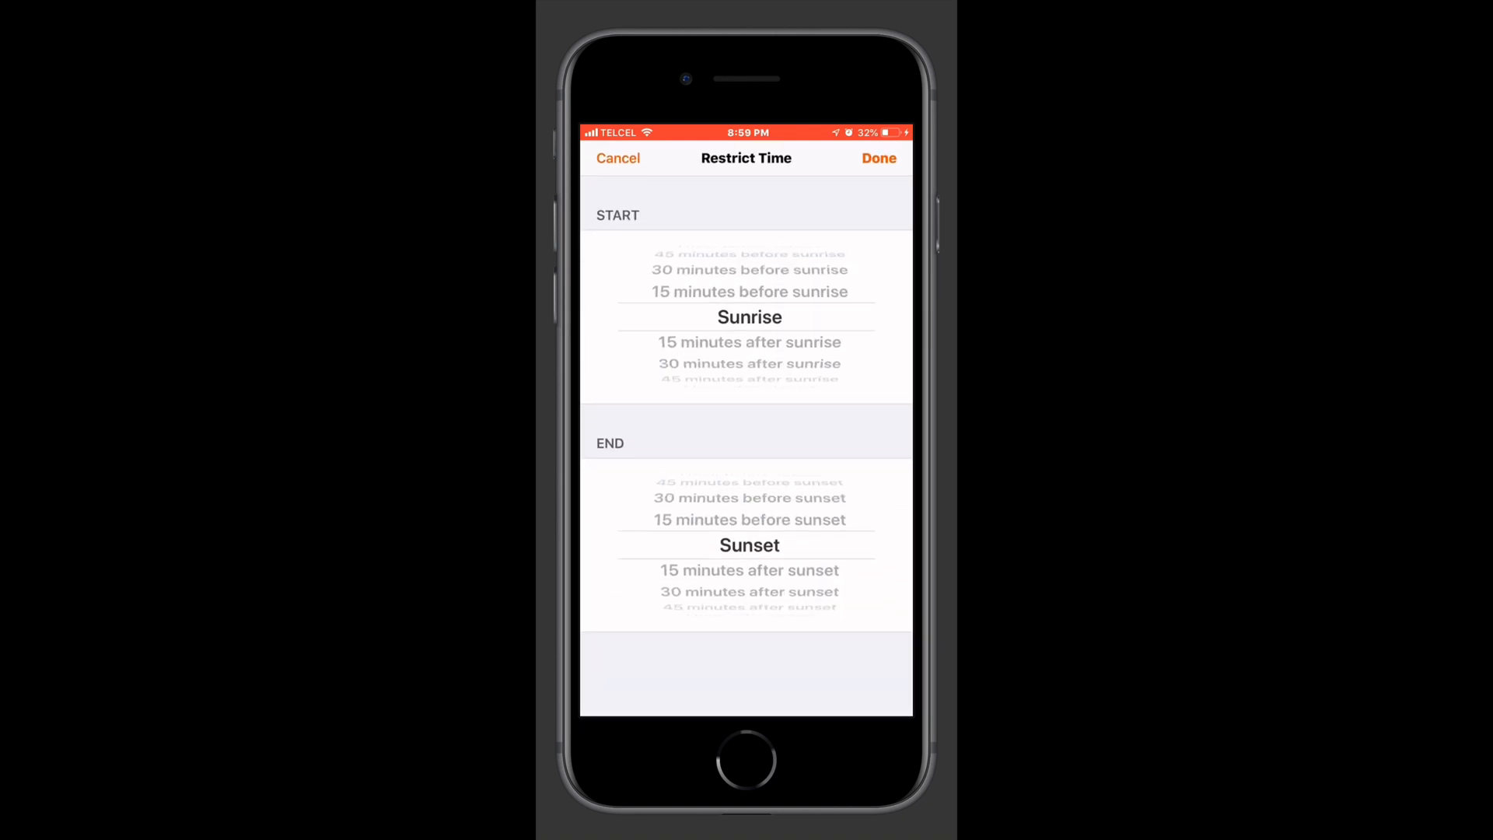
pyautogui.click(618, 159)
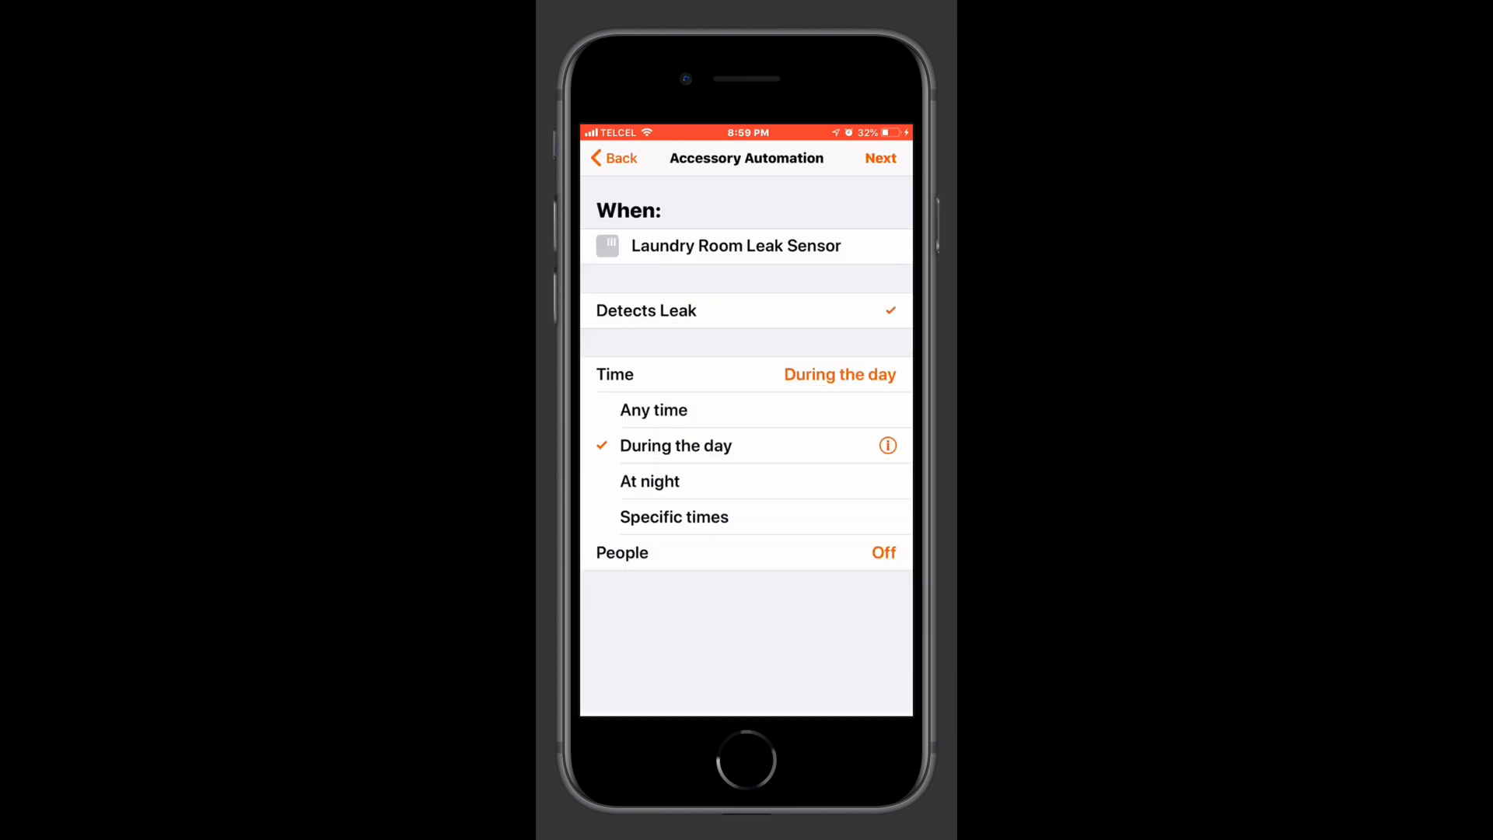
pyautogui.click(650, 481)
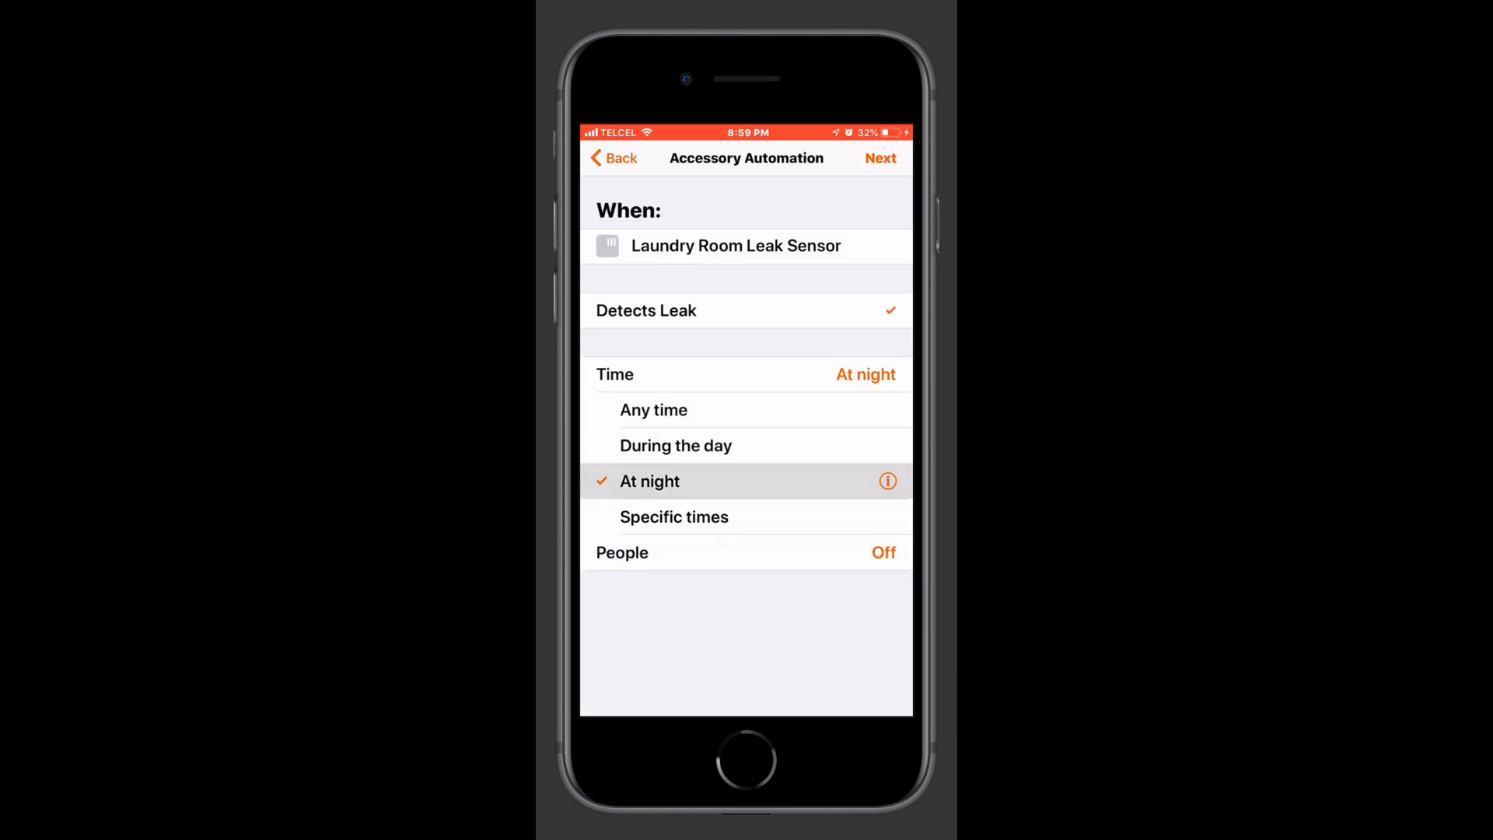
pyautogui.click(886, 481)
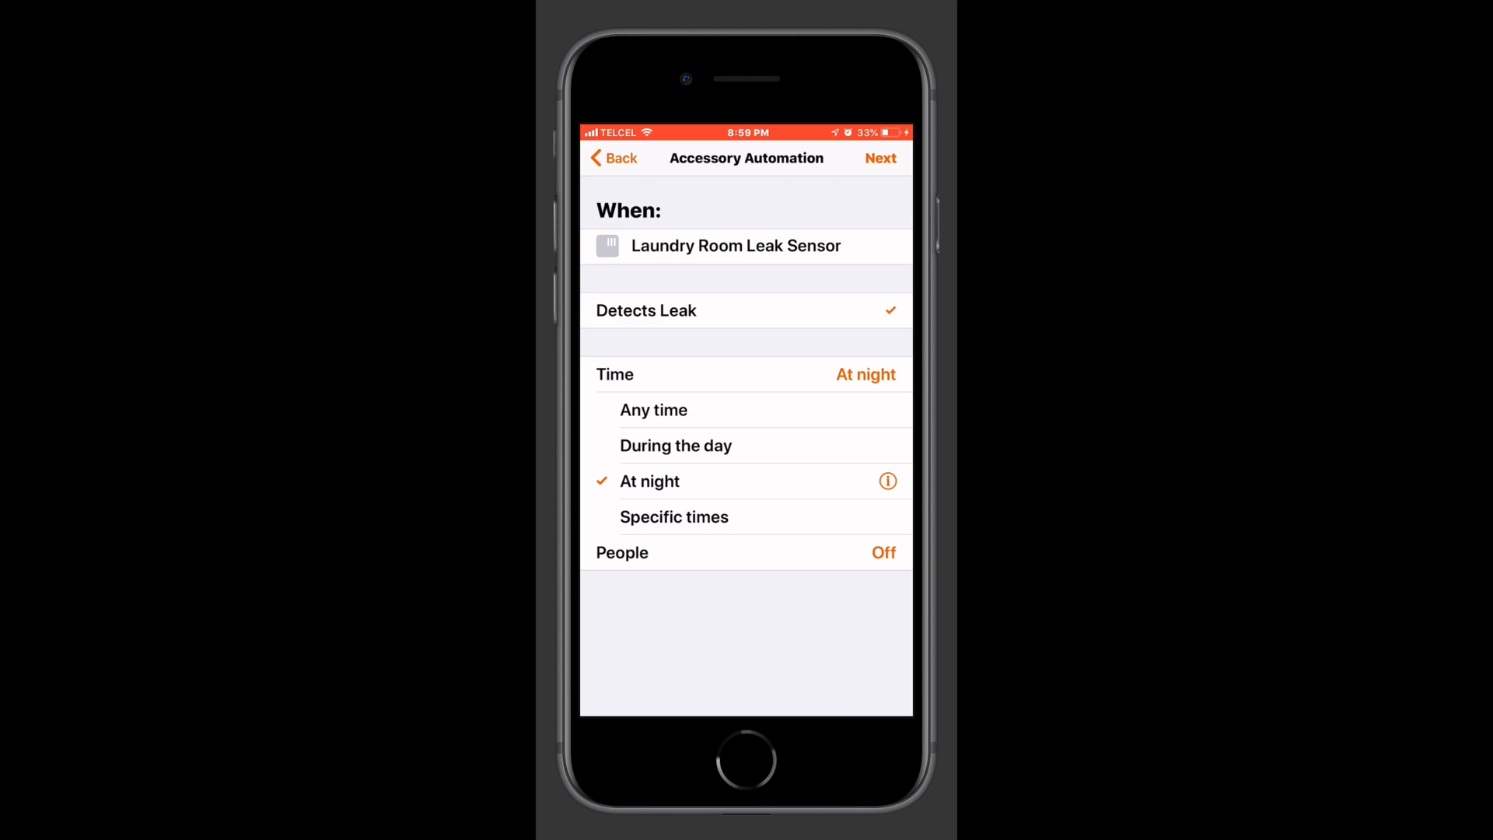
pyautogui.click(673, 517)
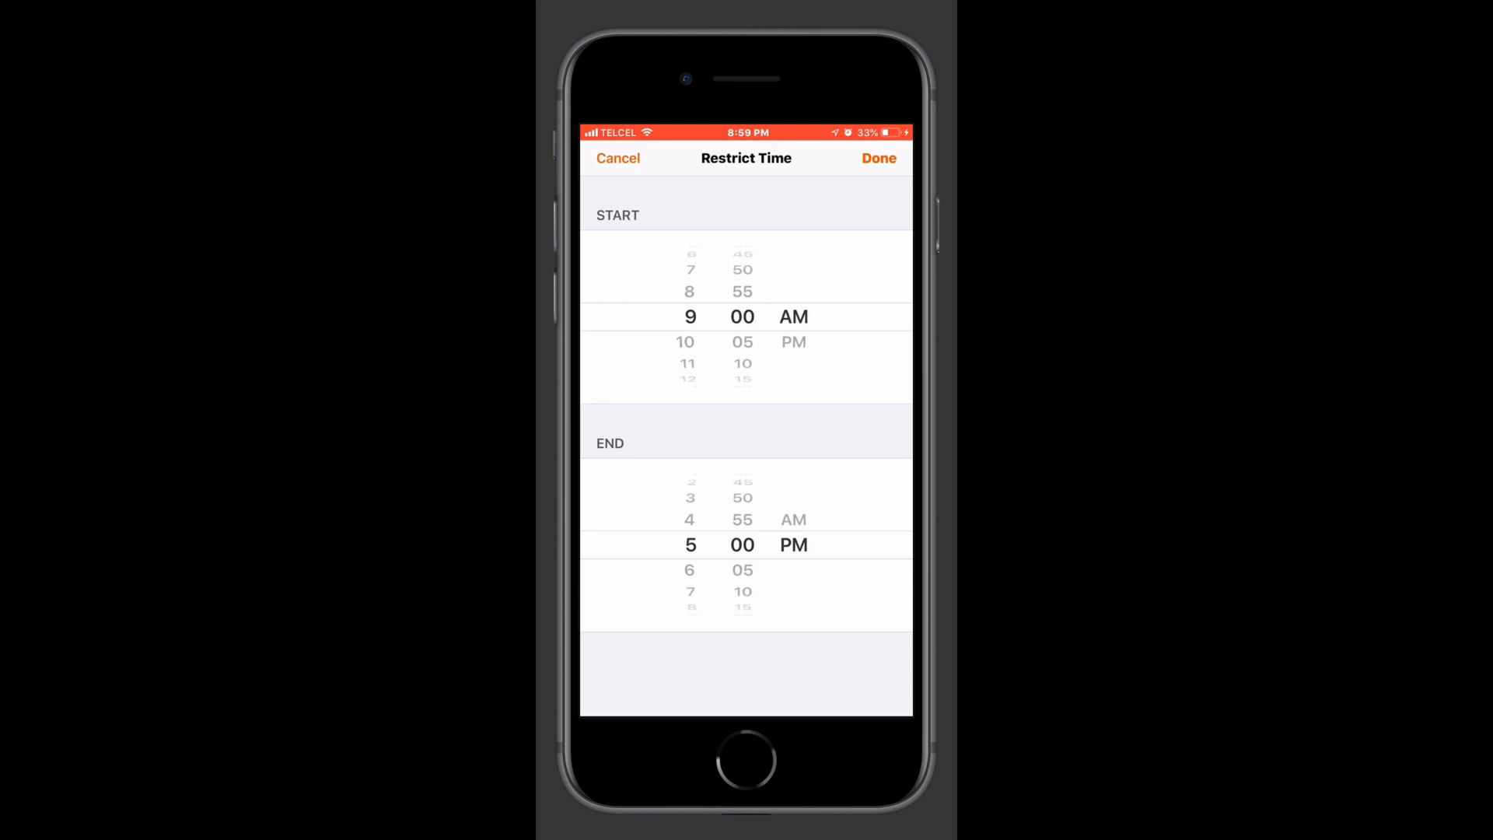
pyautogui.click(617, 159)
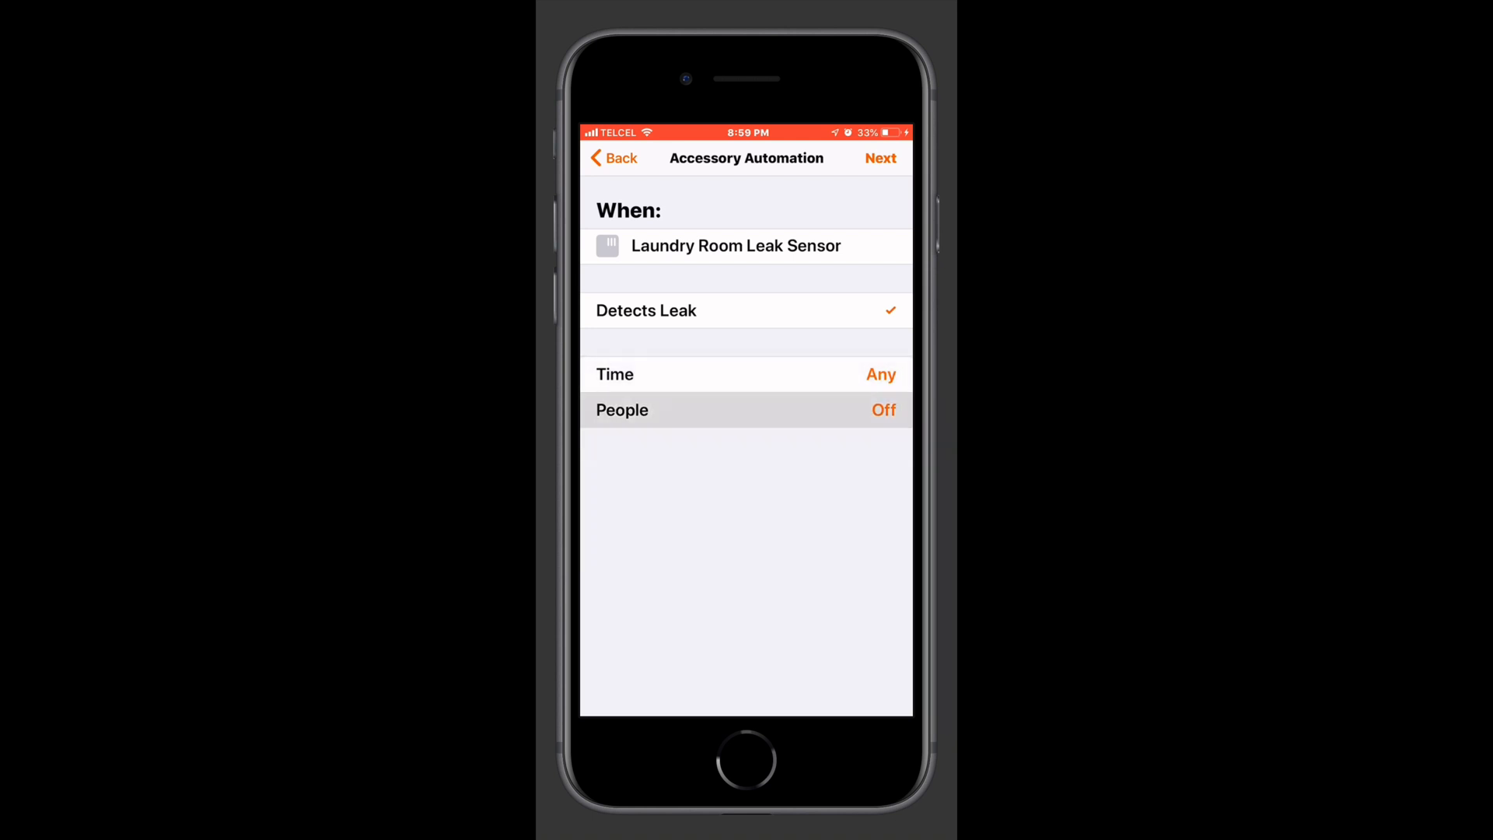
# - Check the People options, leave them Off, and continue to scenes and accessories
pyautogui.click(747, 409)
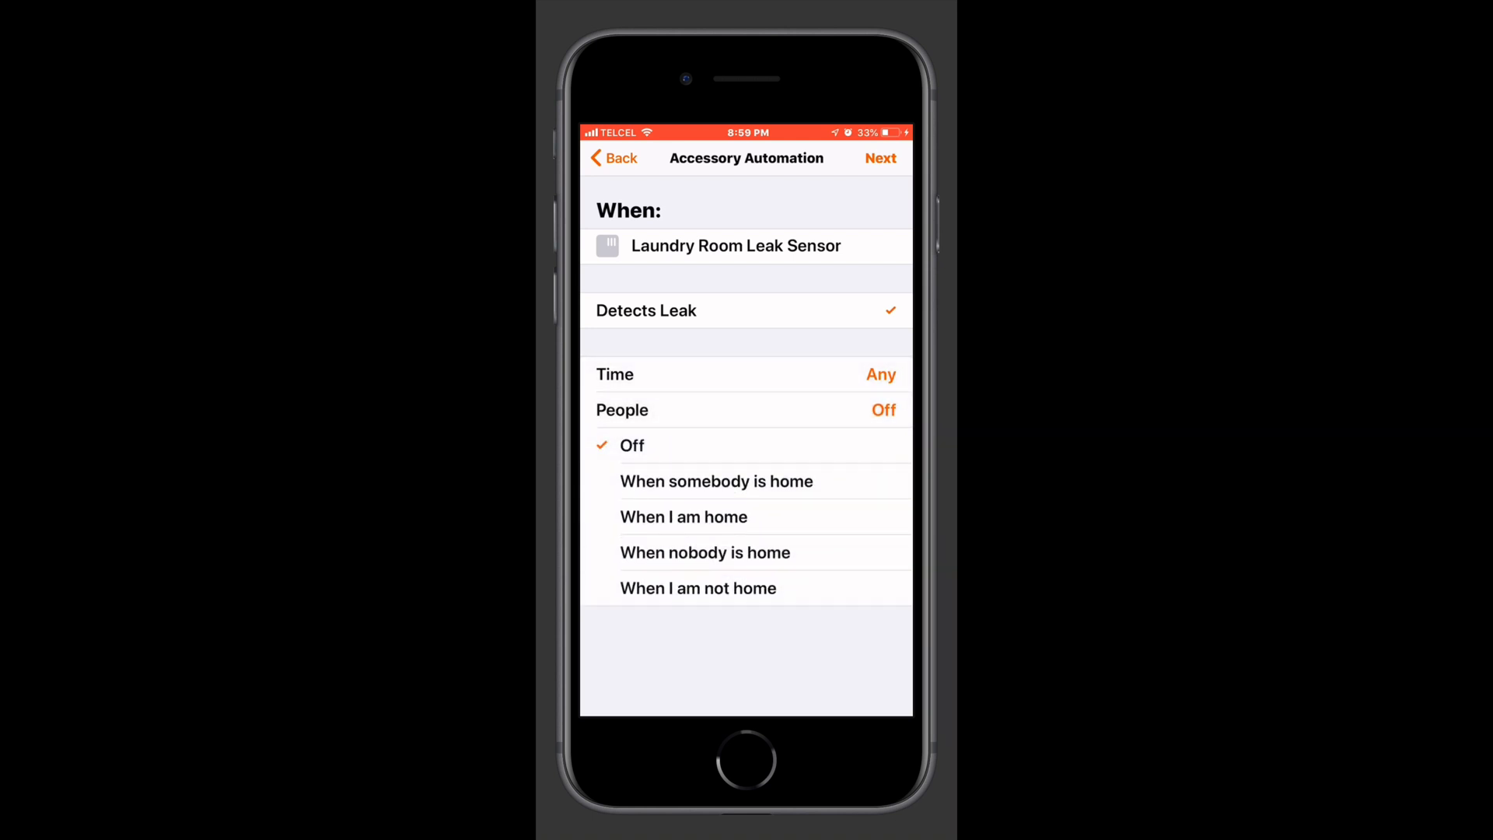
pyautogui.click(715, 481)
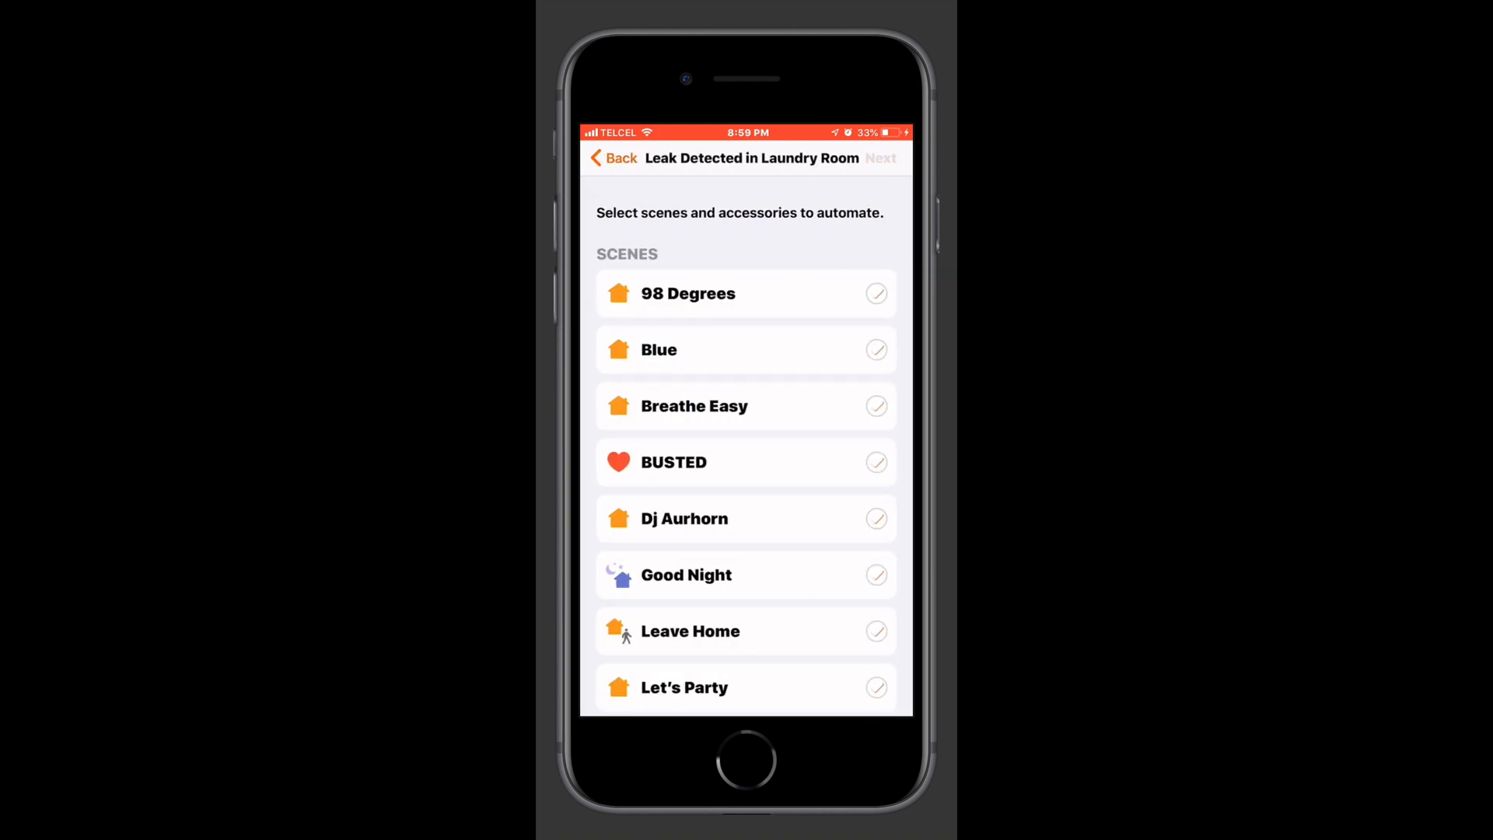
# - Tick the Blue scene, add all Living Room lights, and include studio, patio and porch lights
pyautogui.scroll(3)
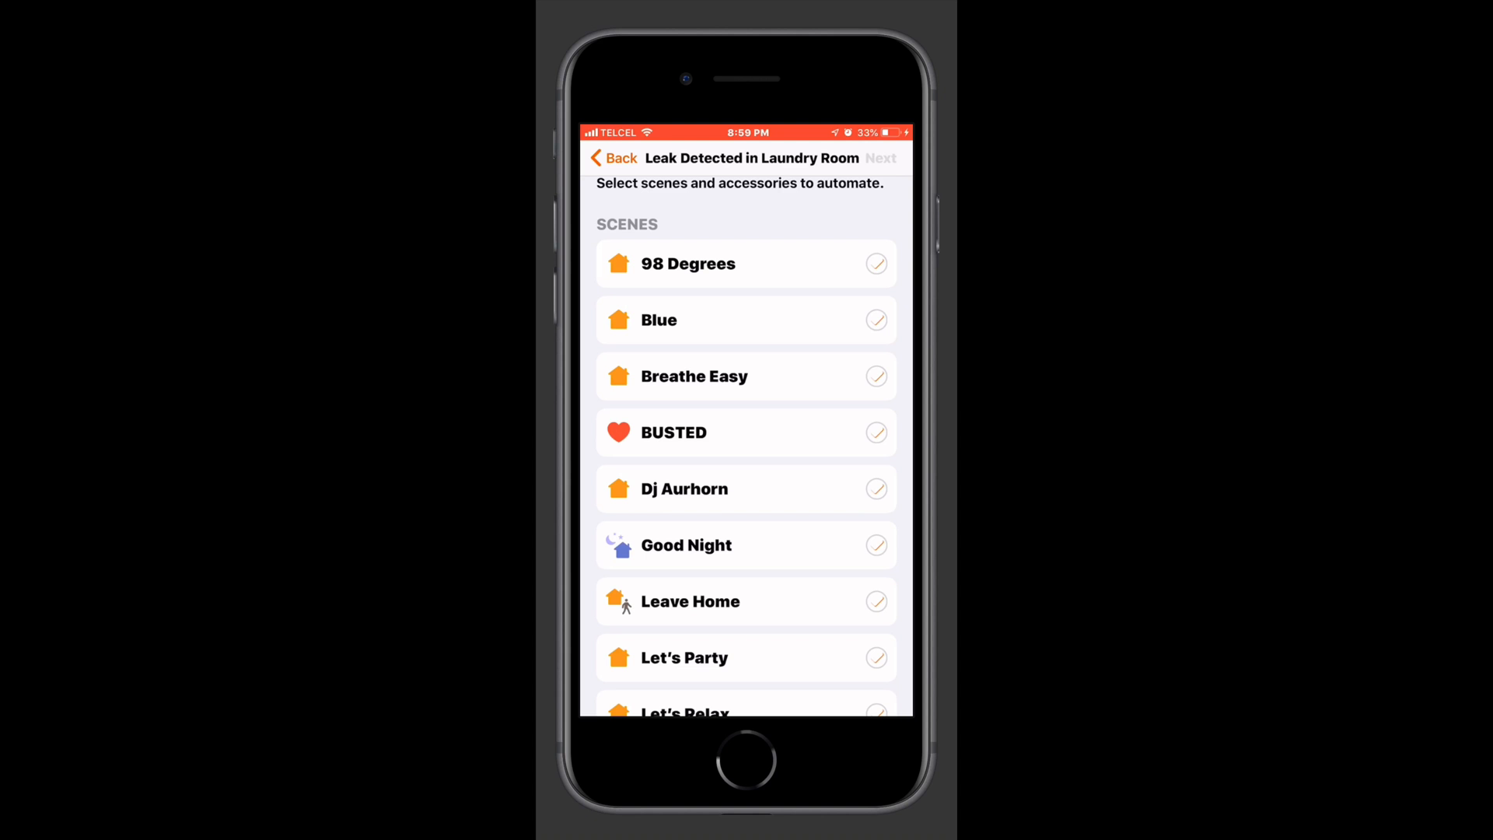
pyautogui.click(876, 319)
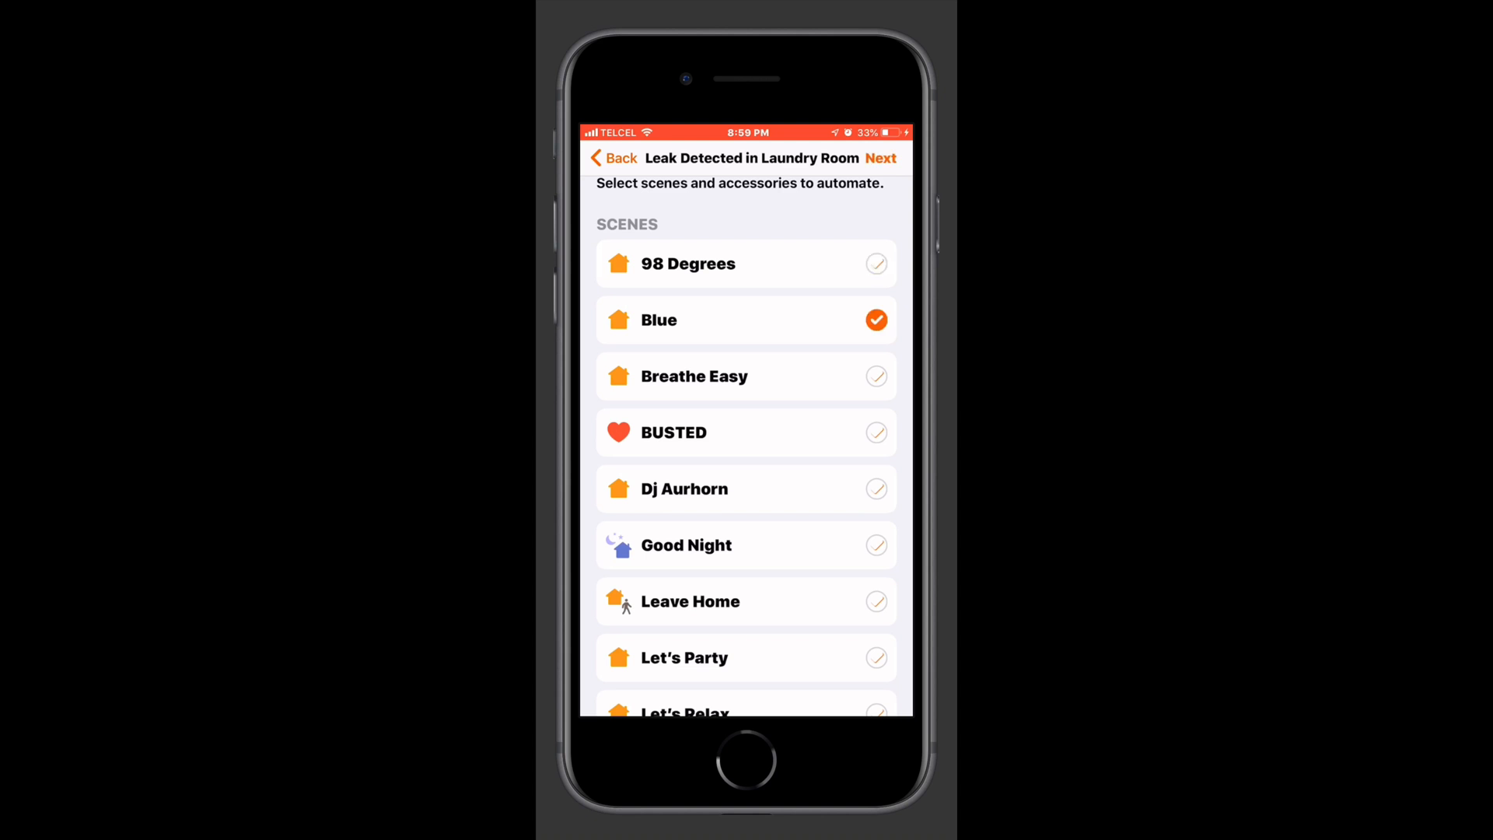
pyautogui.scroll(-3)
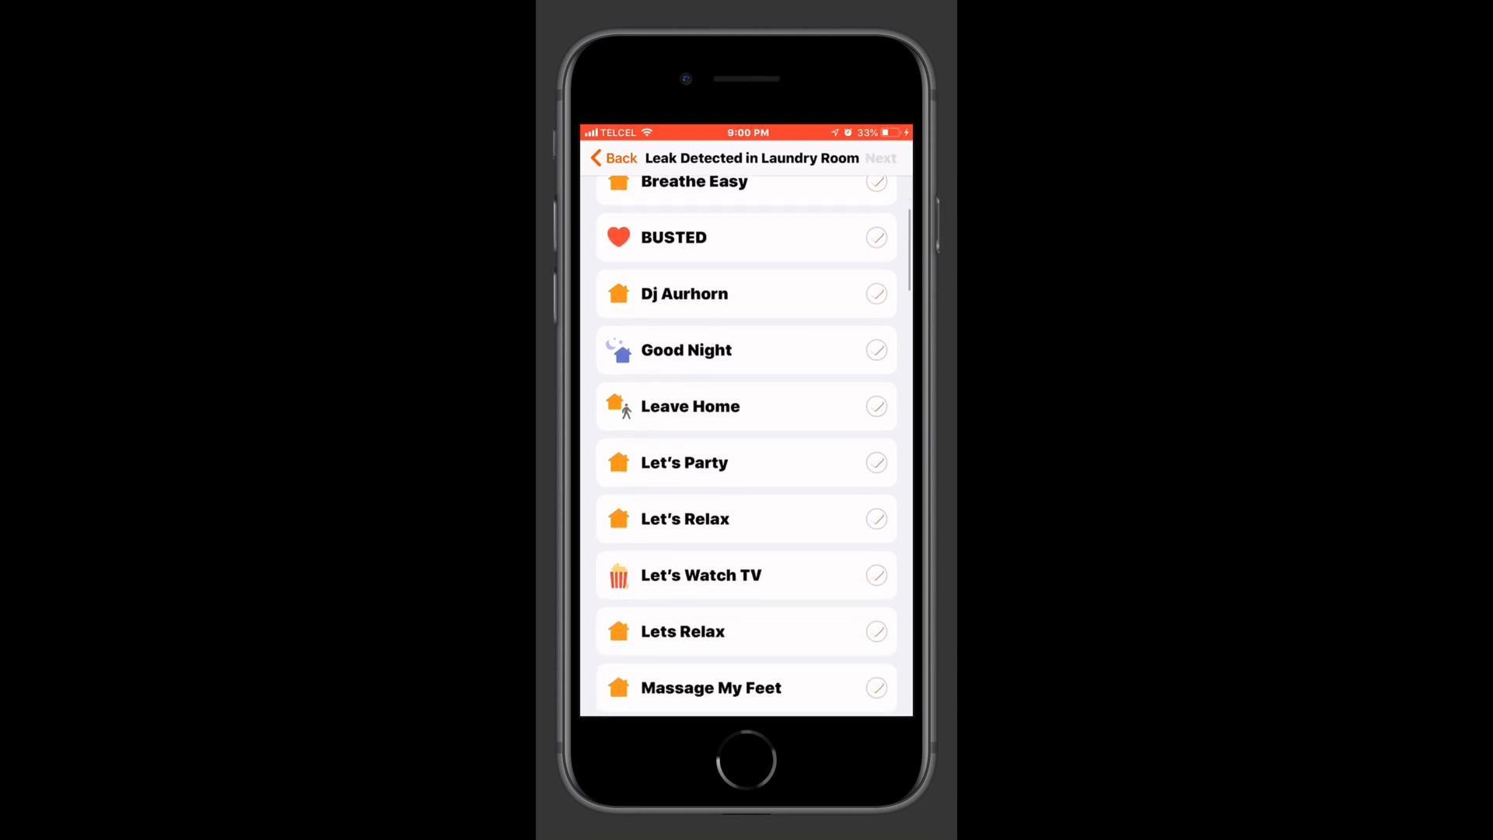
pyautogui.scroll(-3)
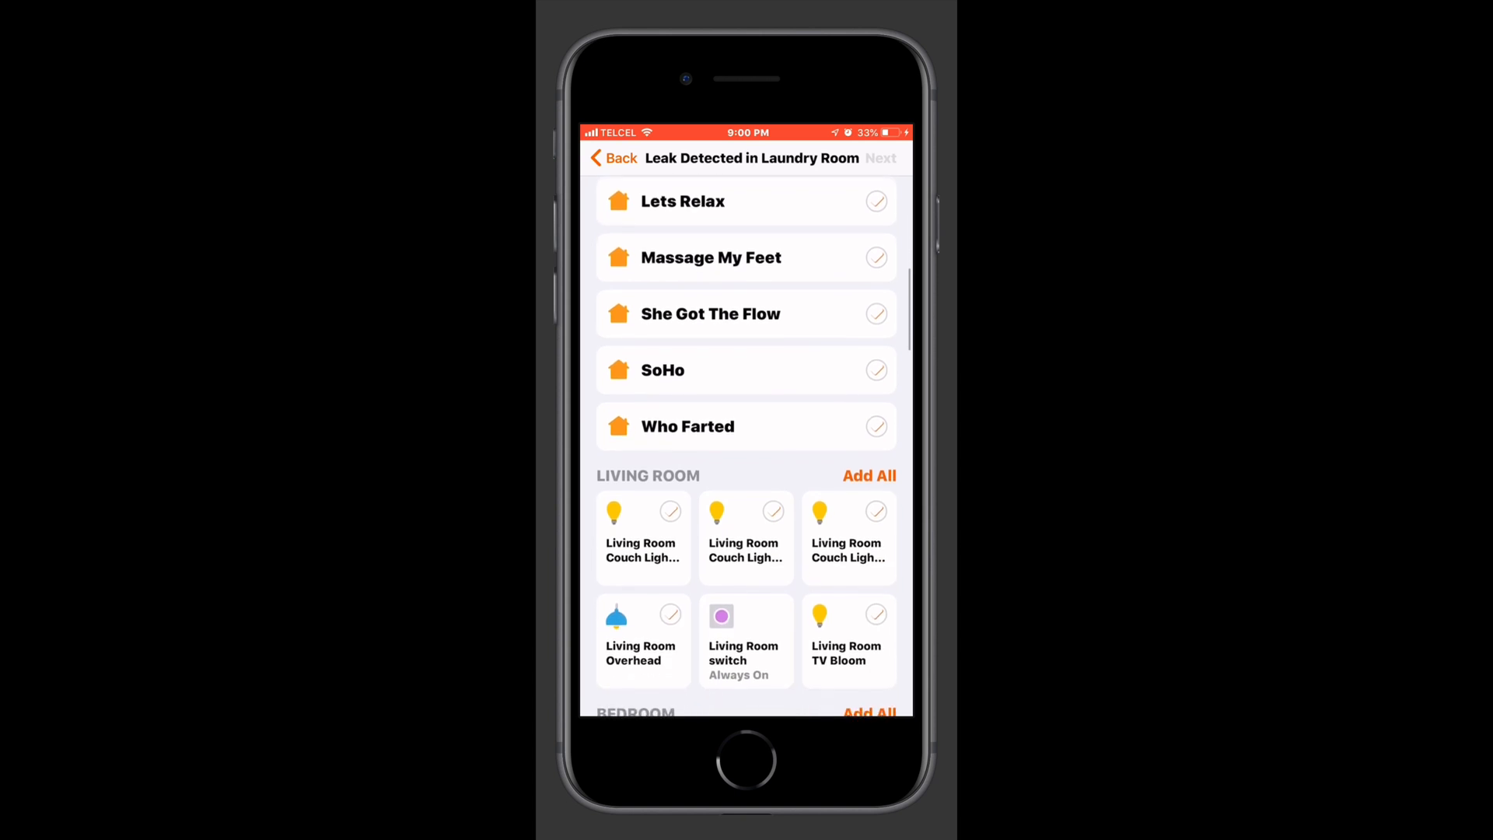
pyautogui.scroll(-3)
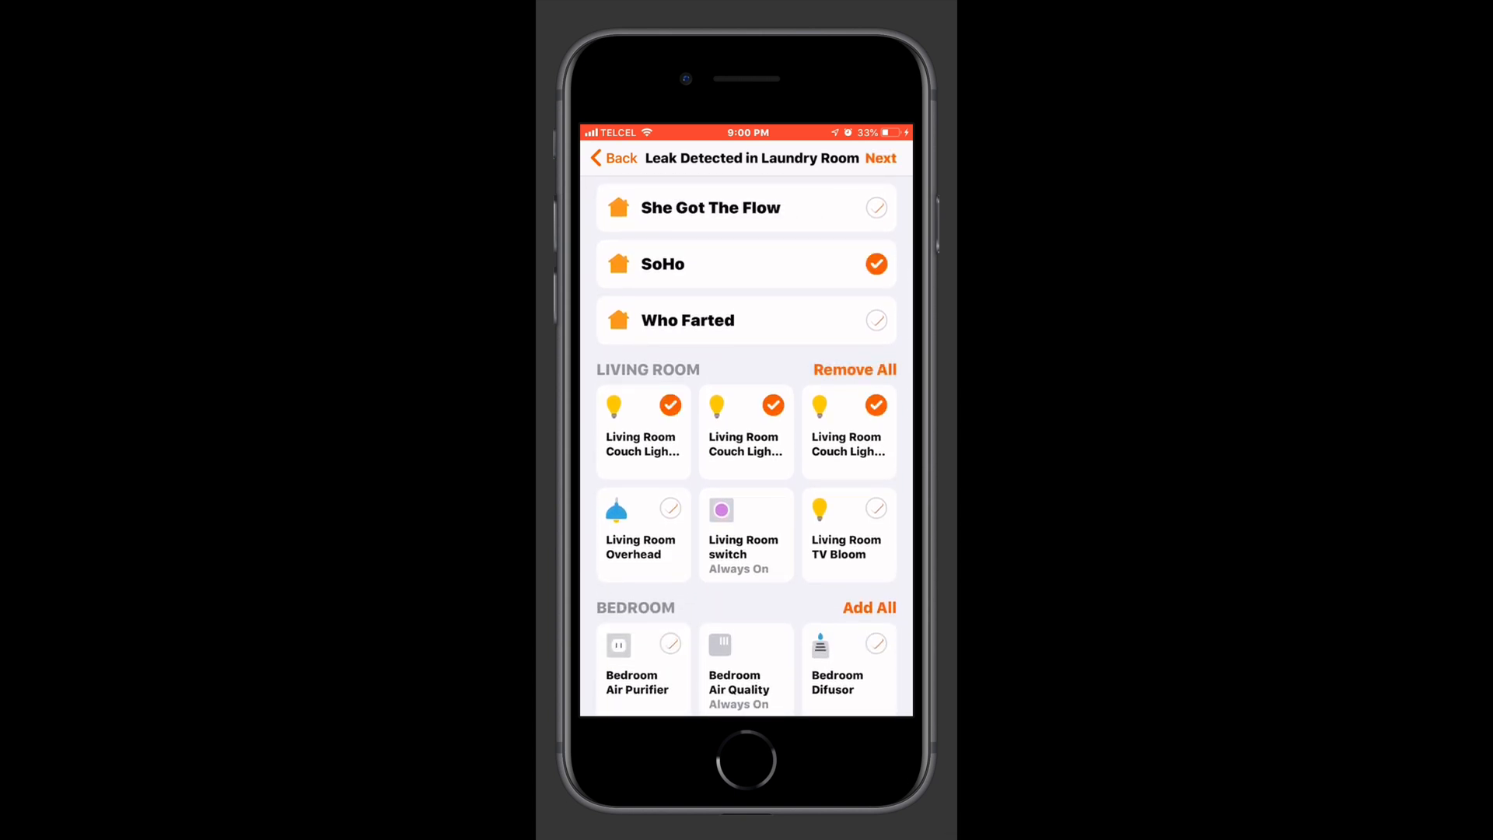
pyautogui.click(874, 264)
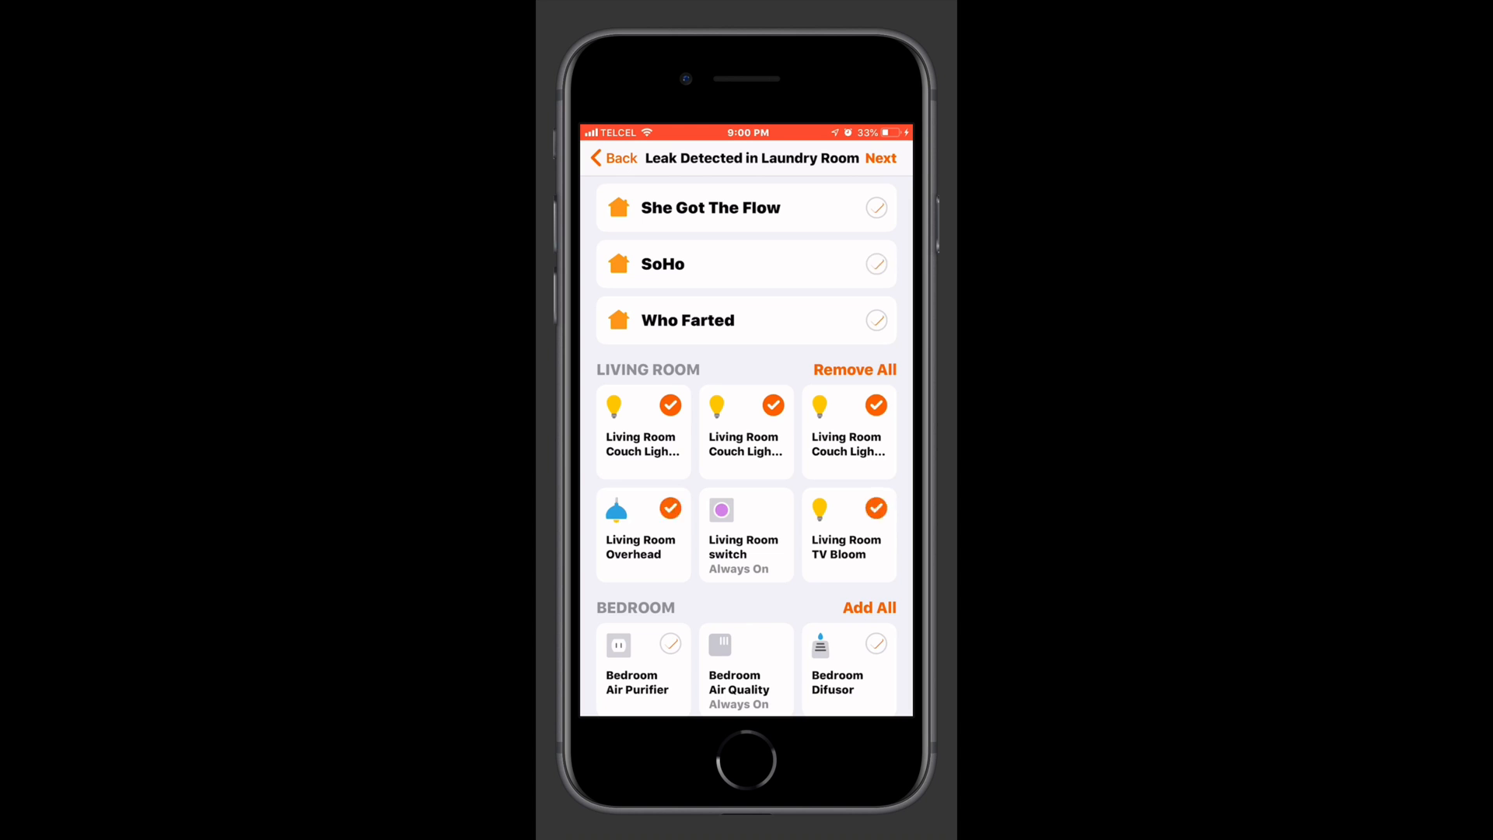
pyautogui.scroll(-3)
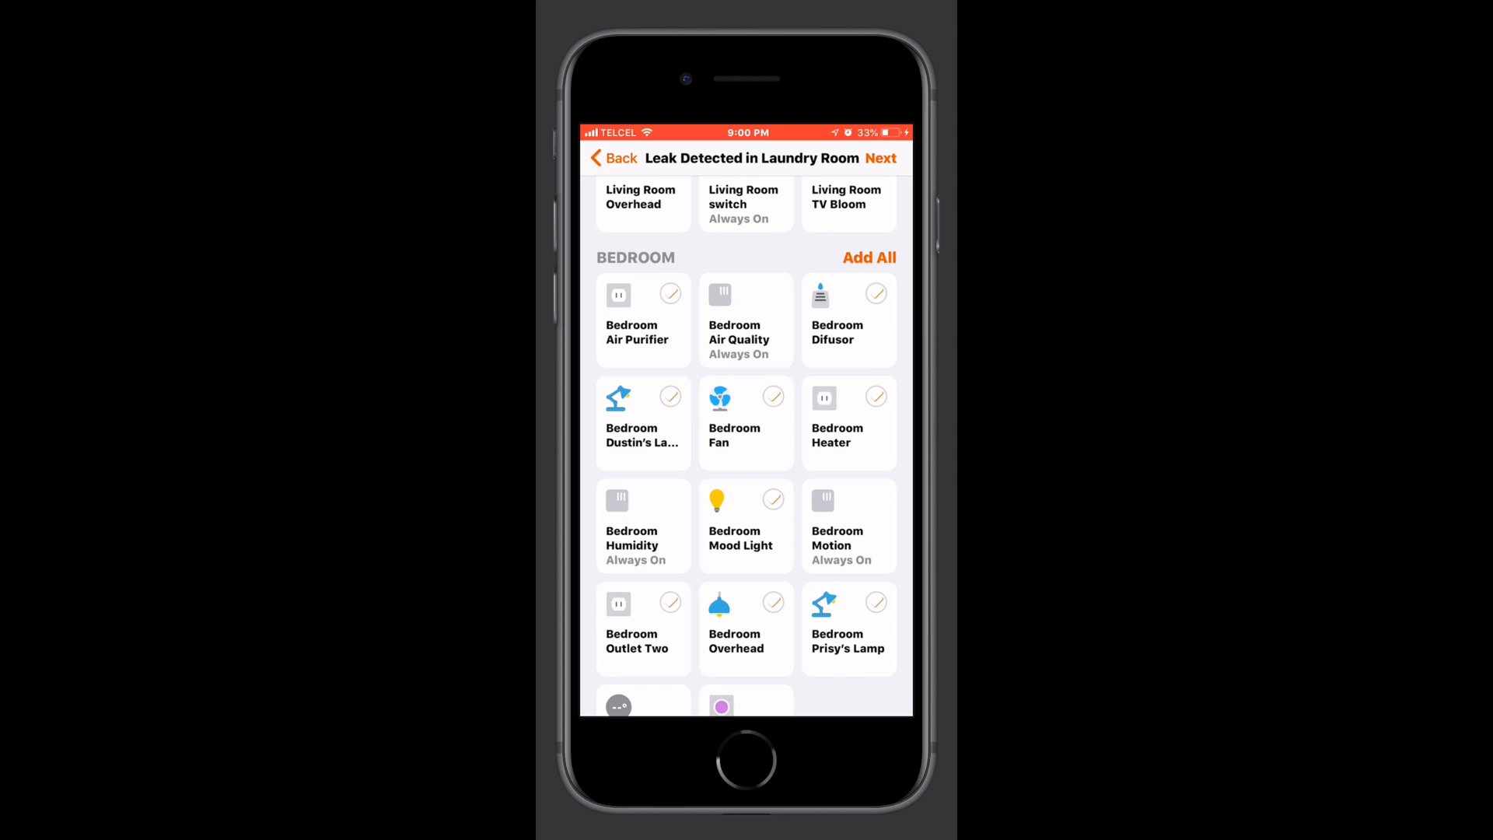
pyautogui.scroll(-3)
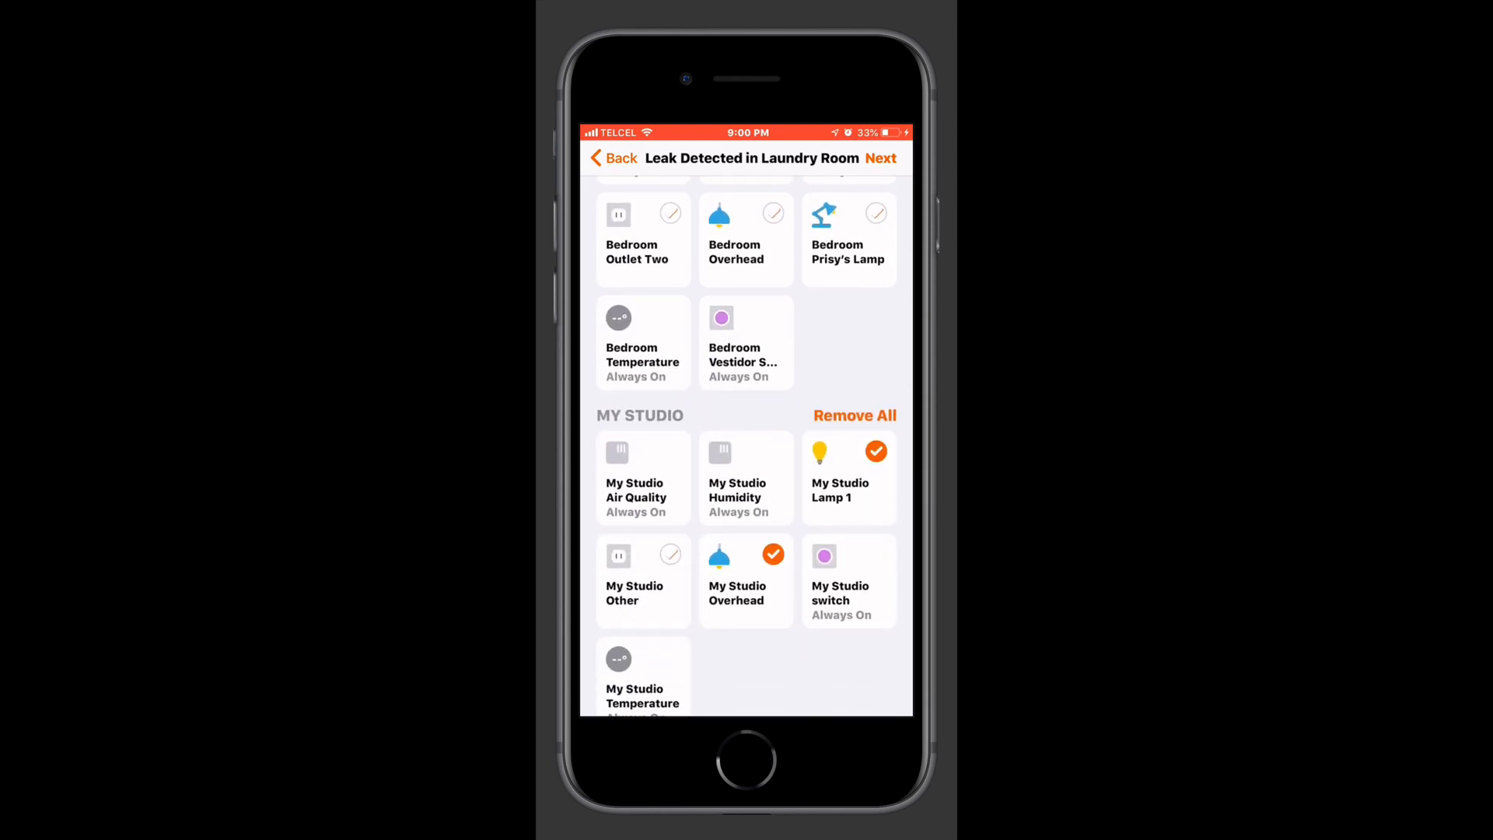
pyautogui.scroll(-3)
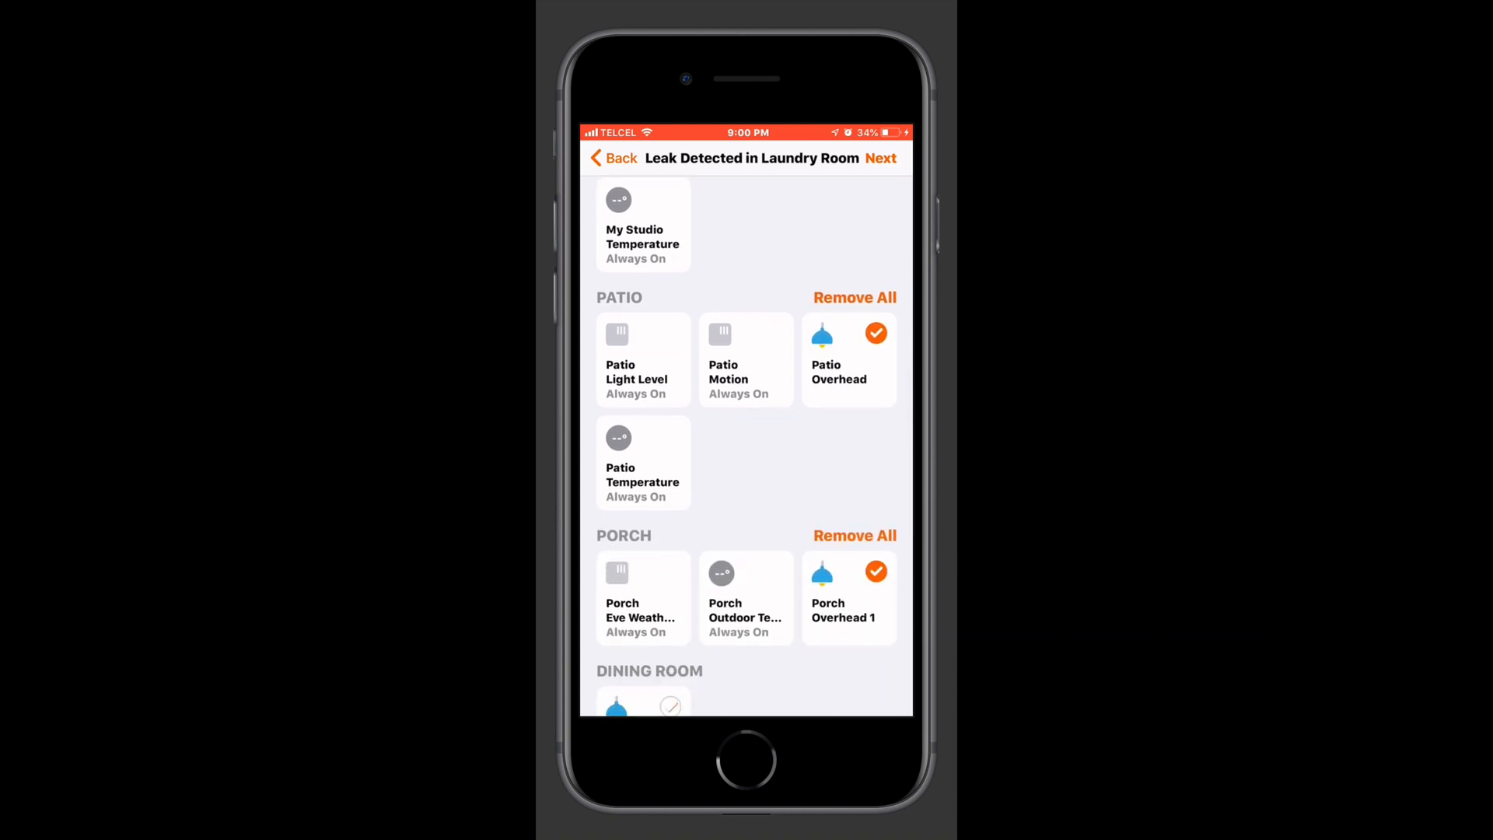
pyautogui.scroll(-3)
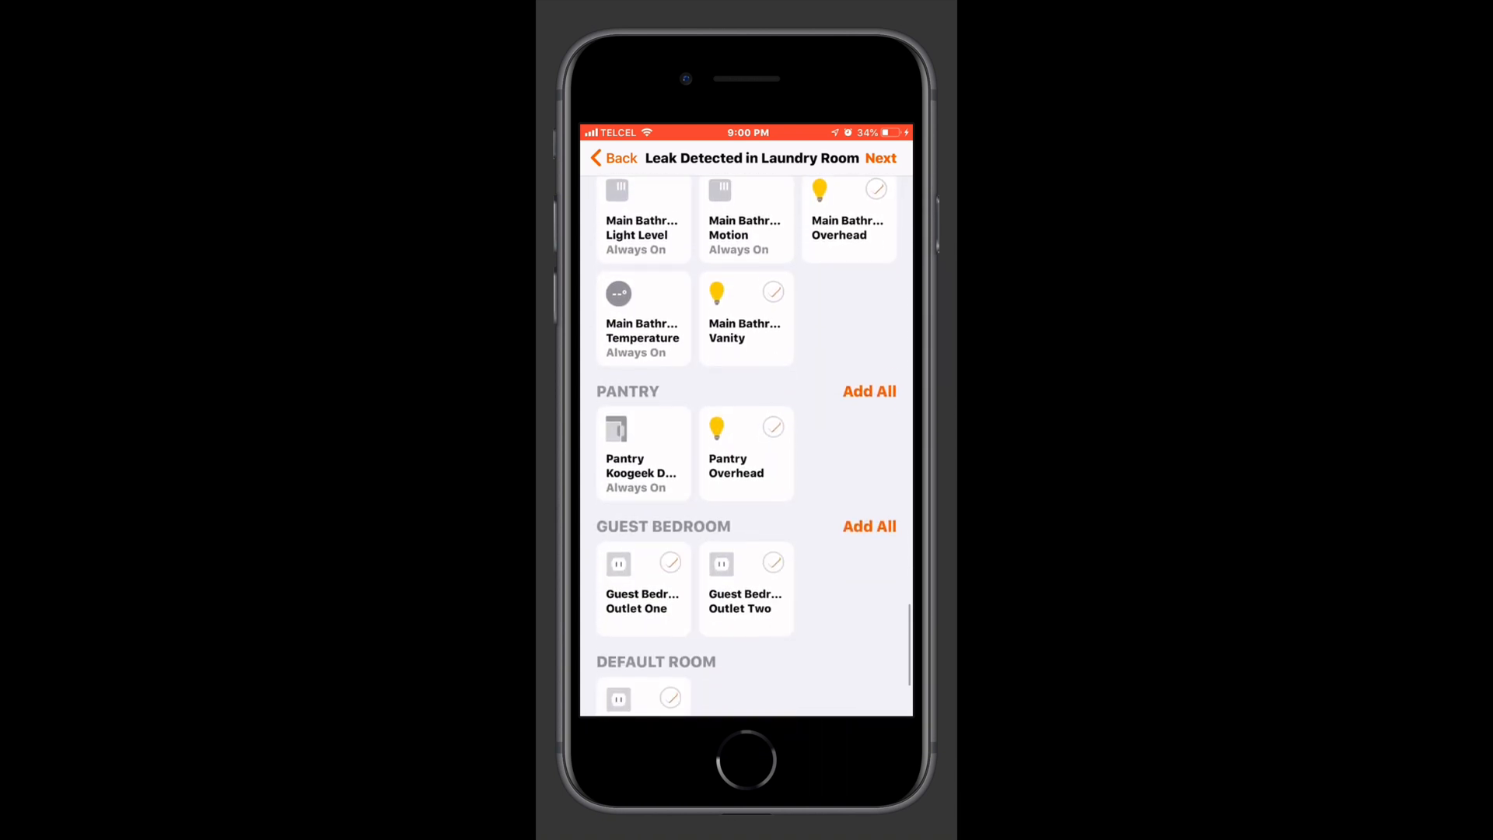
pyautogui.scroll(-3)
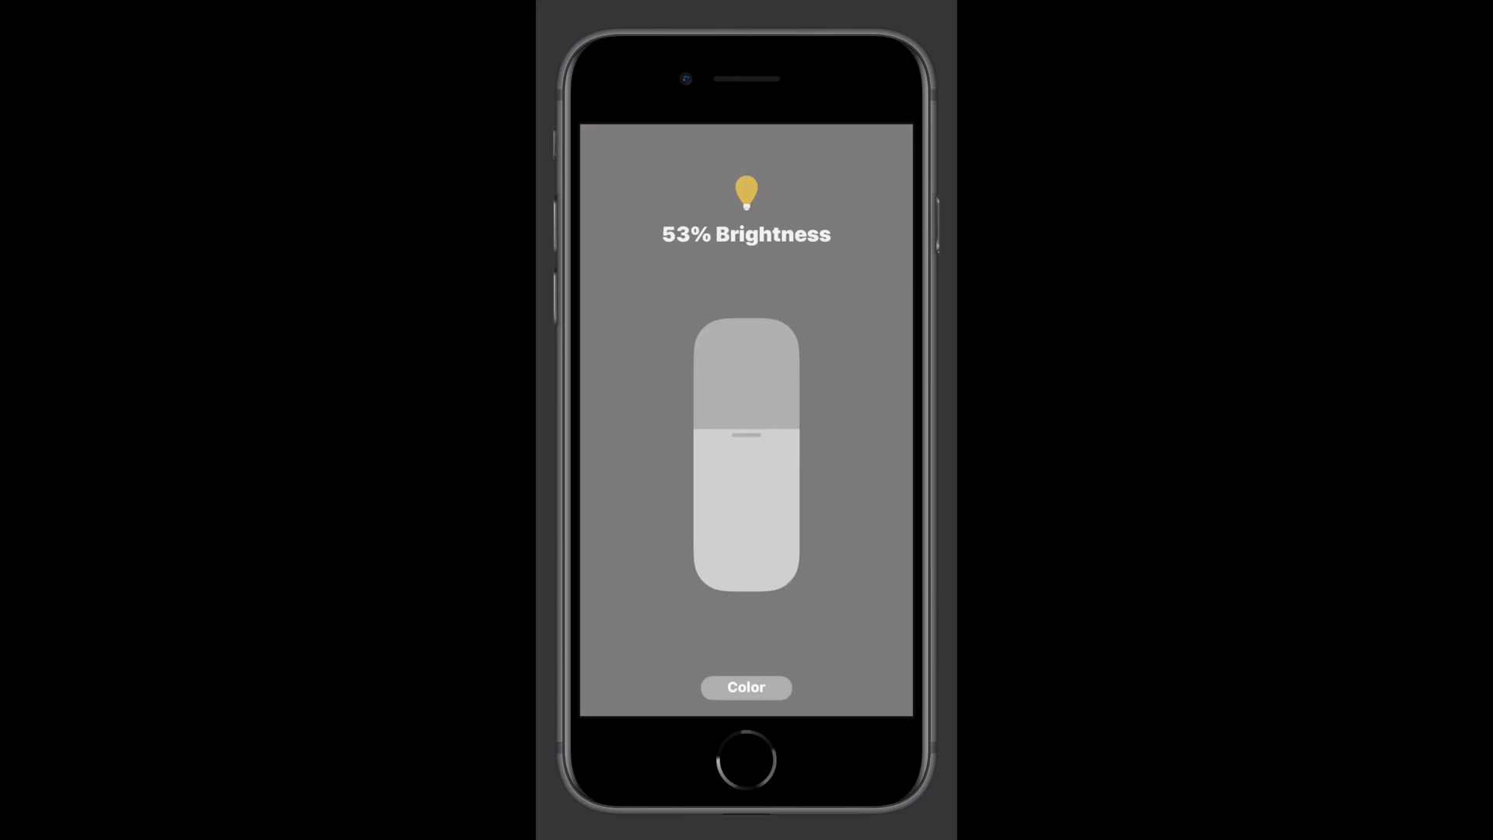
# - Adjust a light's brightness, then make My Studio Overhead turn on with its colour set to blue
pyautogui.moveTo(747, 453); pyautogui.dragTo(746, 381)
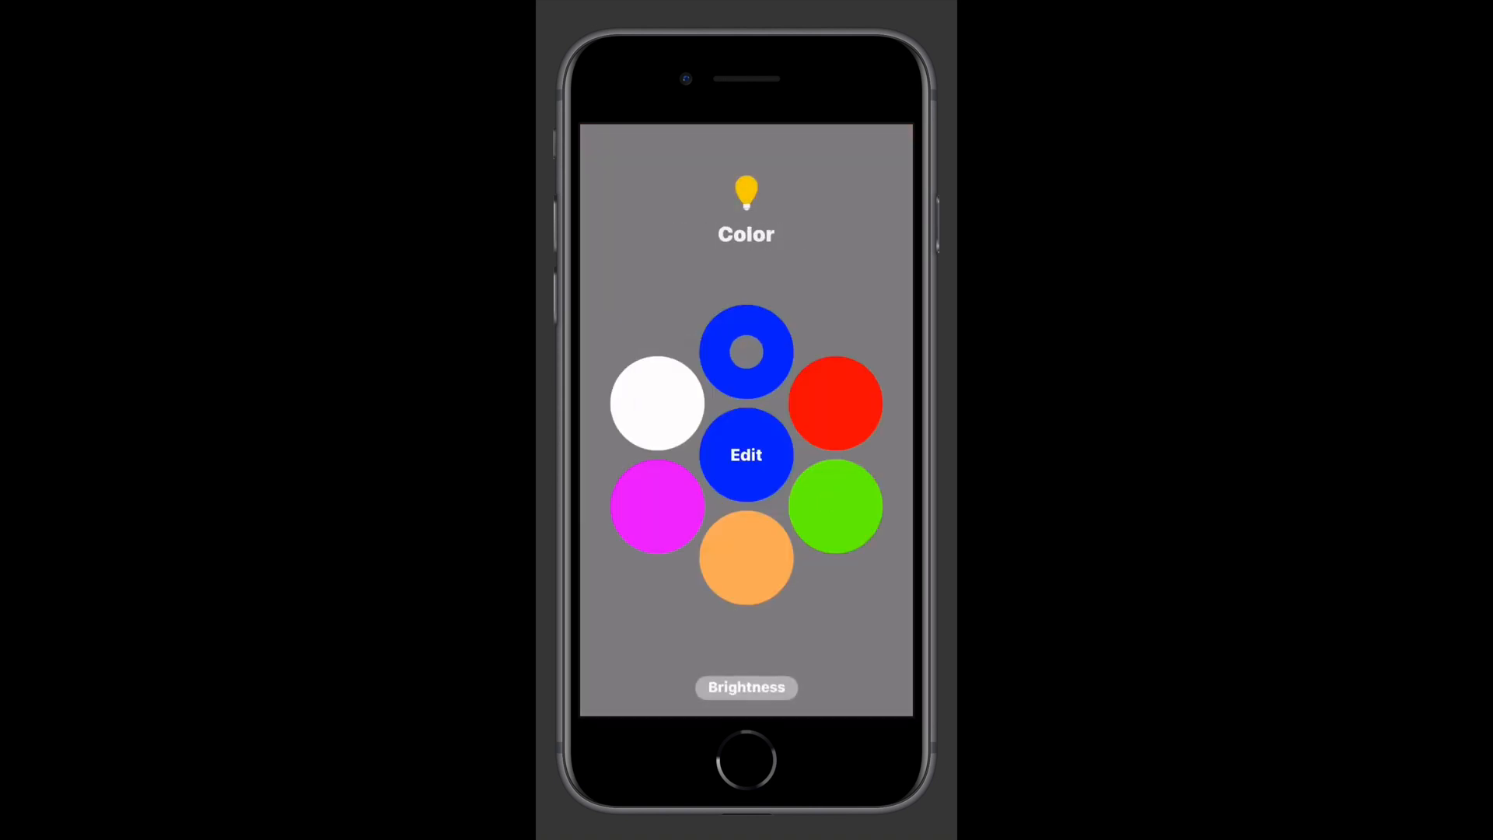
pyautogui.click(835, 505)
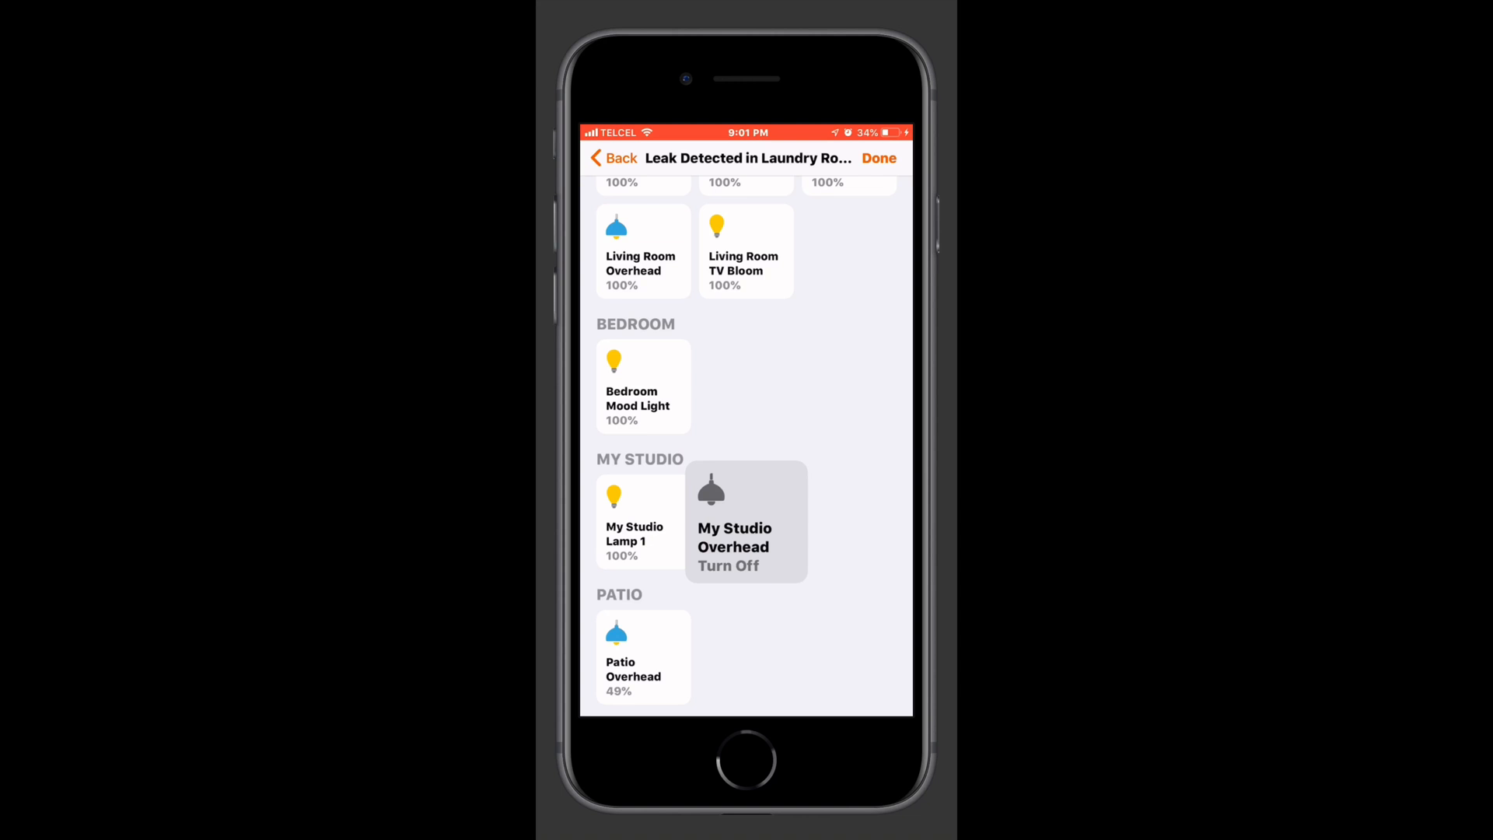
pyautogui.click(745, 523)
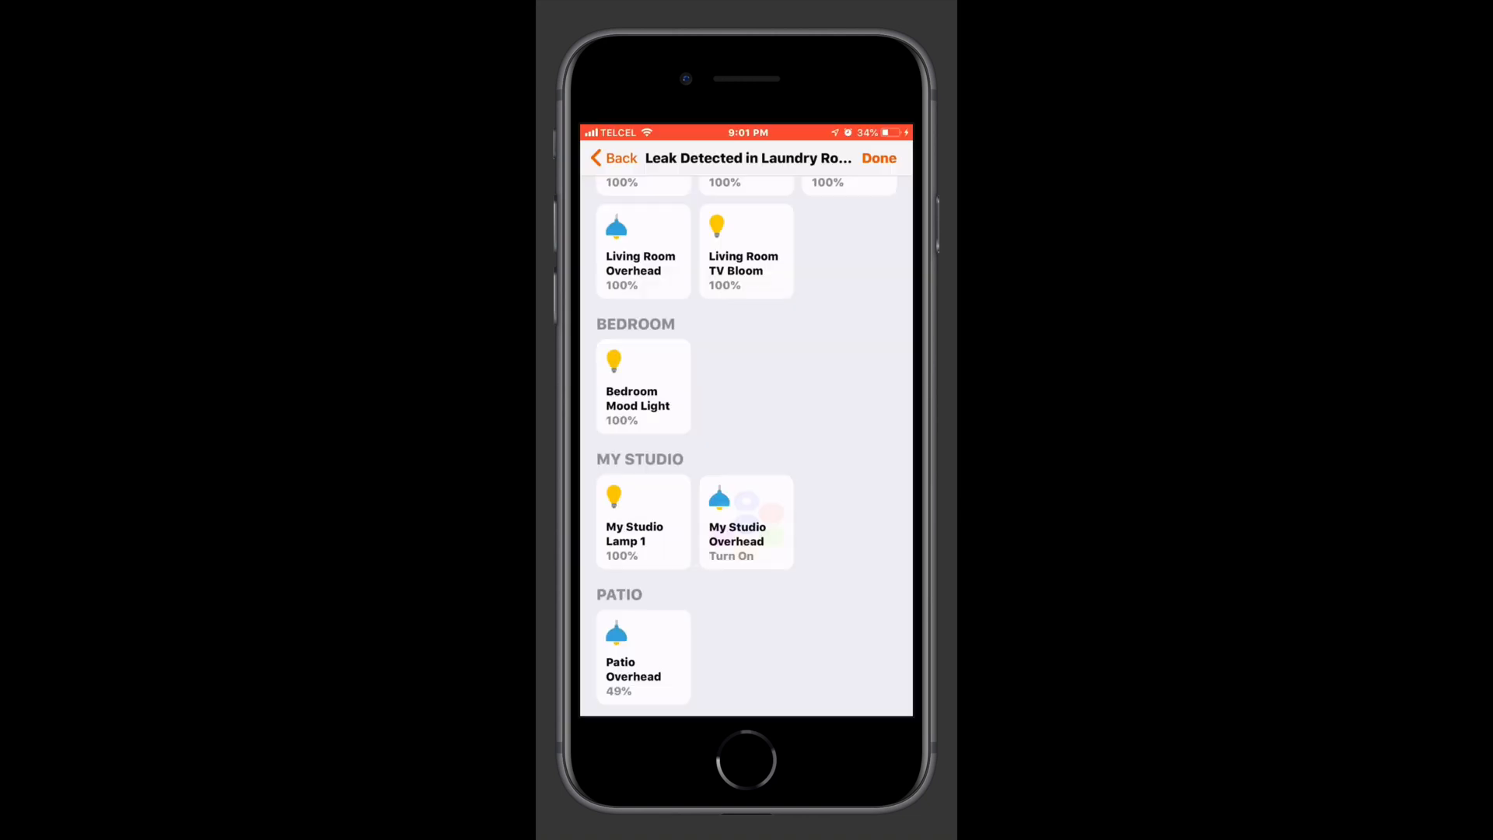
pyautogui.click(747, 523)
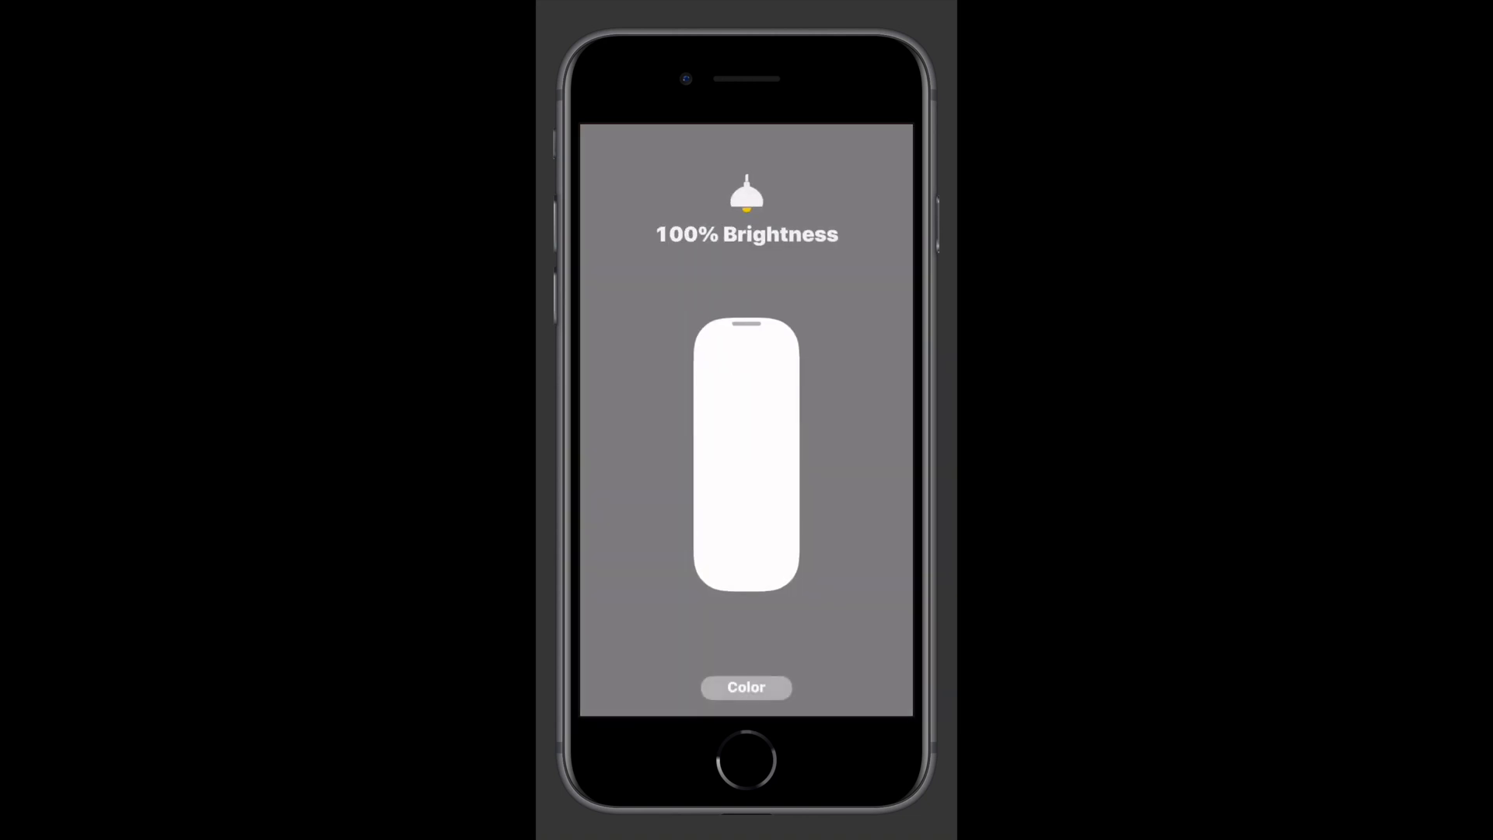
pyautogui.click(746, 686)
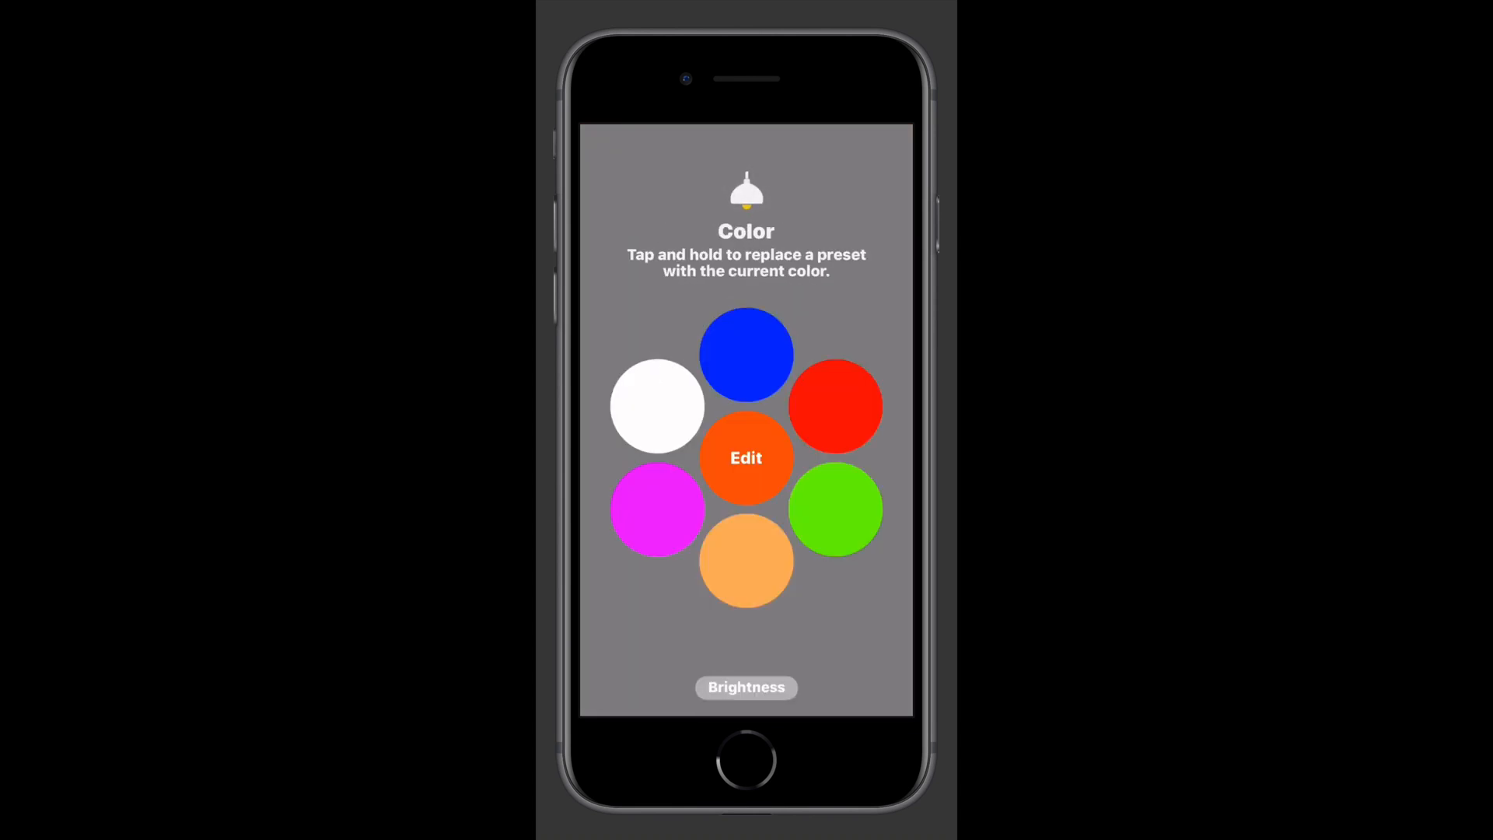
pyautogui.click(746, 686)
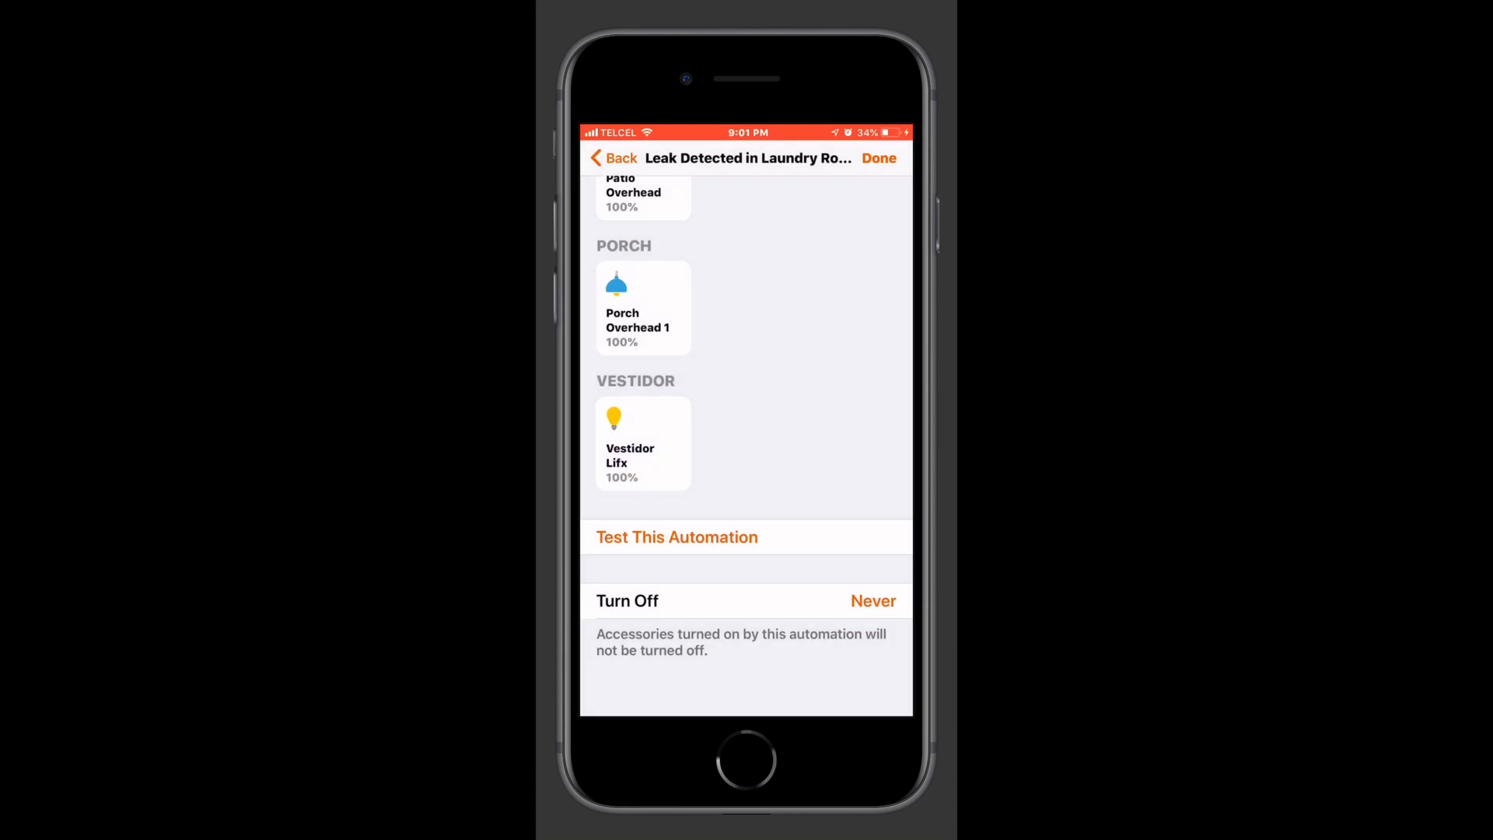
# - Review the Turn Off choices, keep Never, and save the automation back to the list
pyautogui.click(871, 600)
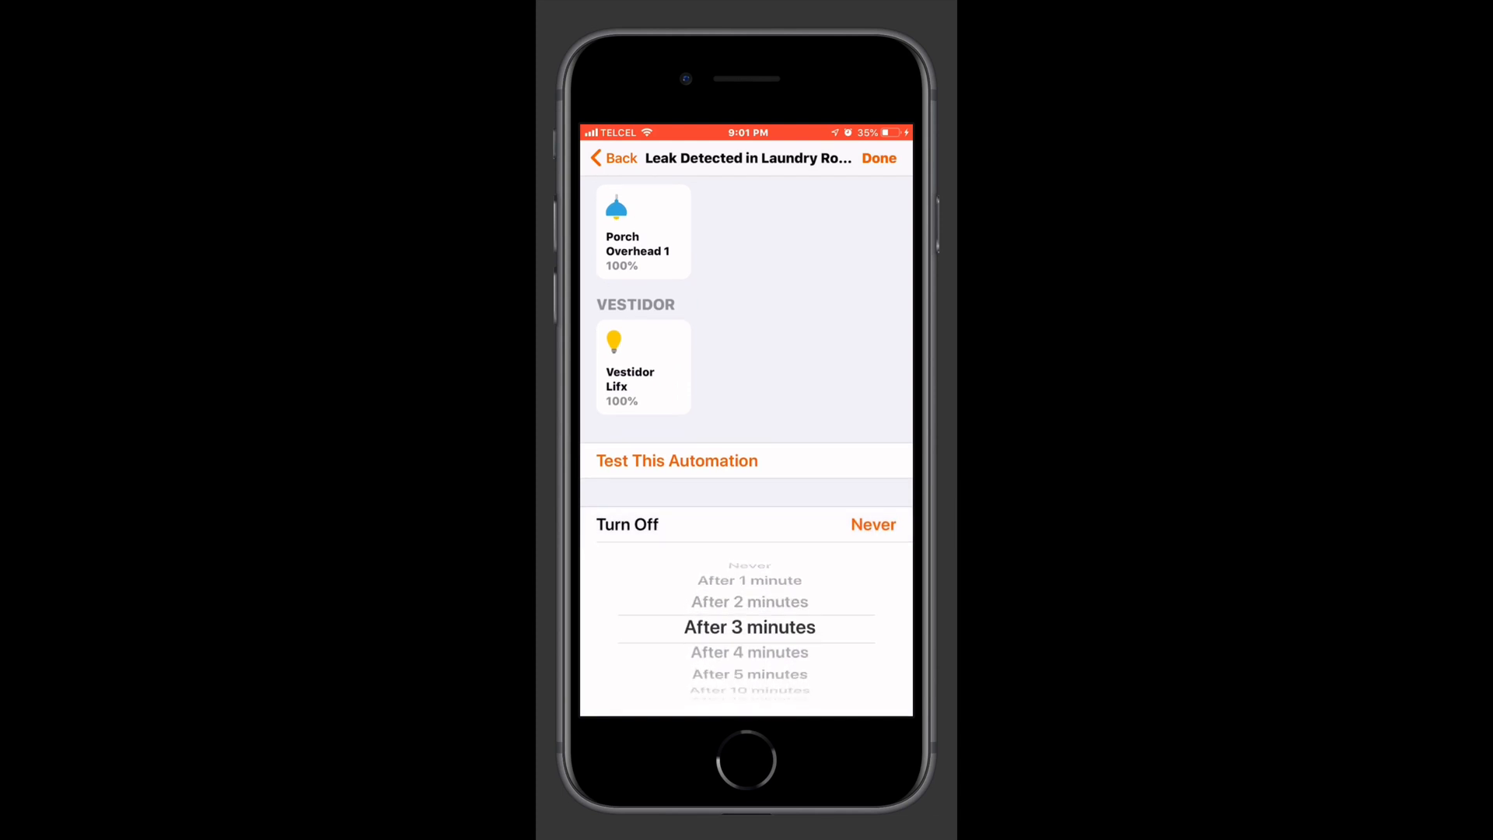
pyautogui.scroll(-3)
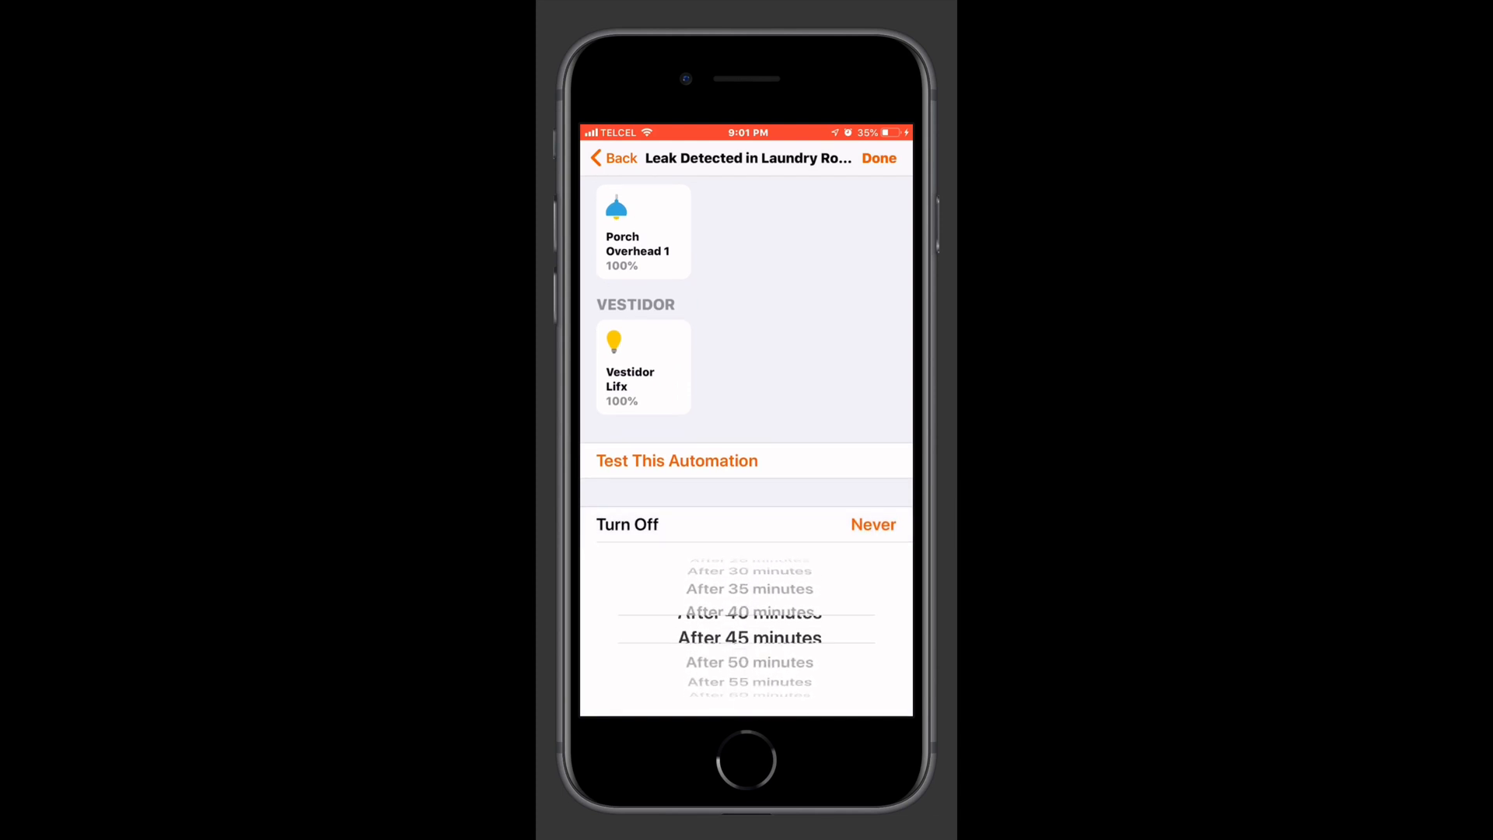
pyautogui.scroll(-3)
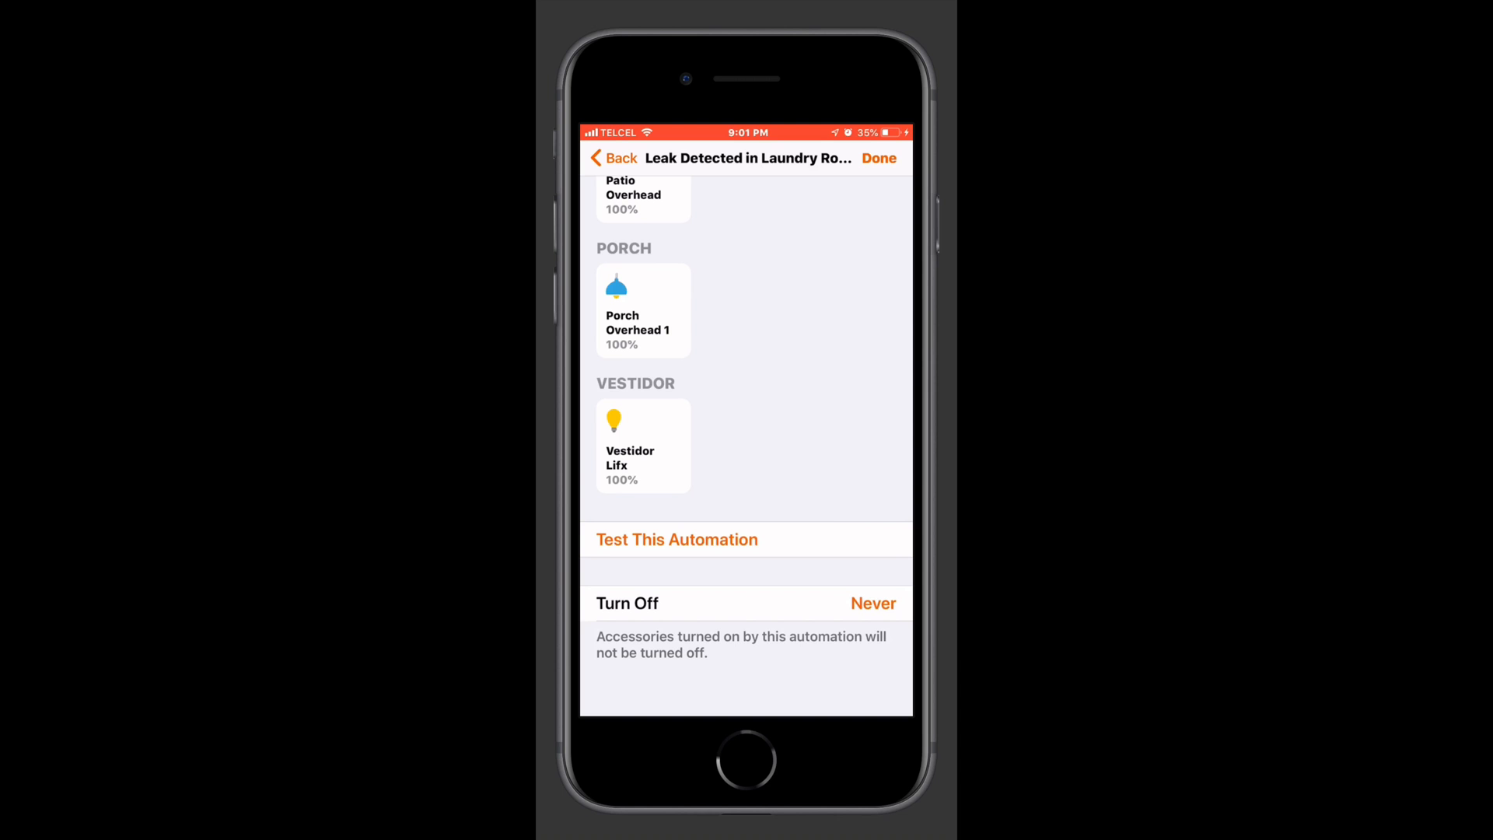
pyautogui.click(877, 158)
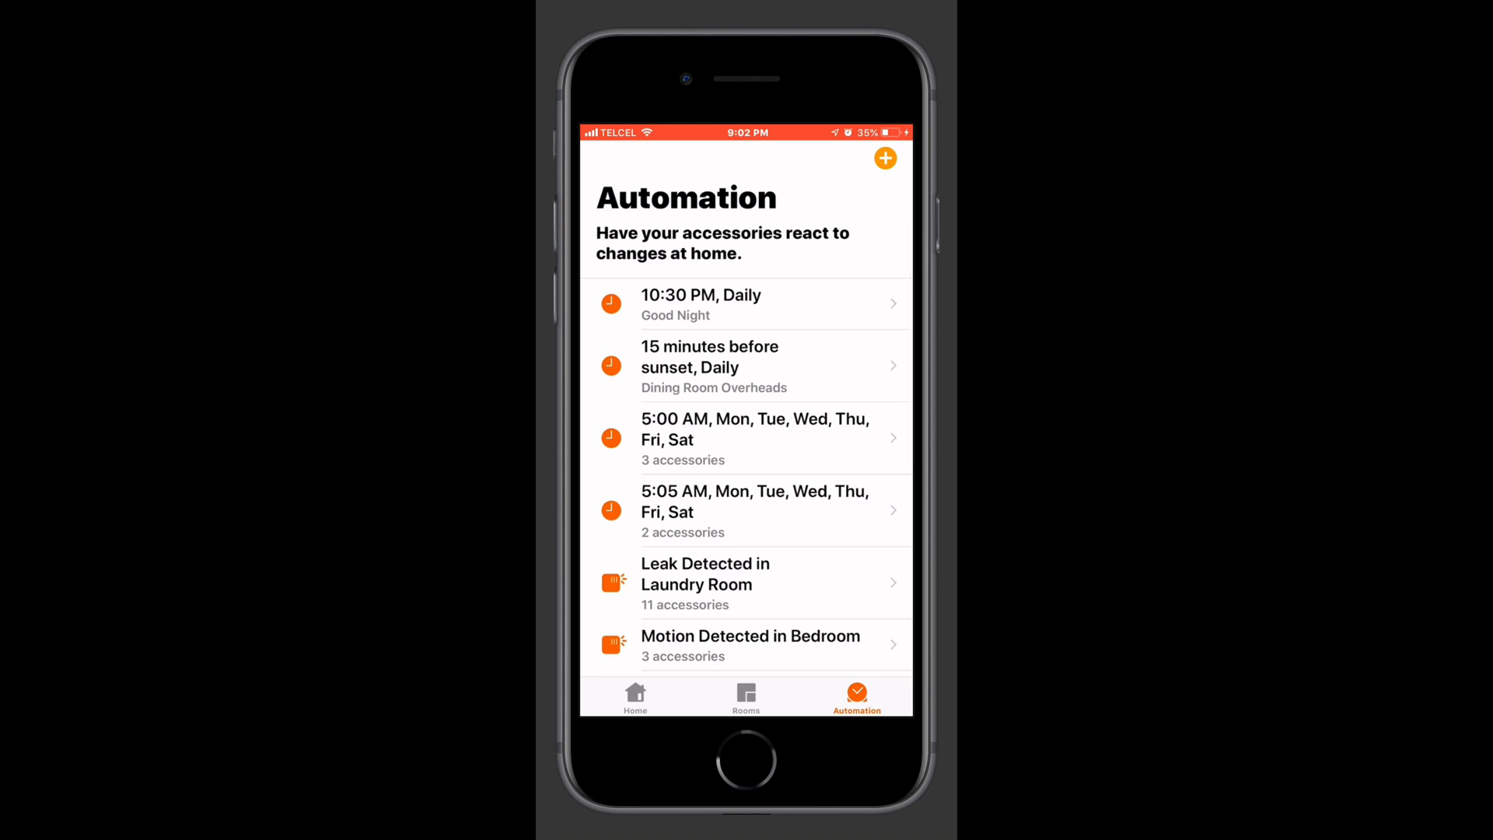
# - Reopen Leak Detected in Laundry Room, check its leak-sensor trigger, and review its accessories
pyautogui.click(709, 574)
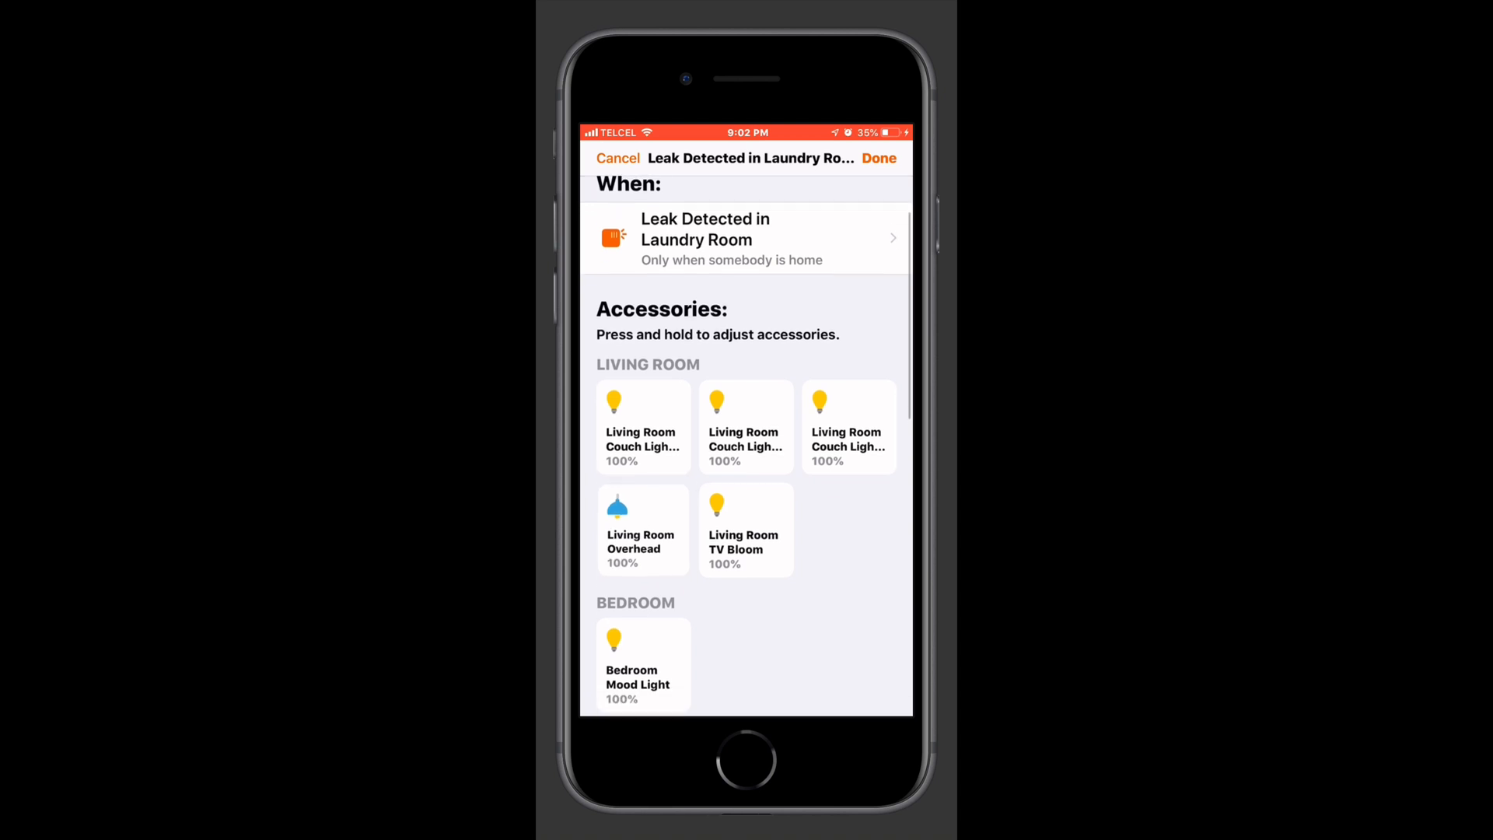
pyautogui.click(745, 238)
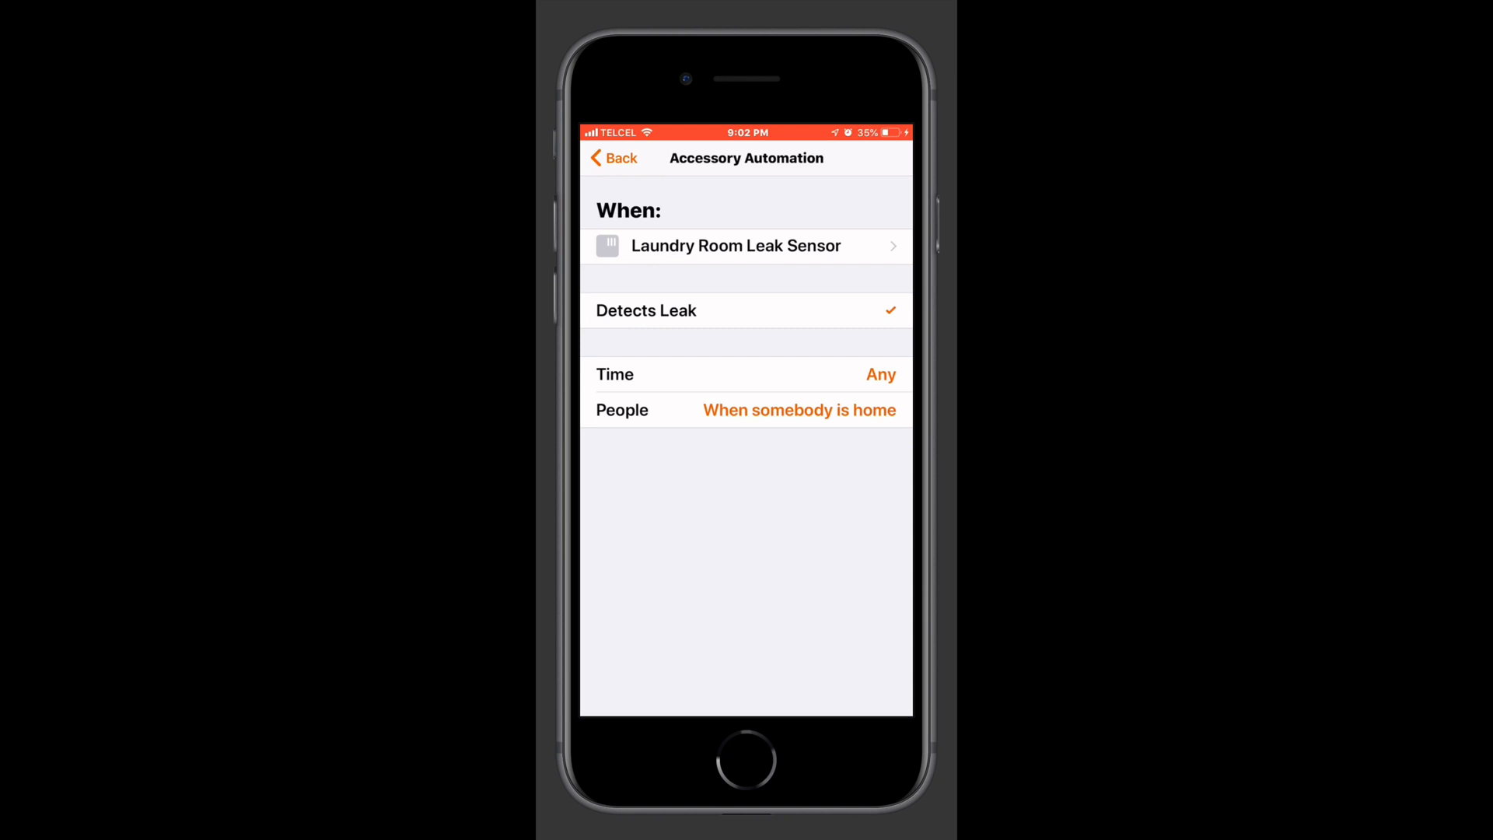
pyautogui.click(745, 246)
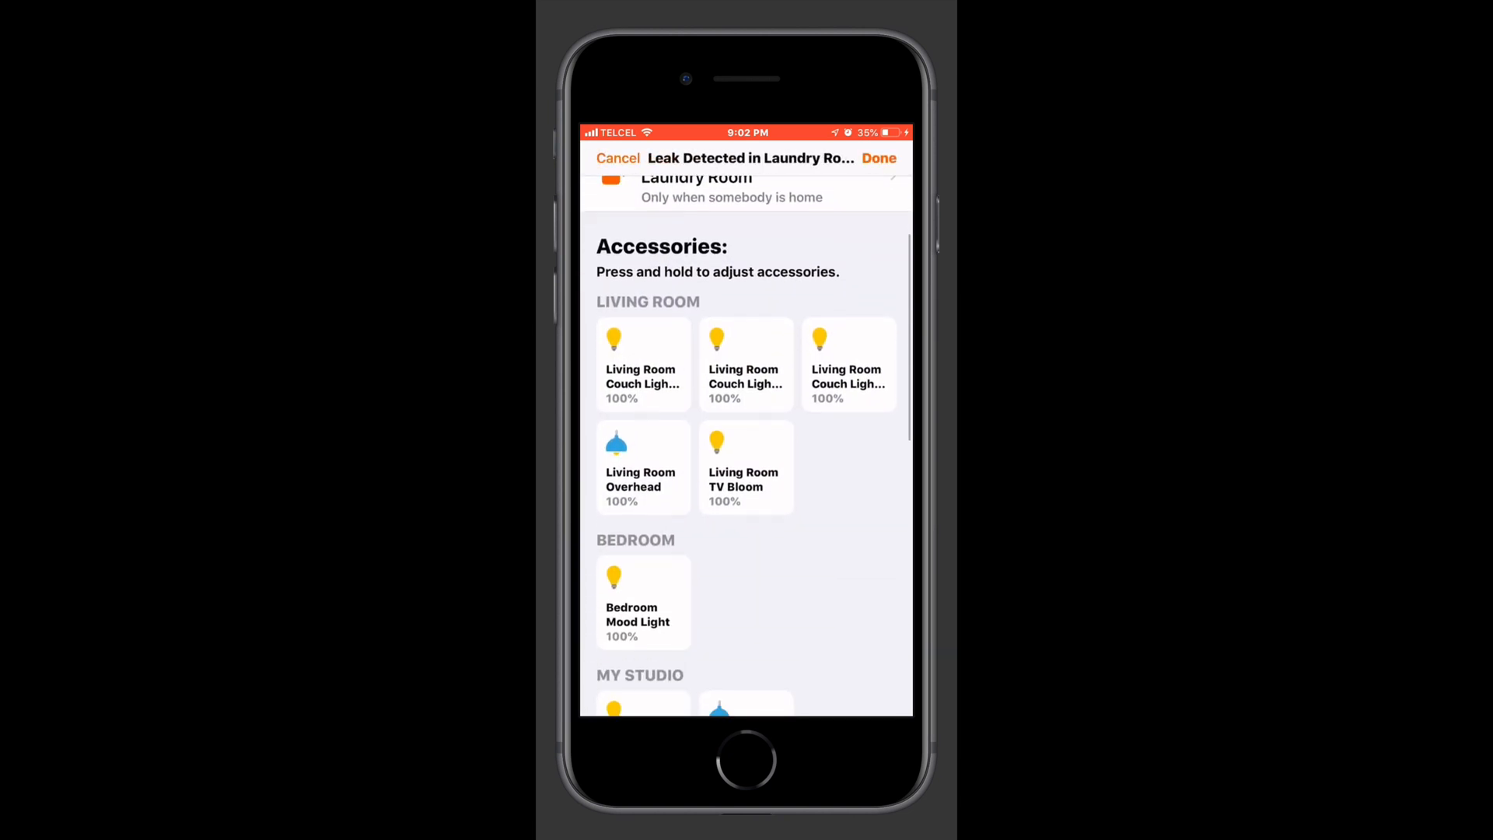
pyautogui.scroll(-3)
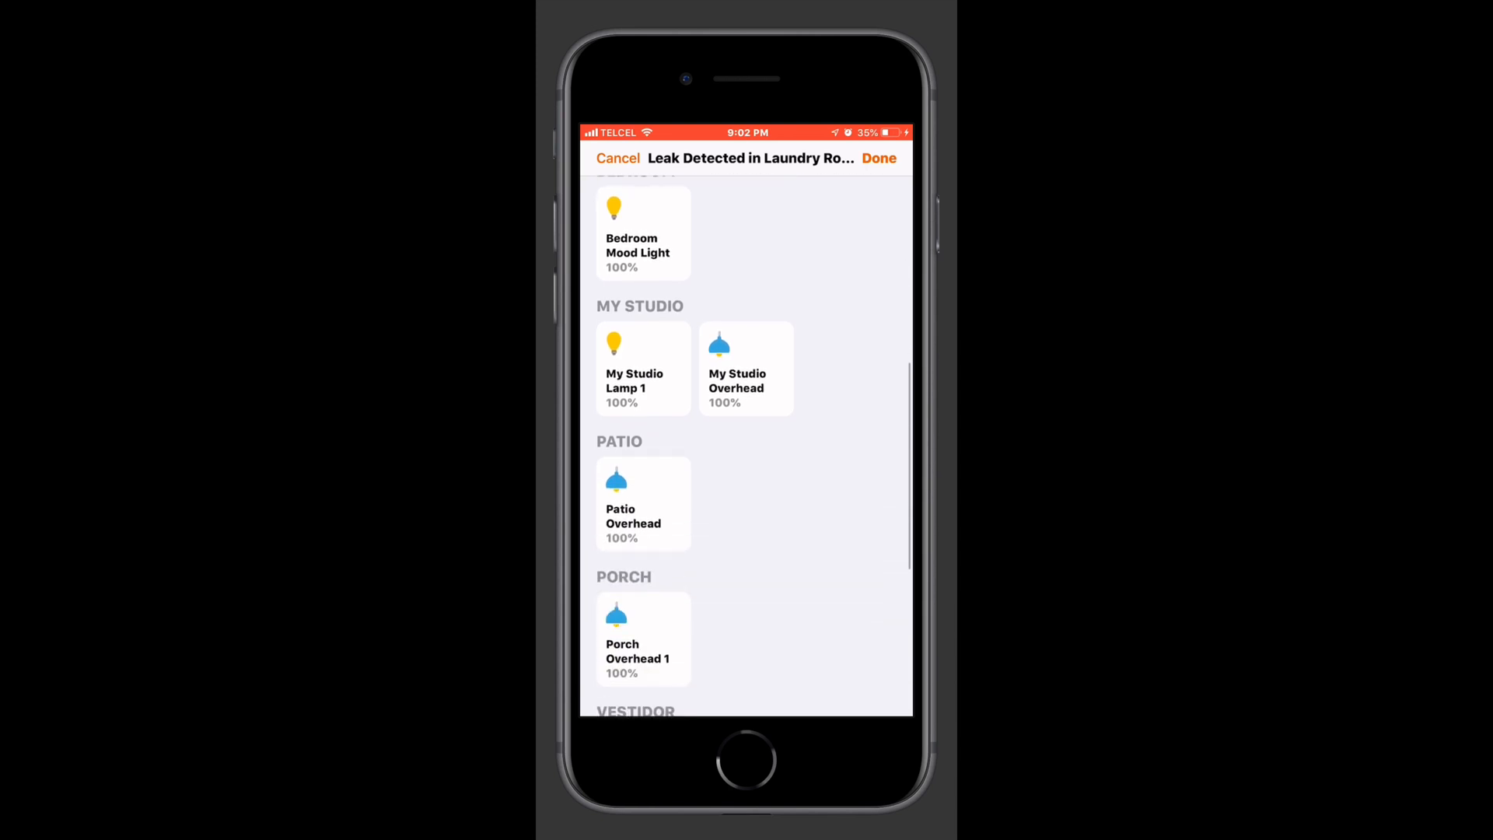
pyautogui.scroll(-3)
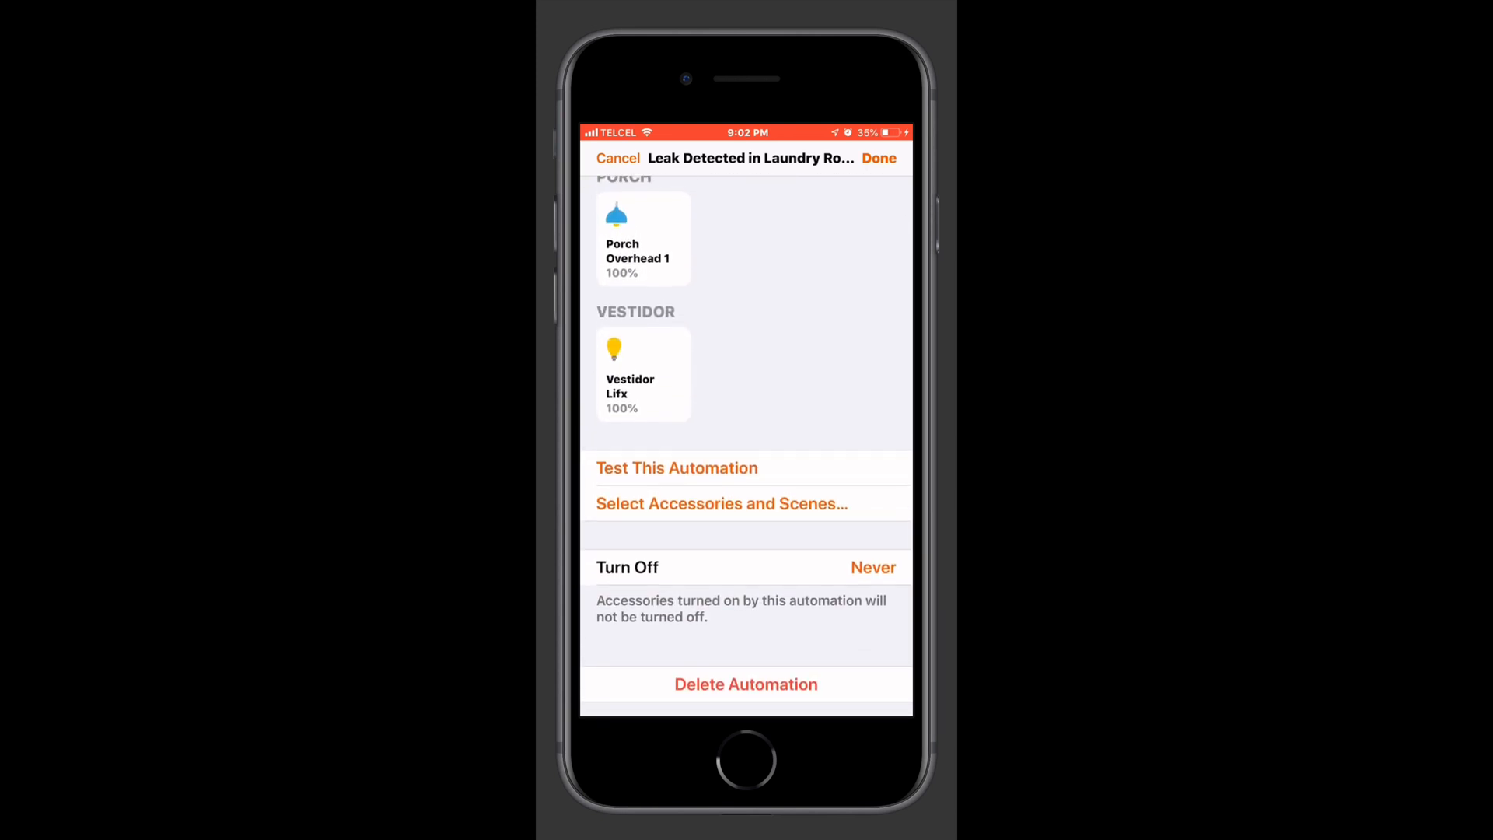
pyautogui.click(720, 503)
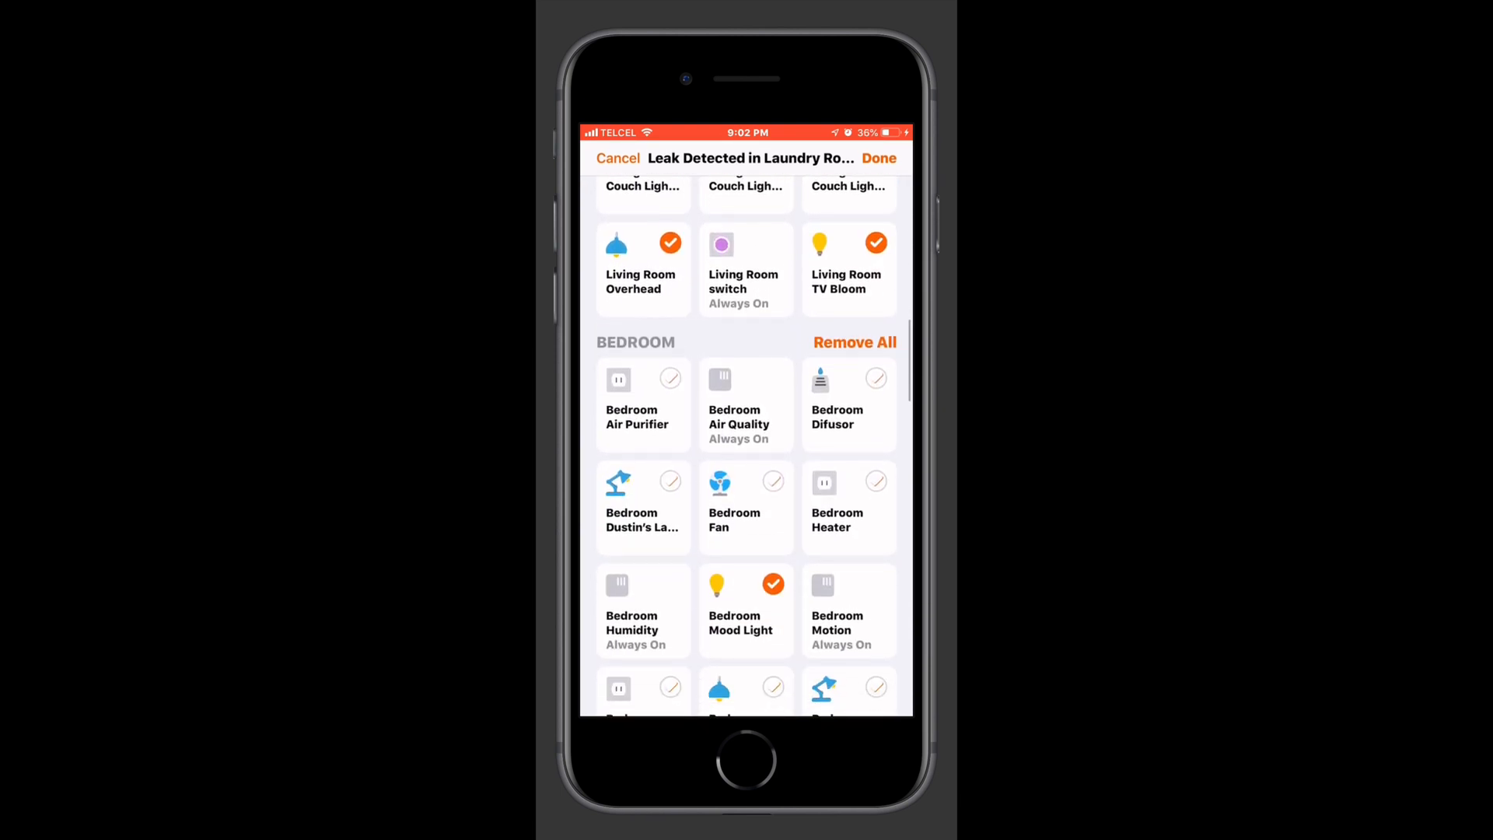
pyautogui.scroll(-3)
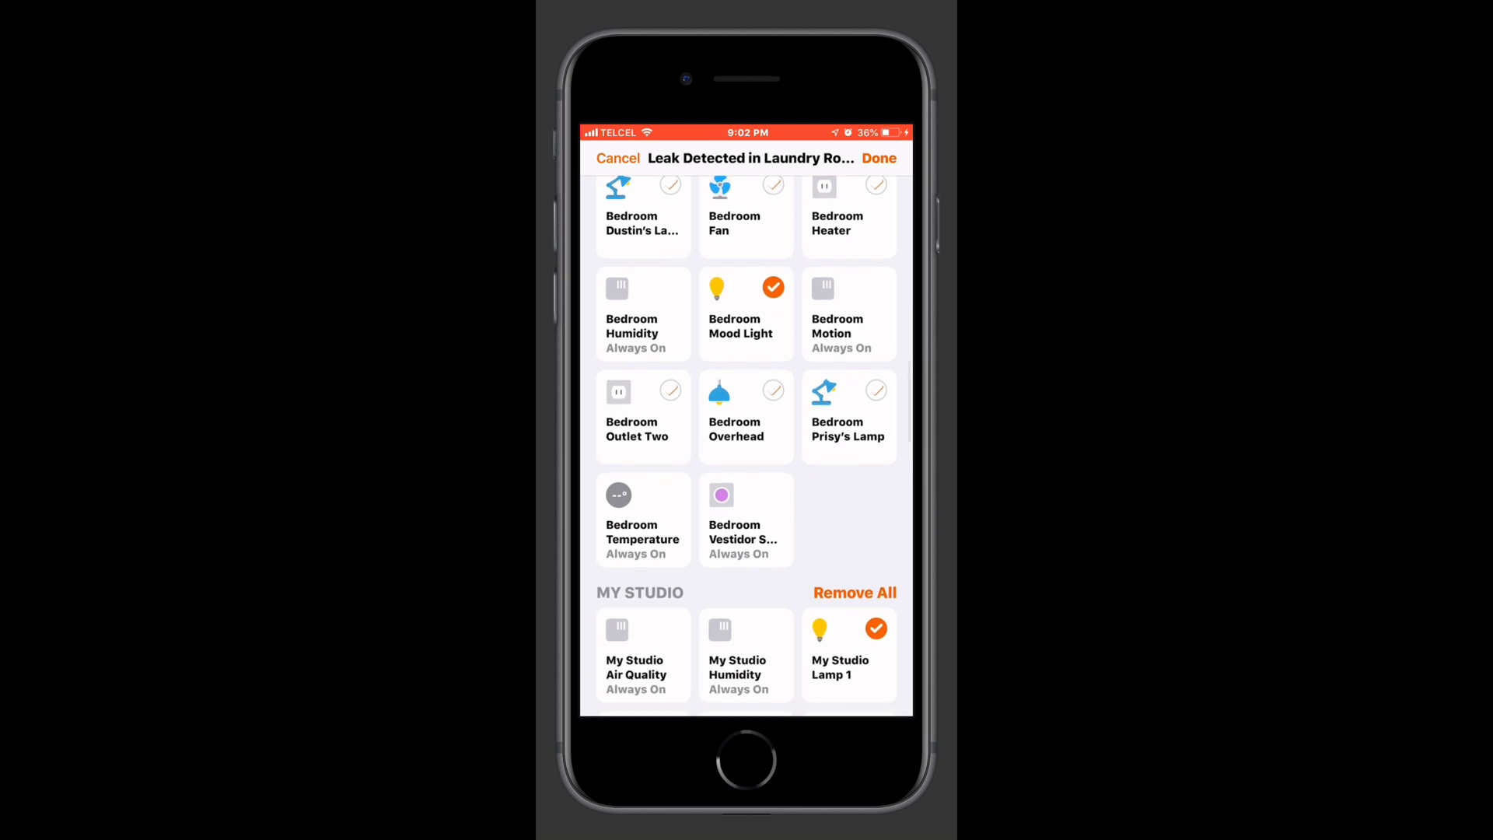
pyautogui.scroll(-3)
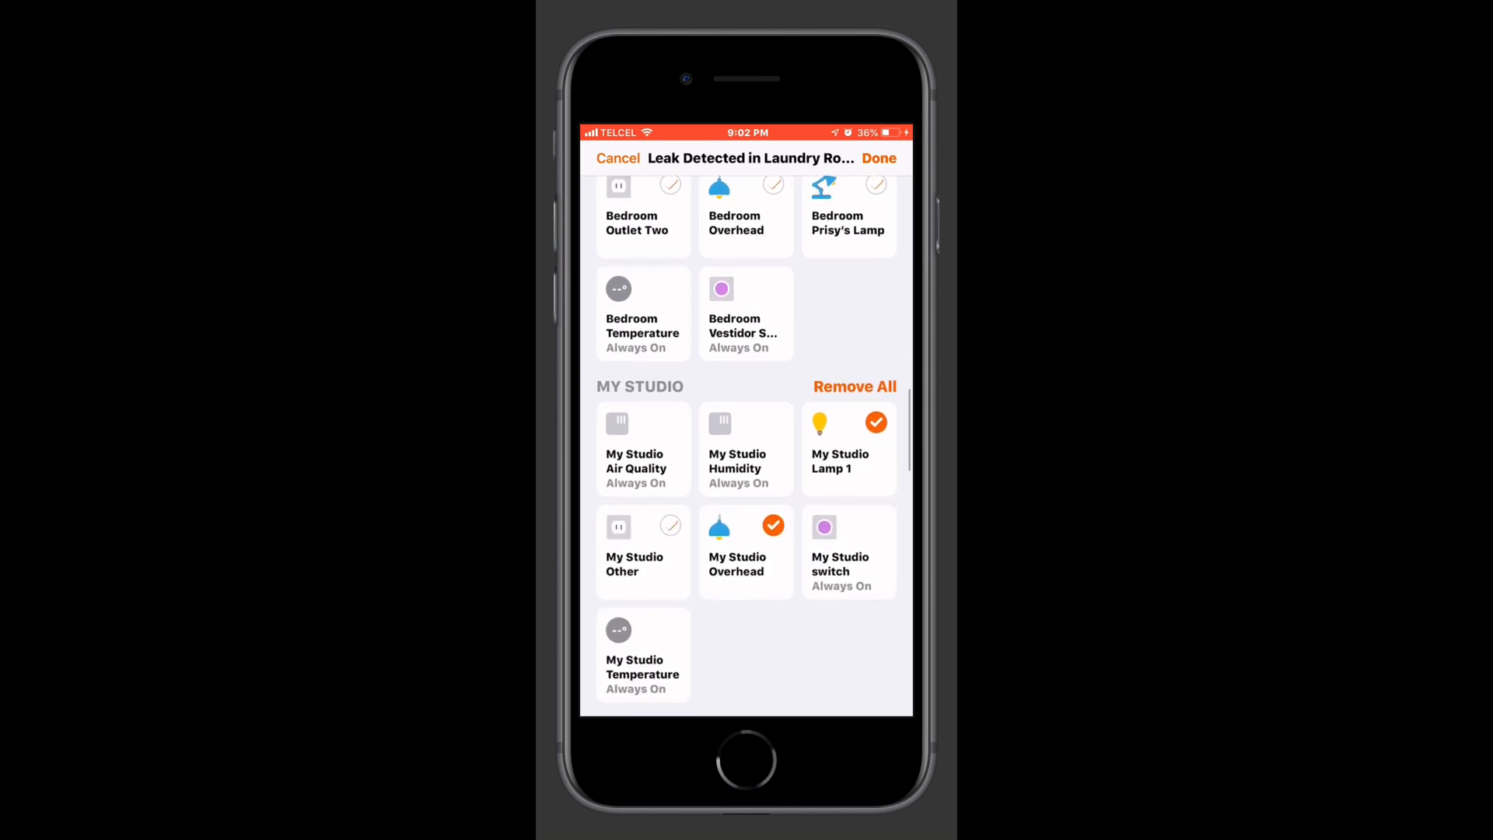
pyautogui.scroll(-3)
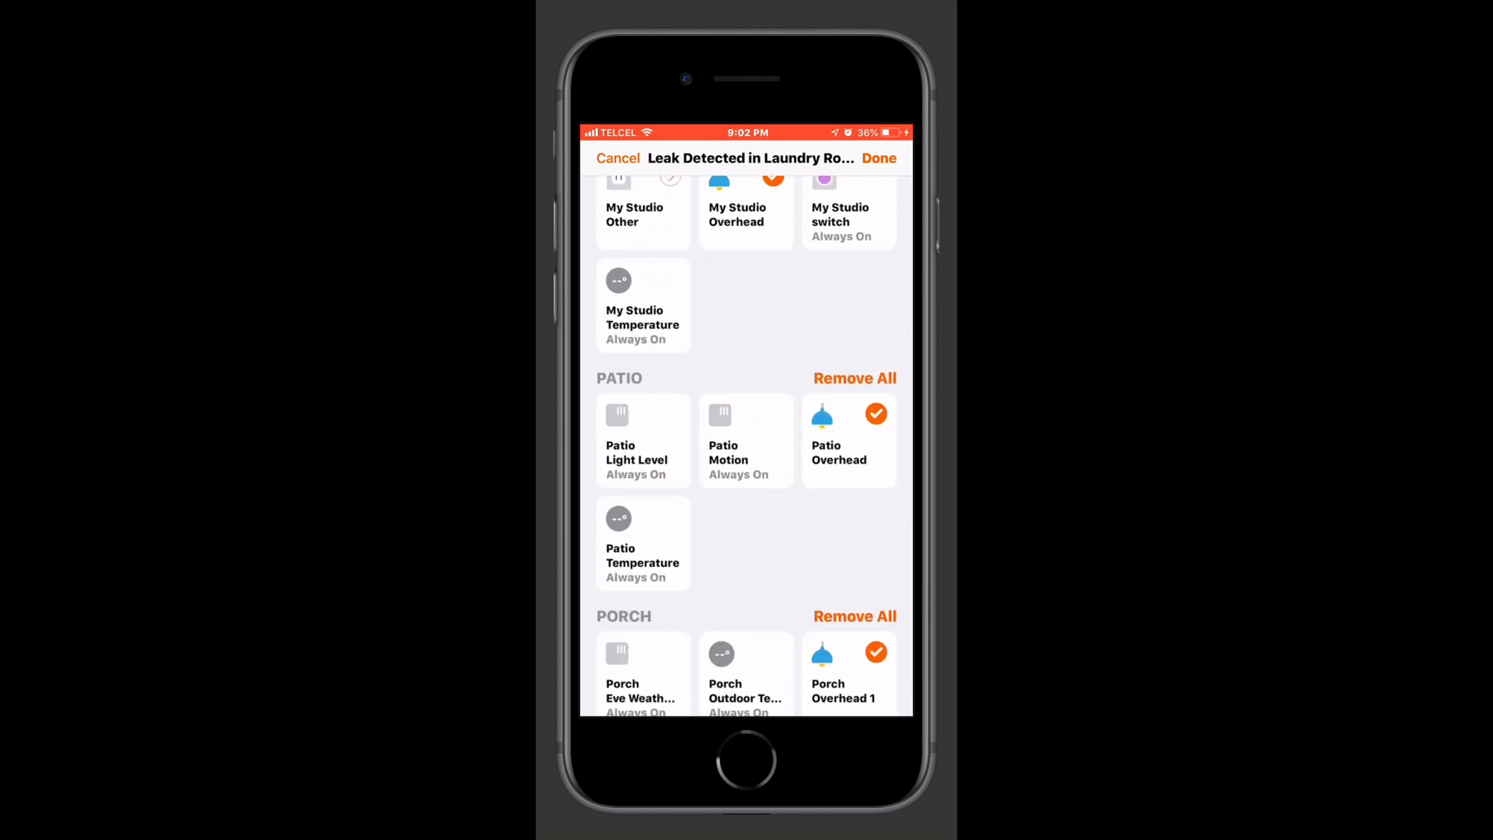
pyautogui.scroll(-3)
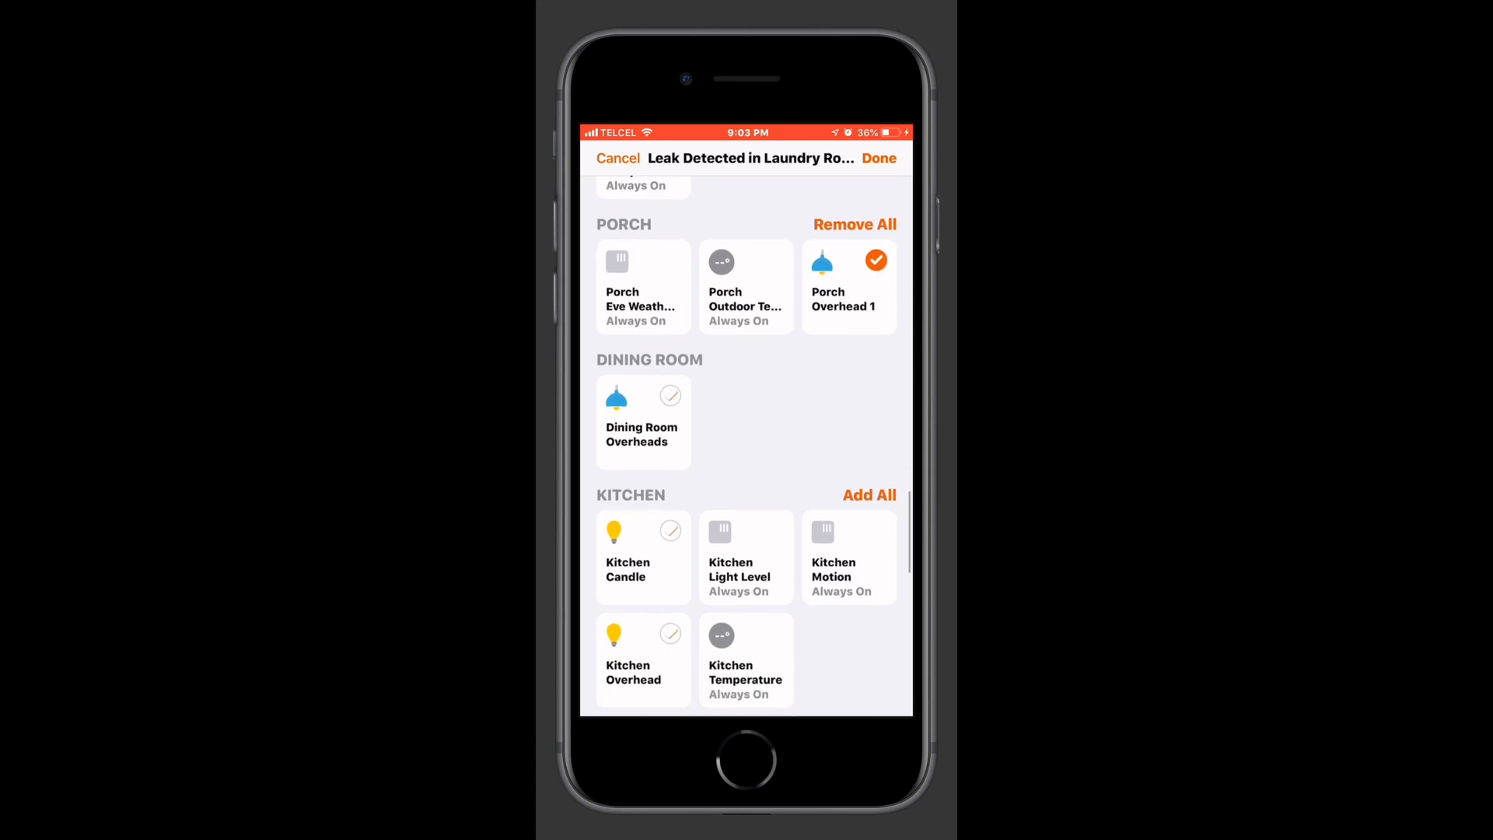
pyautogui.scroll(-3)
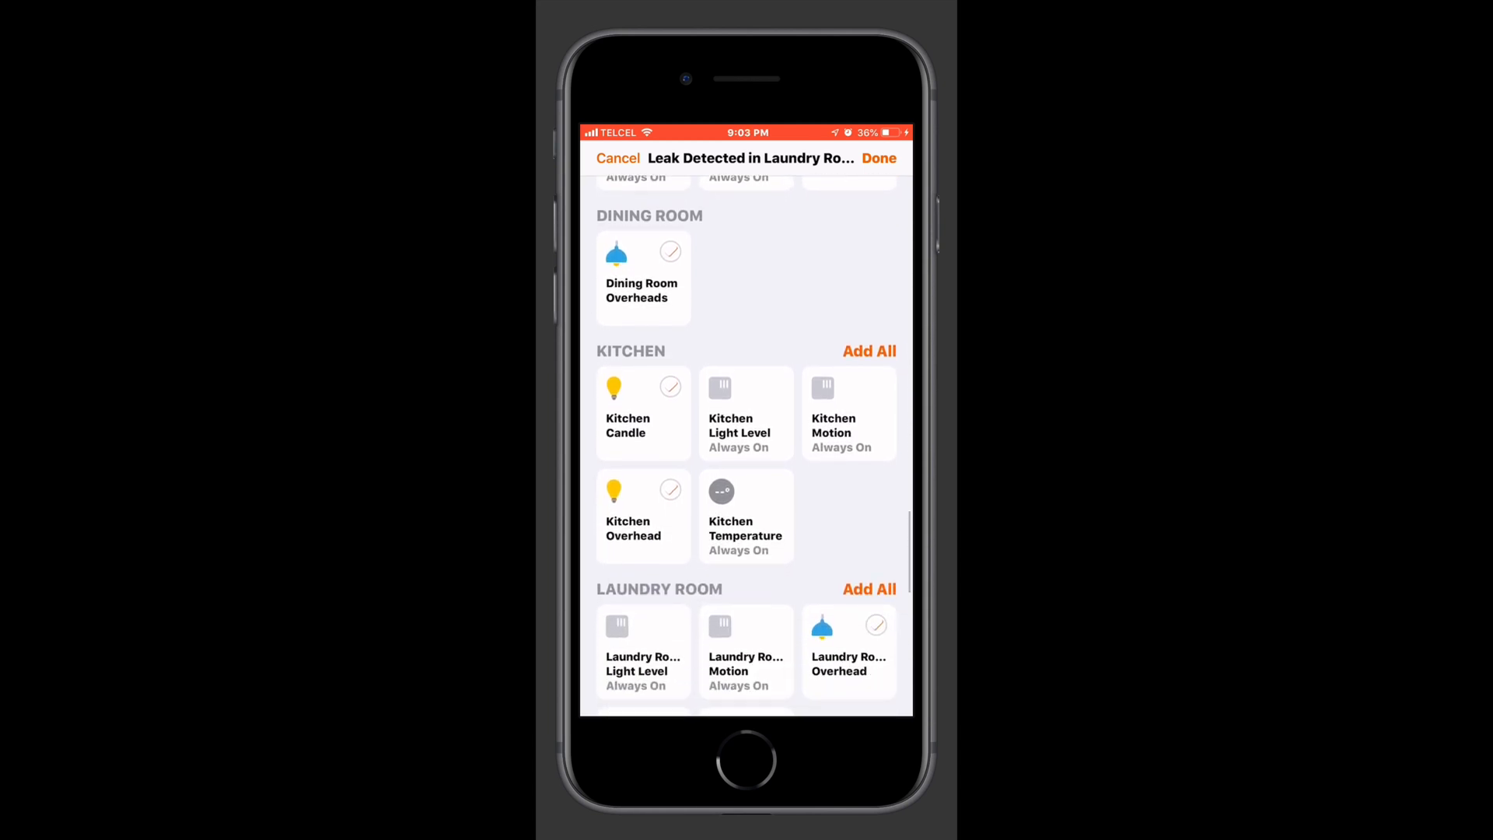
pyautogui.scroll(-3)
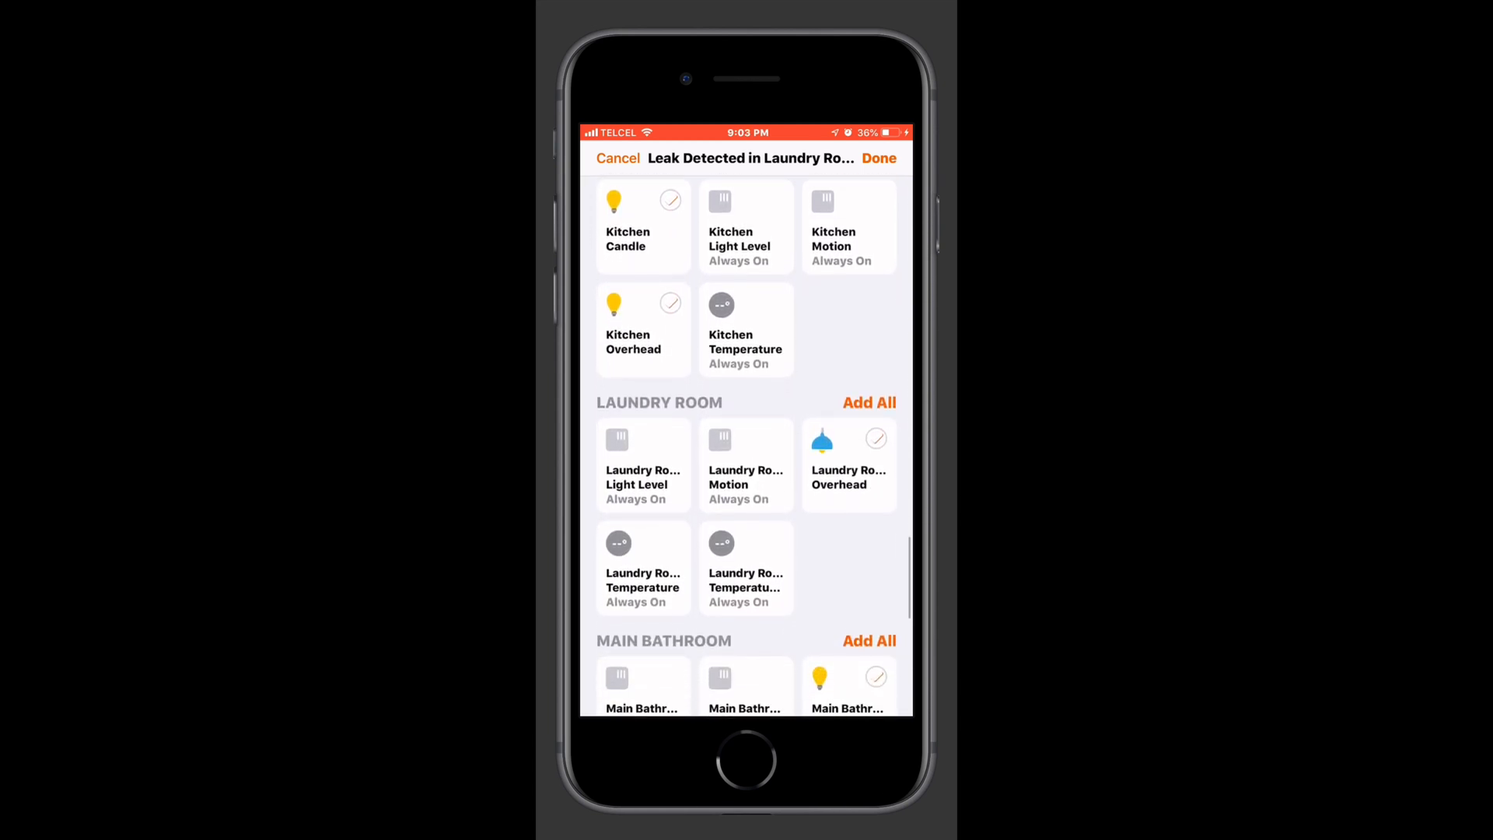
pyautogui.scroll(-3)
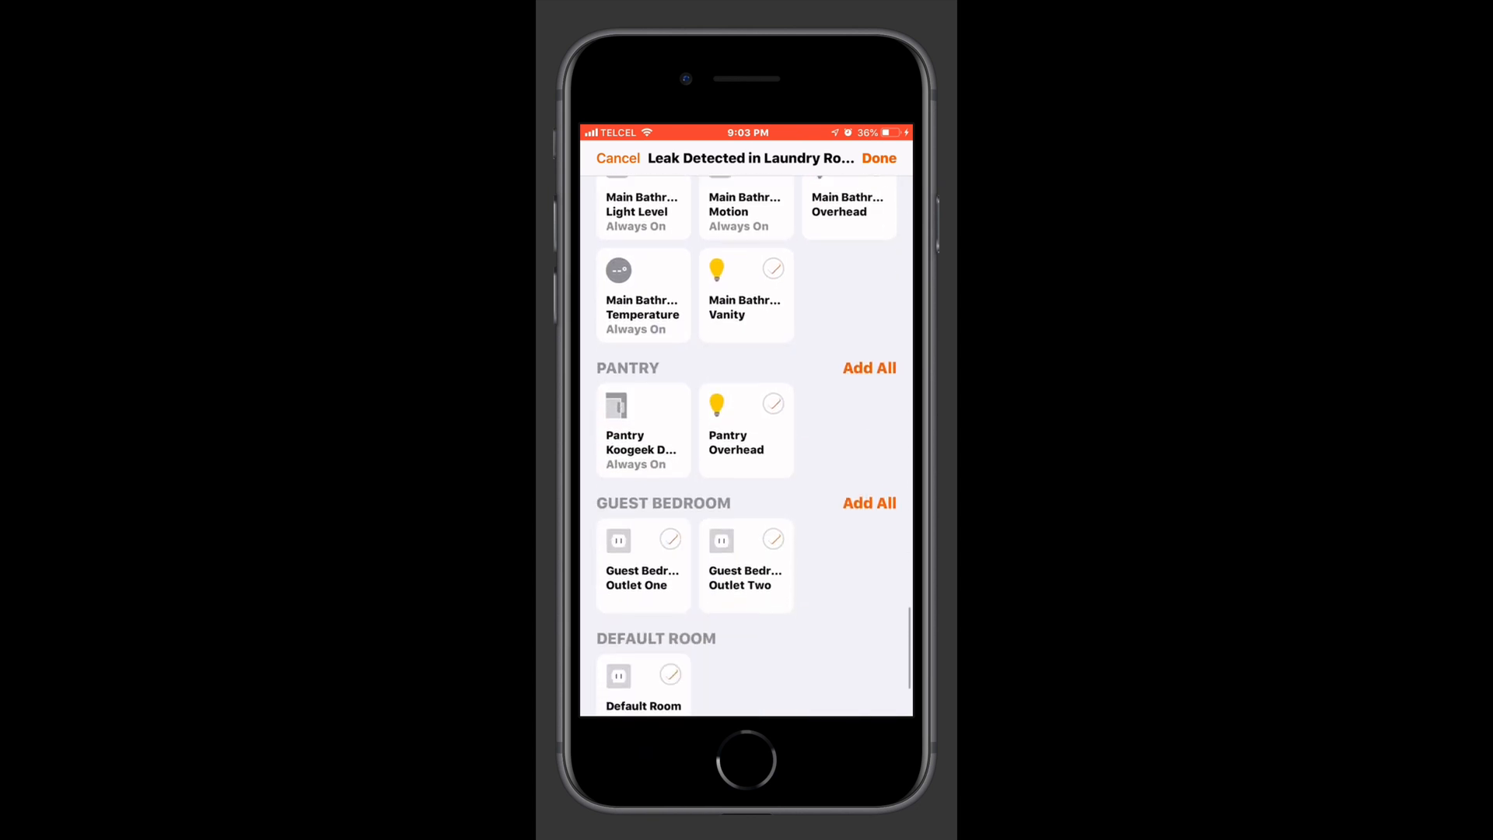
pyautogui.scroll(-3)
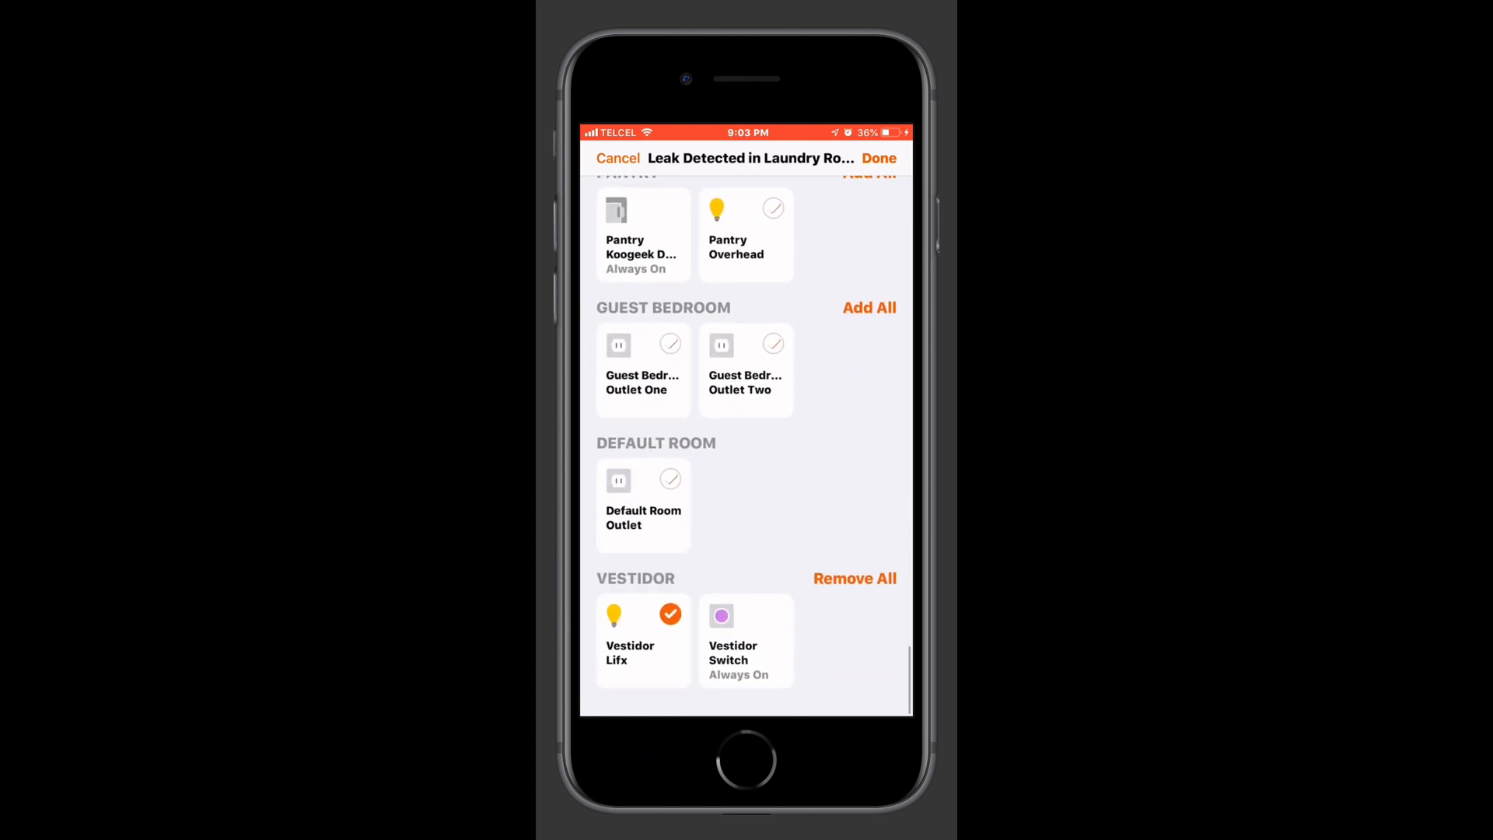
pyautogui.scroll(-3)
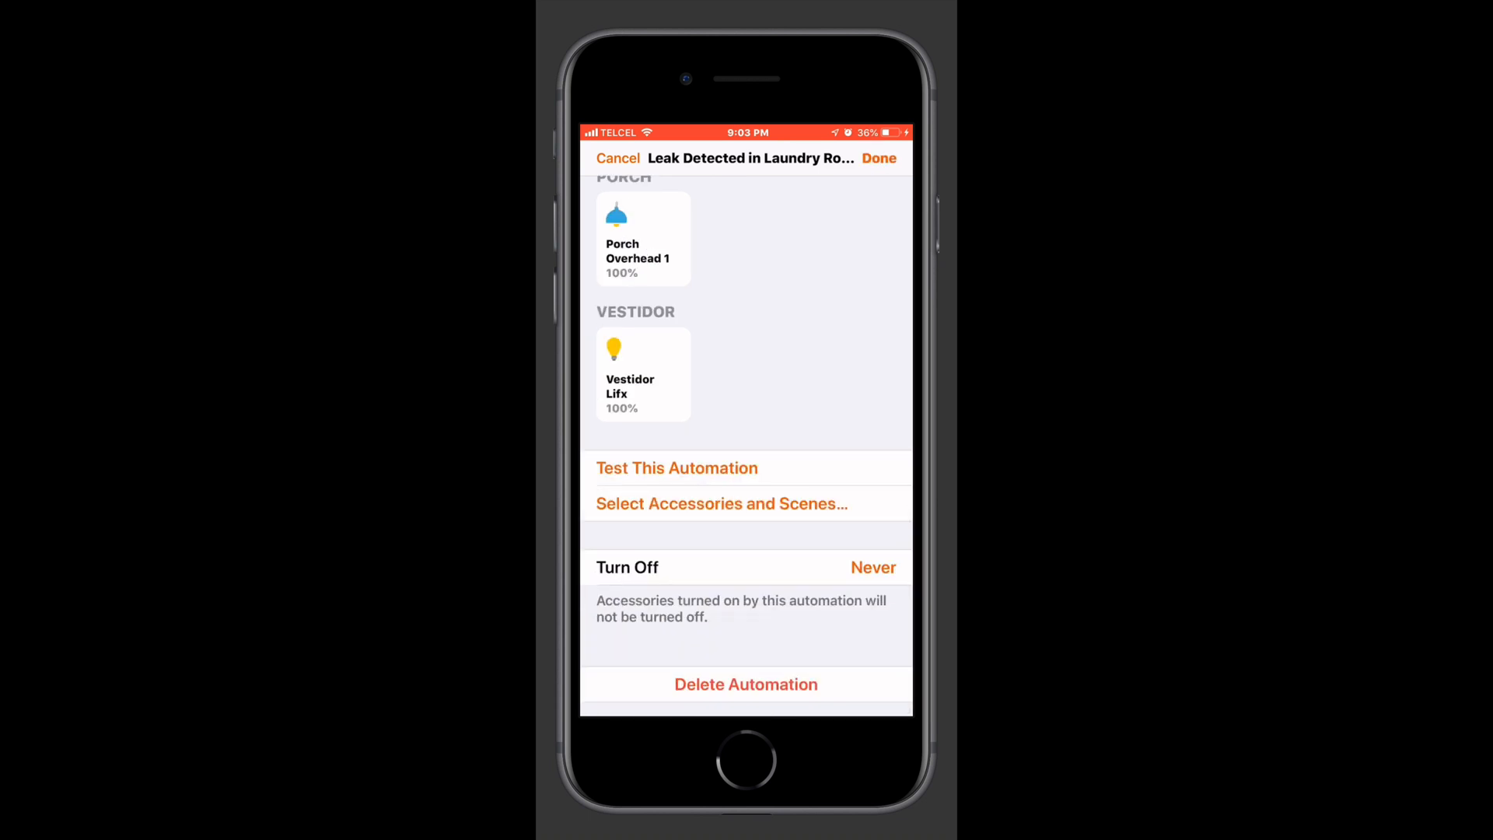
# - Cancel the Delete Automation prompt, then delete the leak automation by swiping it in the list
pyautogui.click(745, 685)
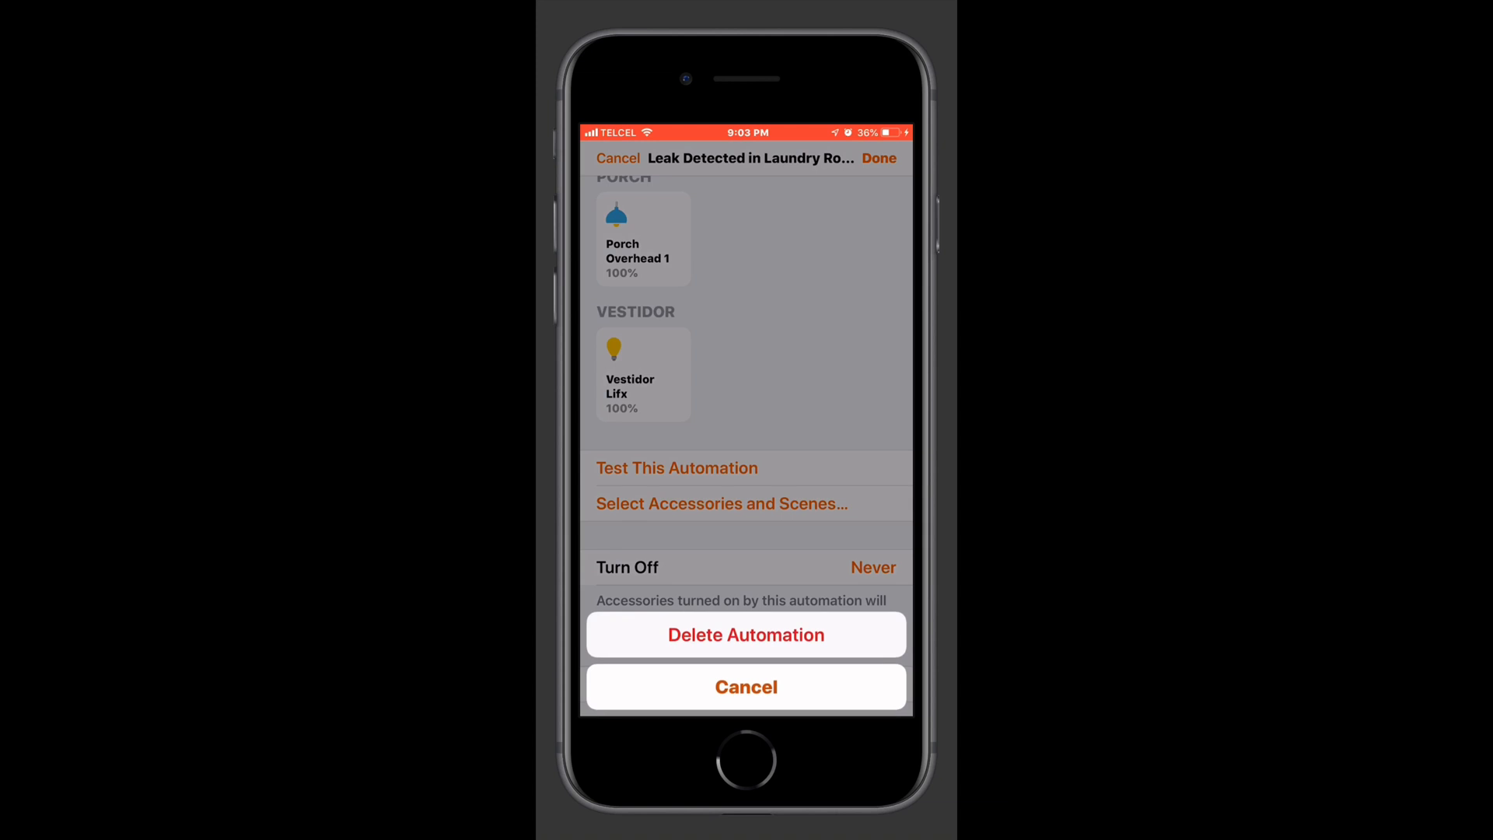
pyautogui.click(745, 686)
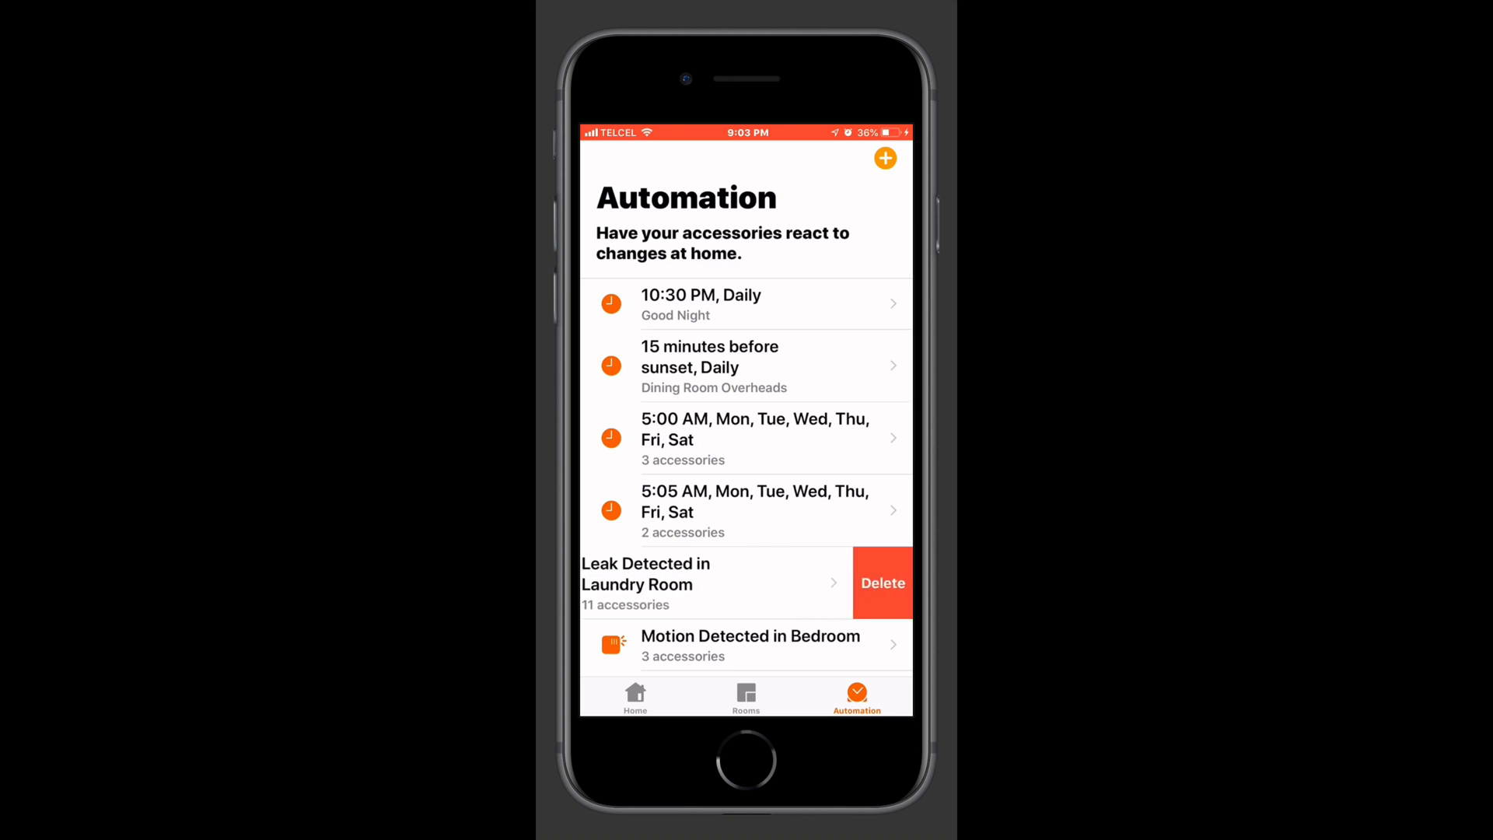
pyautogui.click(880, 583)
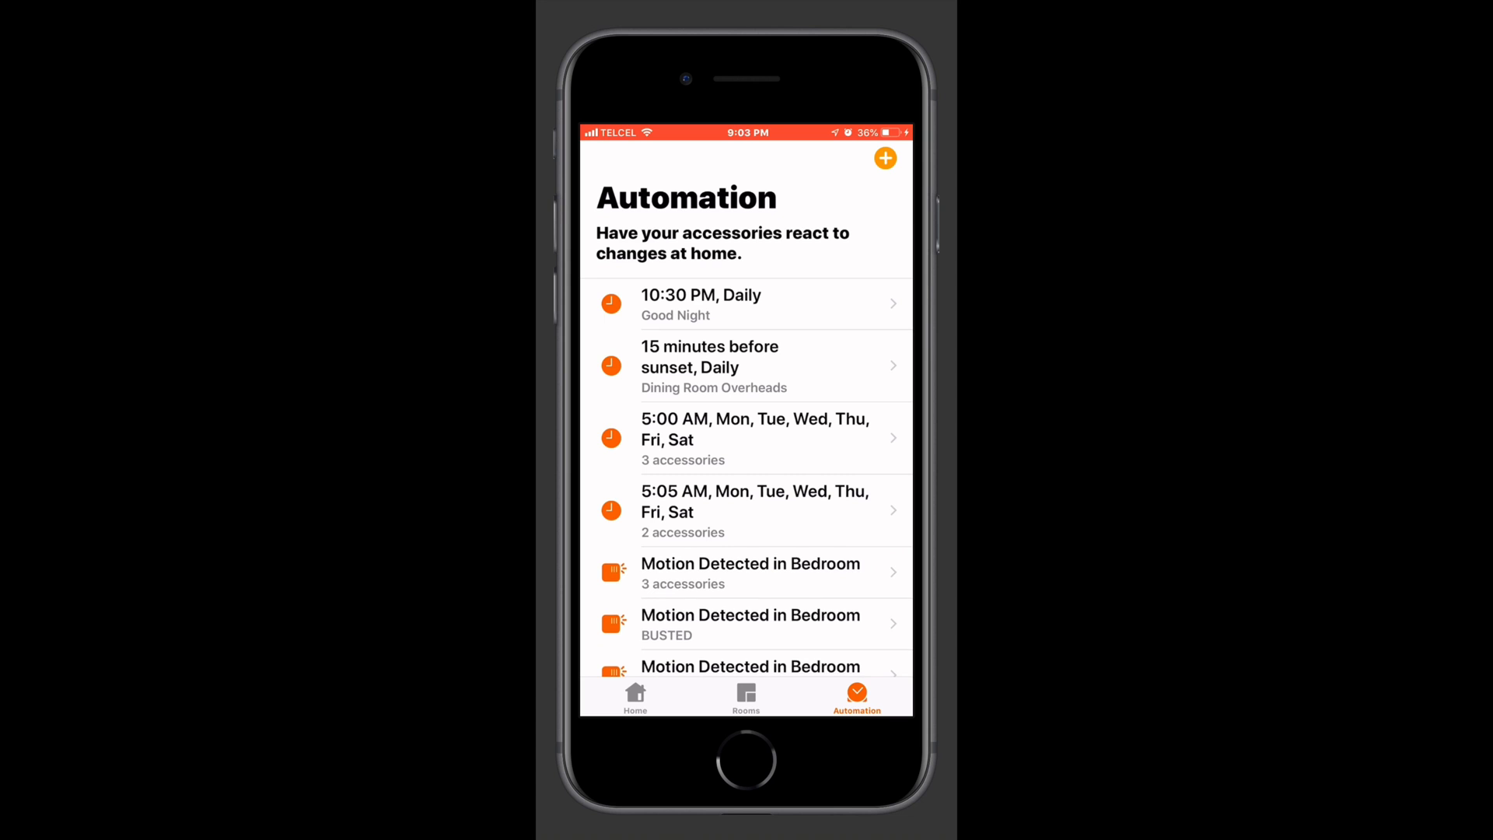